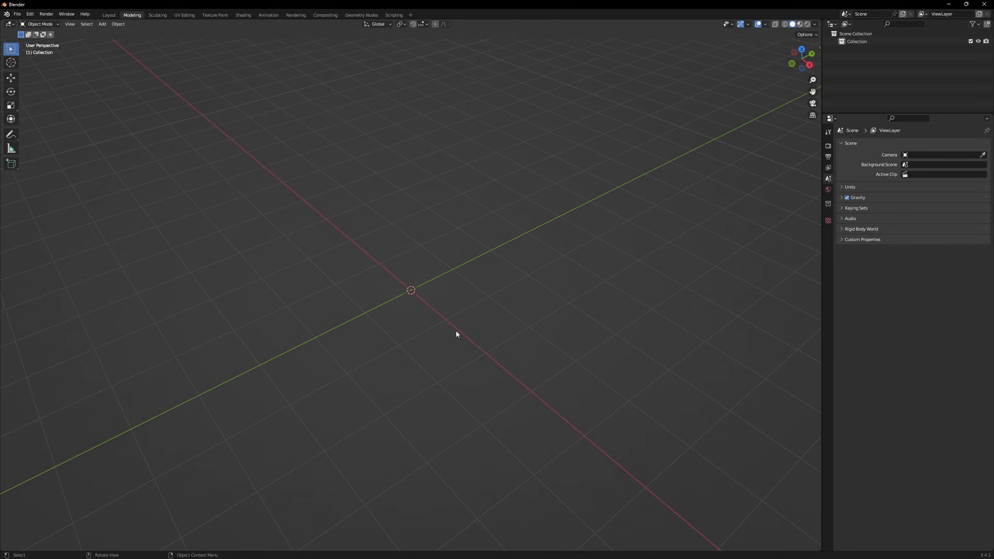
Open the SVG importer and select Digitech Logo.svg in the LOGO REVEAL folder.
{"action": "left_click", "coordinate": [18, 14]}
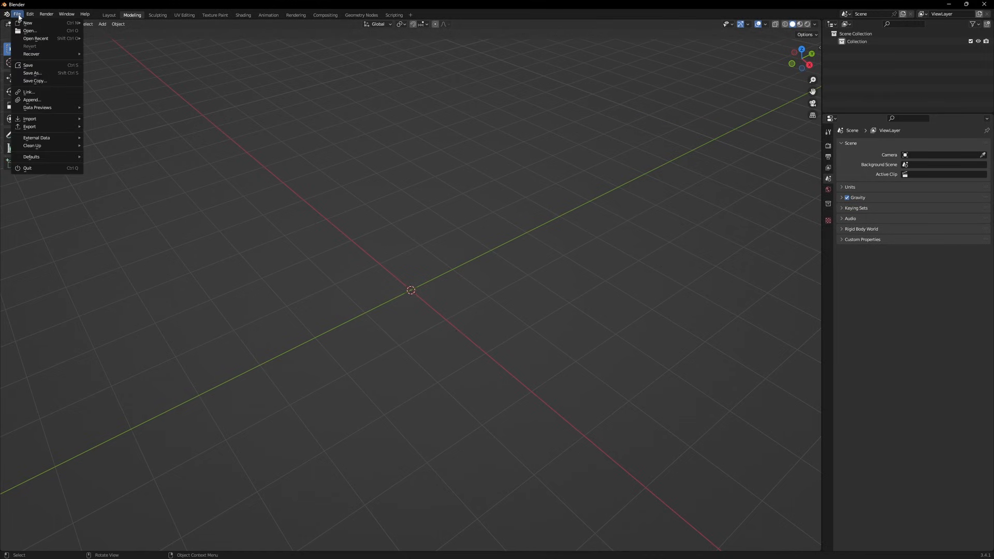
{"action": "left_click", "coordinate": [30, 119]}
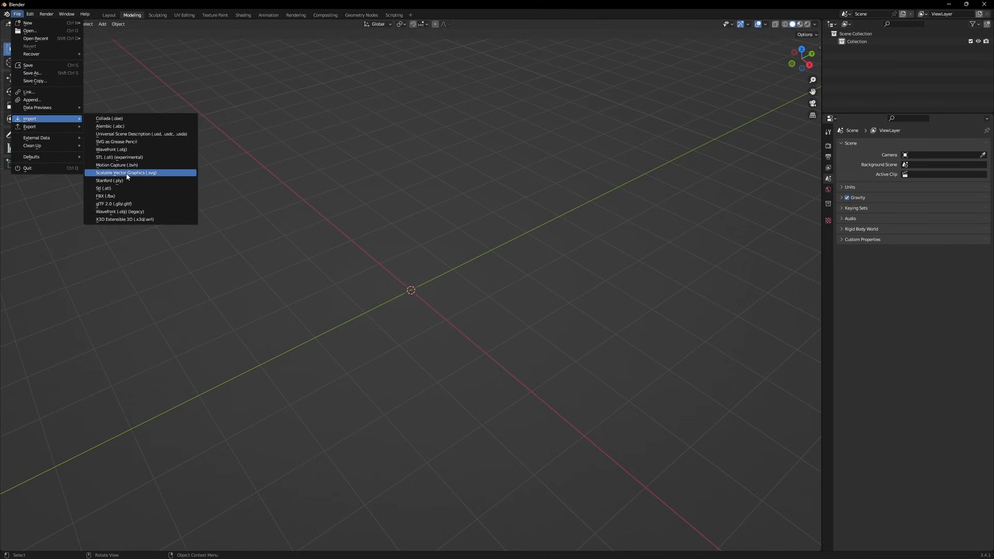
{"action": "mouse_move", "coordinate": [126, 173]}
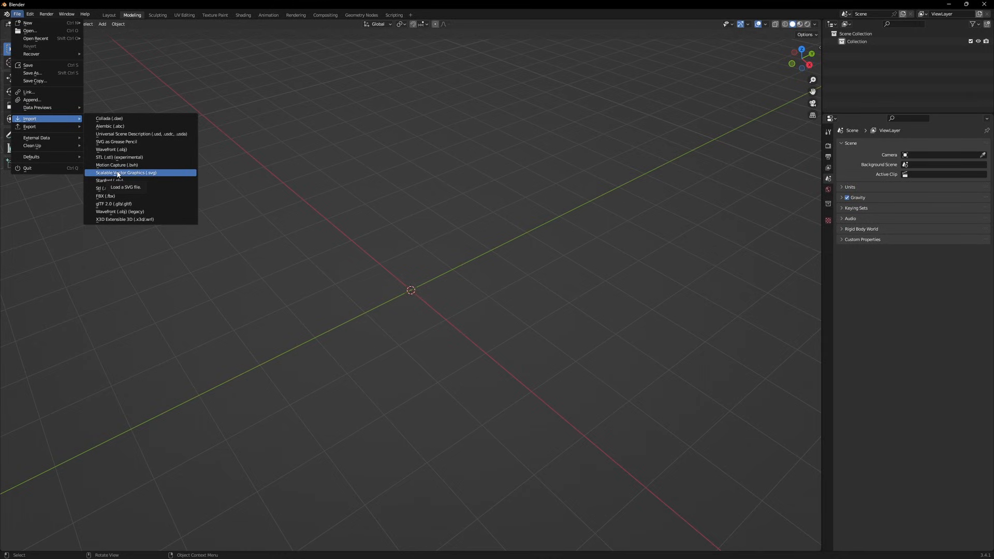
{"action": "left_click", "coordinate": [126, 173]}
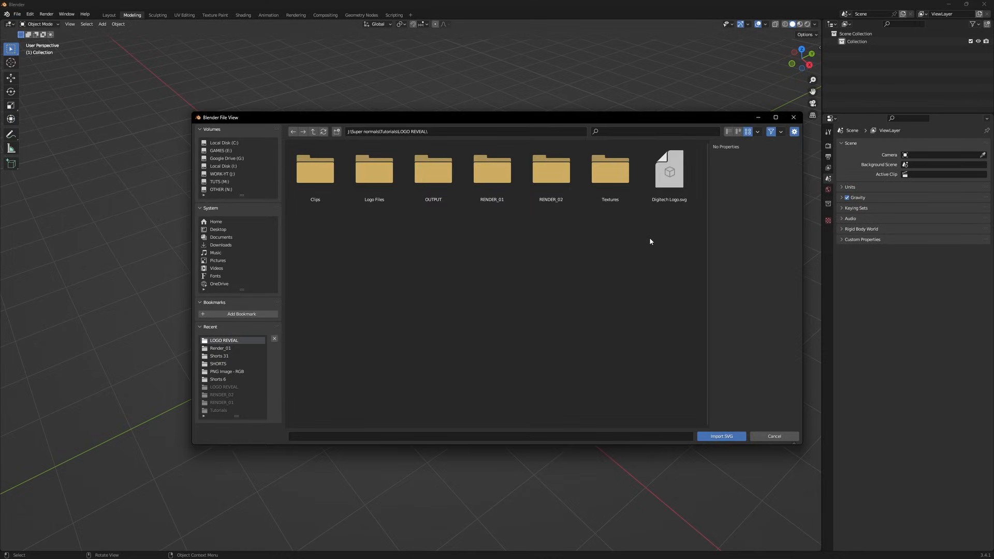
{"action": "left_click", "coordinate": [669, 170]}
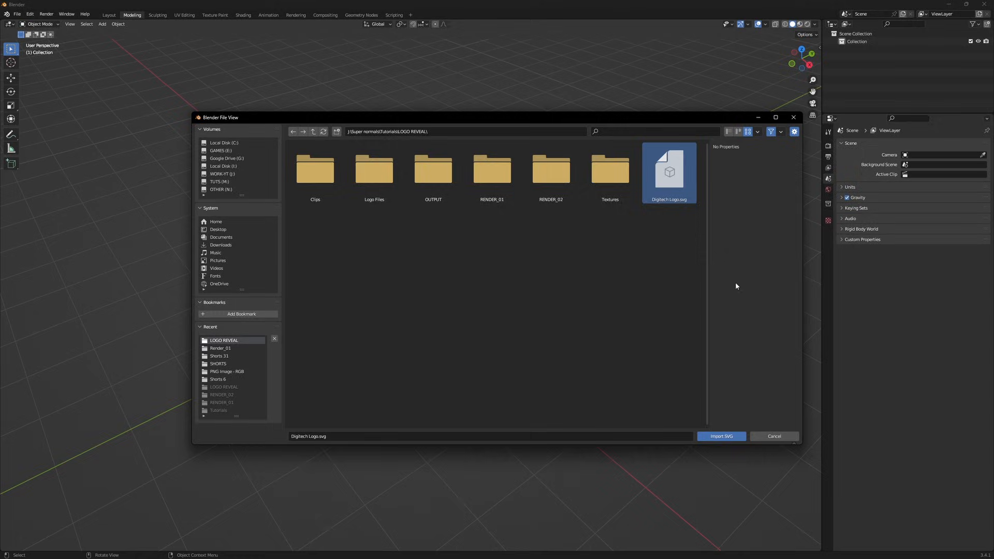
{"action": "left_click", "coordinate": [721, 436]}
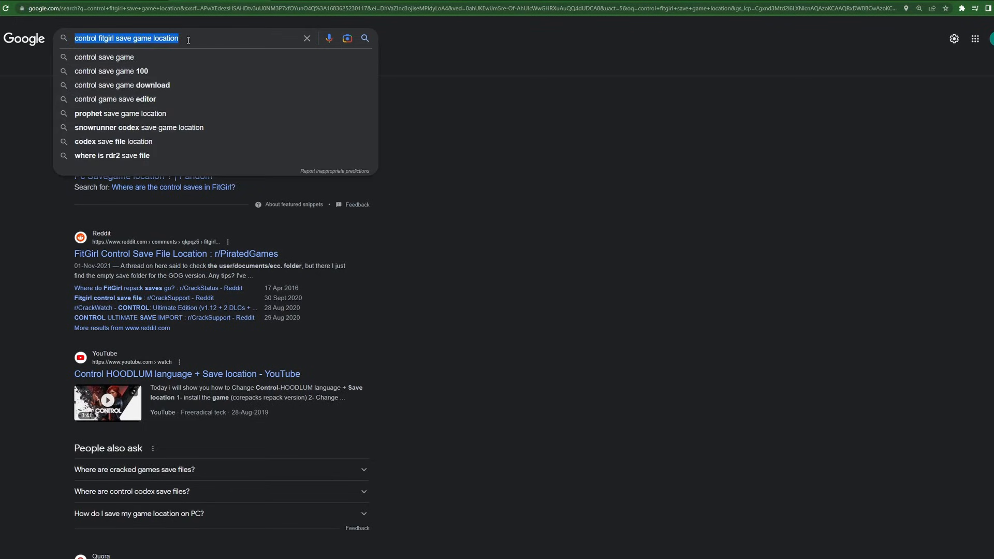
Search Google for 'convert png to svg' to find converter tools.
{"action": "type", "text": "convert png to svg"}
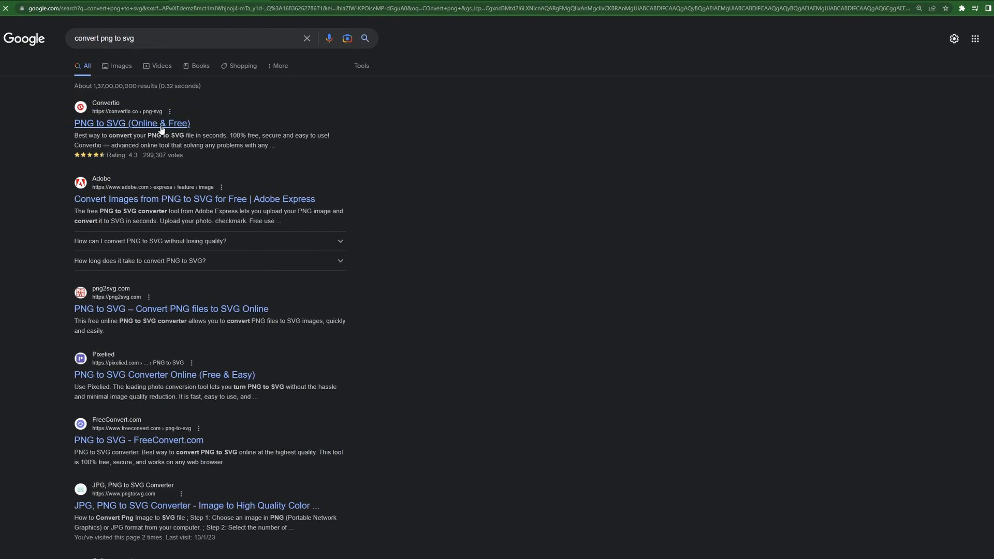
{"action": "mouse_move", "coordinate": [54, 239]}
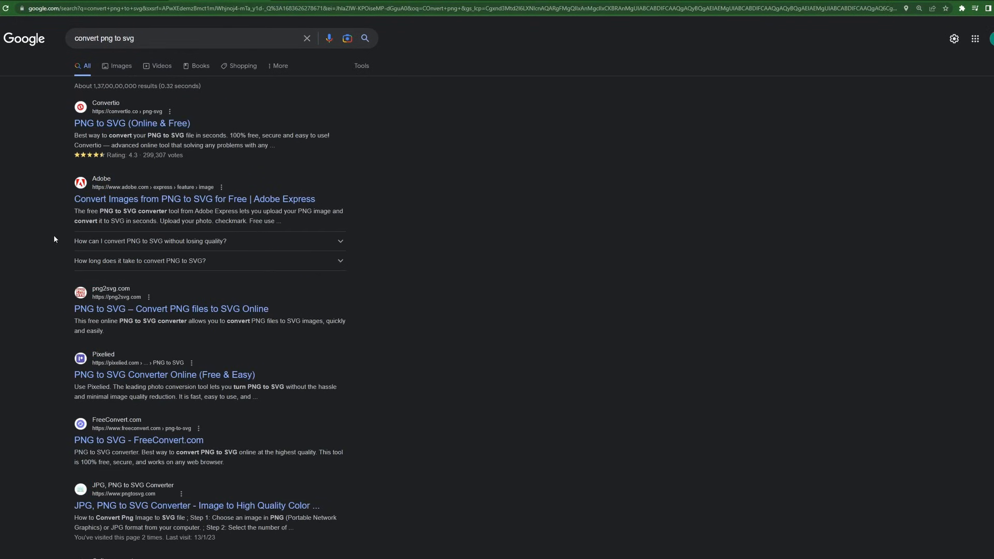
{"action": "left_click", "coordinate": [170, 309]}
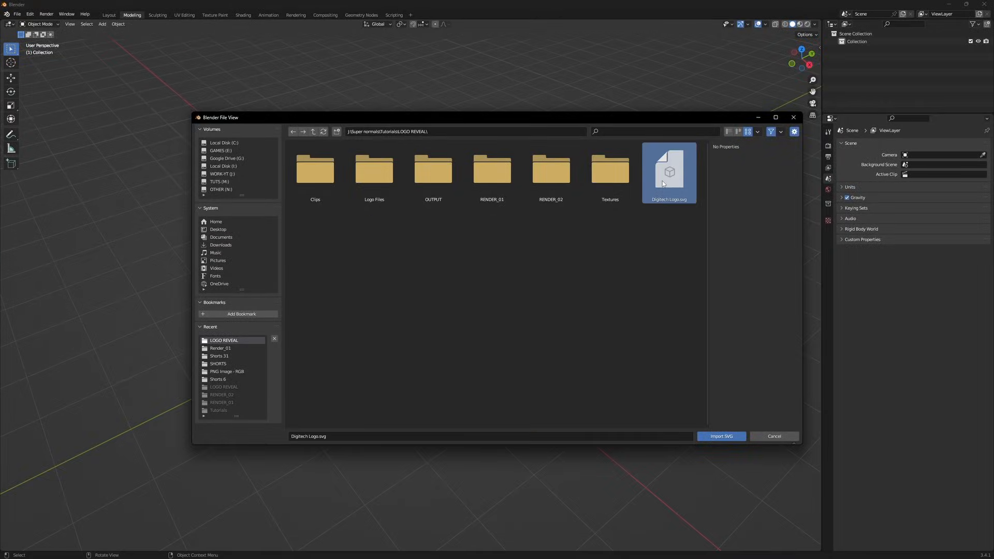
Import Digitech Logo.svg and expand the curve's Geometry settings for extruding.
{"action": "left_click", "coordinate": [721, 436]}
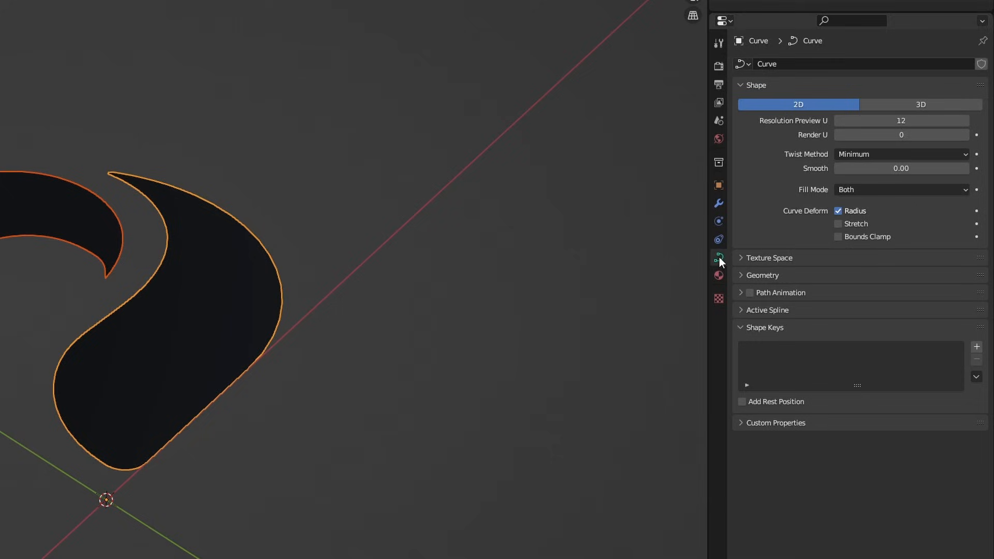
{"action": "left_click", "coordinate": [762, 275]}
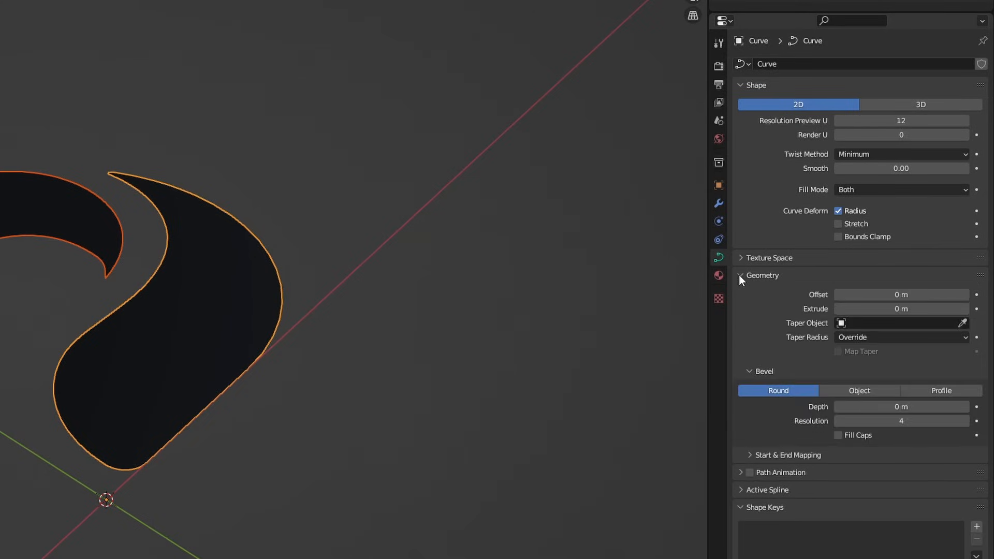
{"action": "mouse_move", "coordinate": [902, 309]}
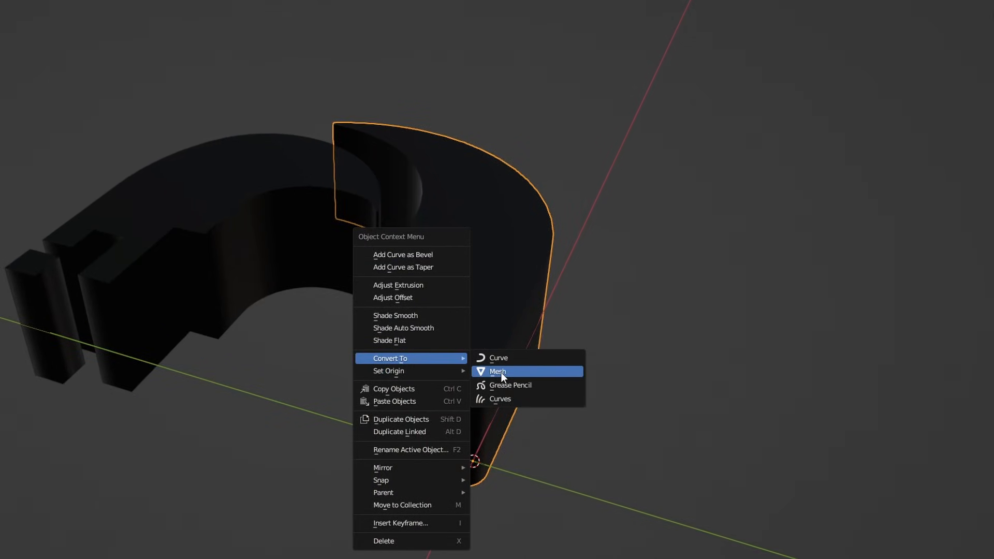
Convert the swoosh to mesh with Sharp Remesh and a 0.152 m, 2-segment, 71.4° bevel.
{"action": "left_click", "coordinate": [498, 371]}
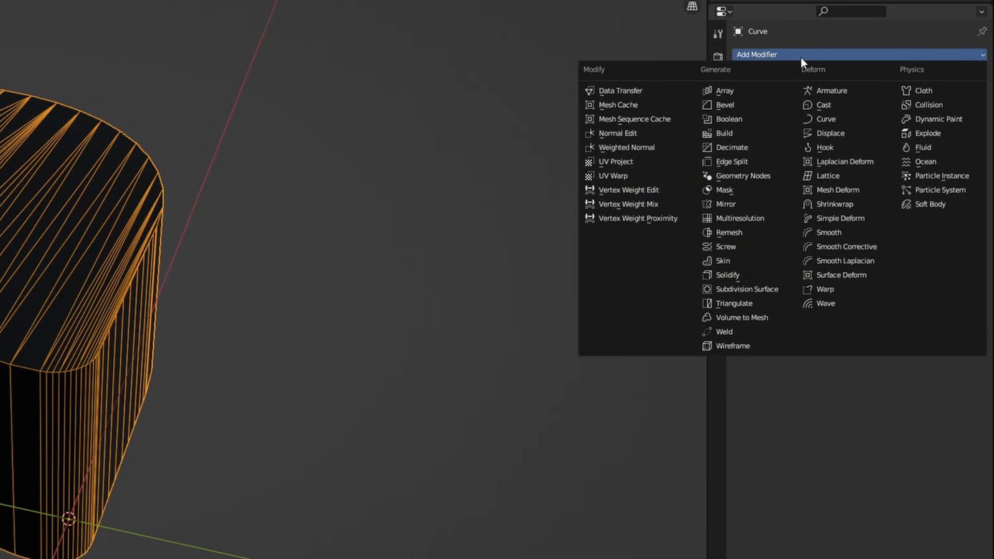
{"action": "left_click", "coordinate": [729, 232]}
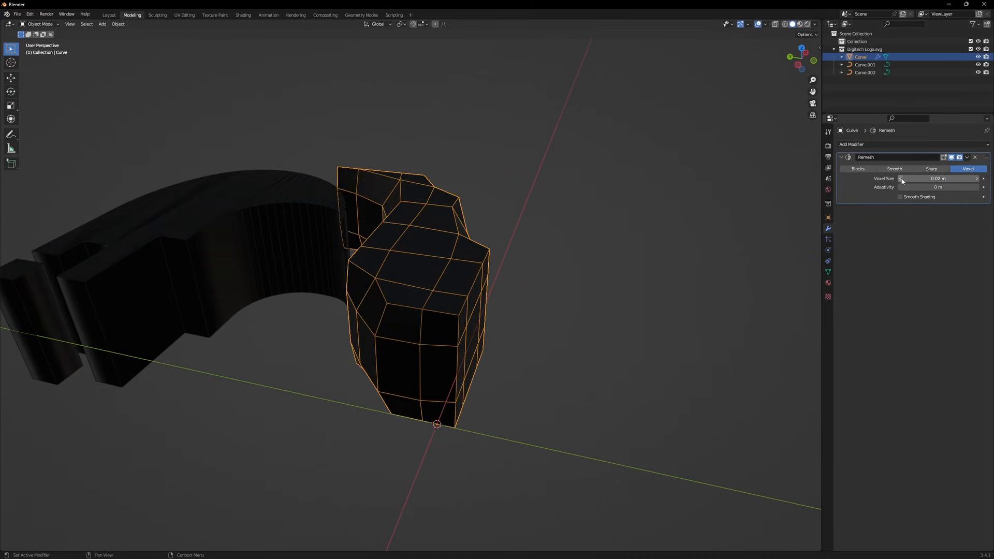
{"action": "left_click", "coordinate": [852, 144]}
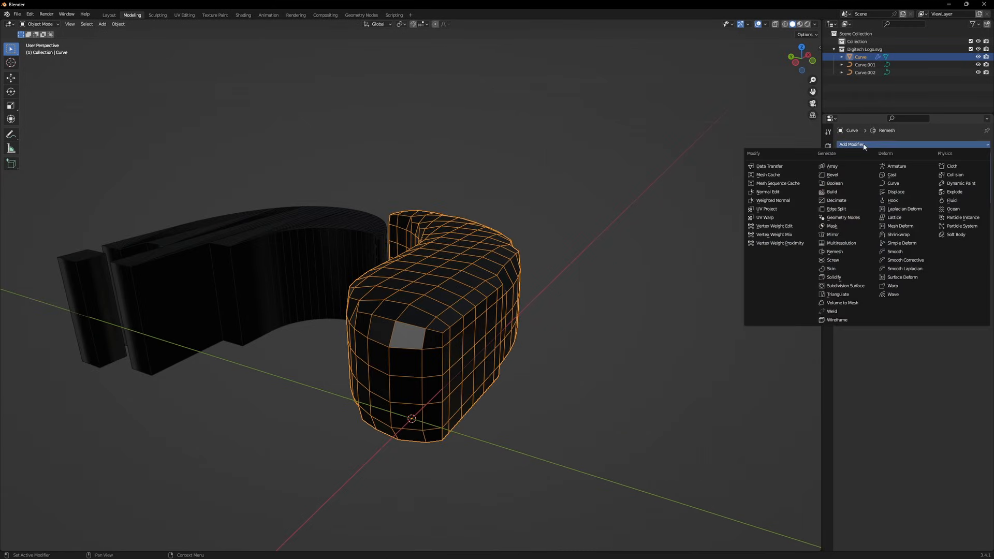
{"action": "left_click", "coordinate": [832, 175]}
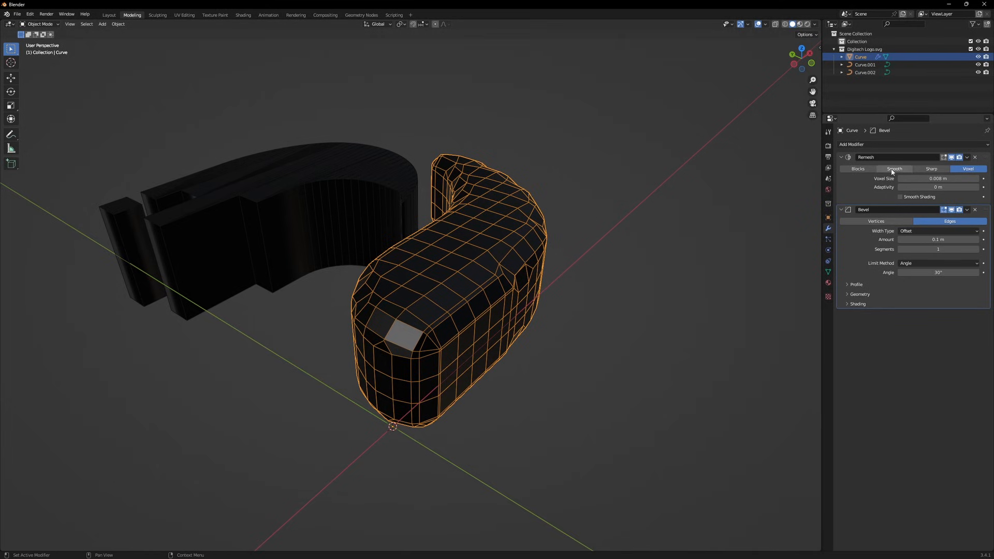
{"action": "left_click", "coordinate": [932, 169]}
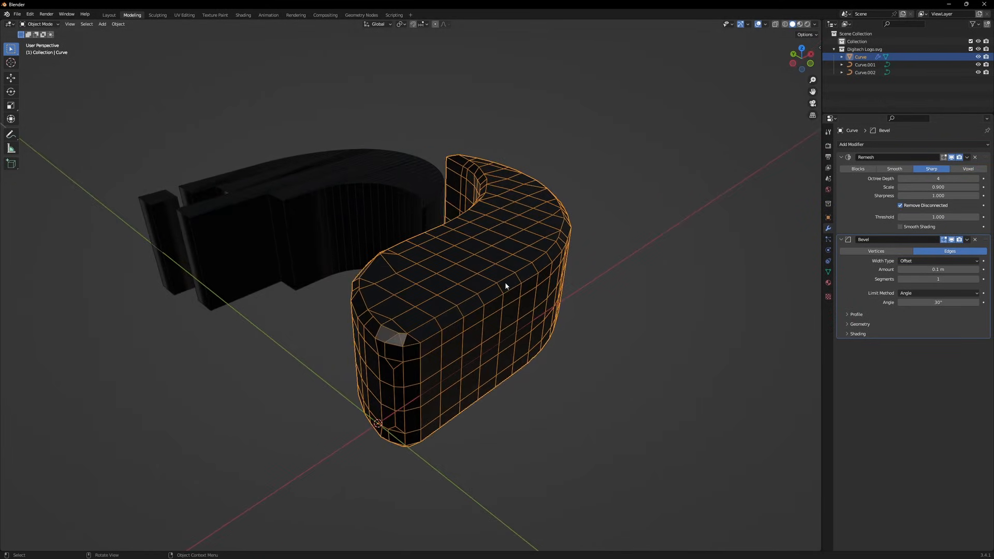
{"action": "left_click", "coordinate": [944, 239]}
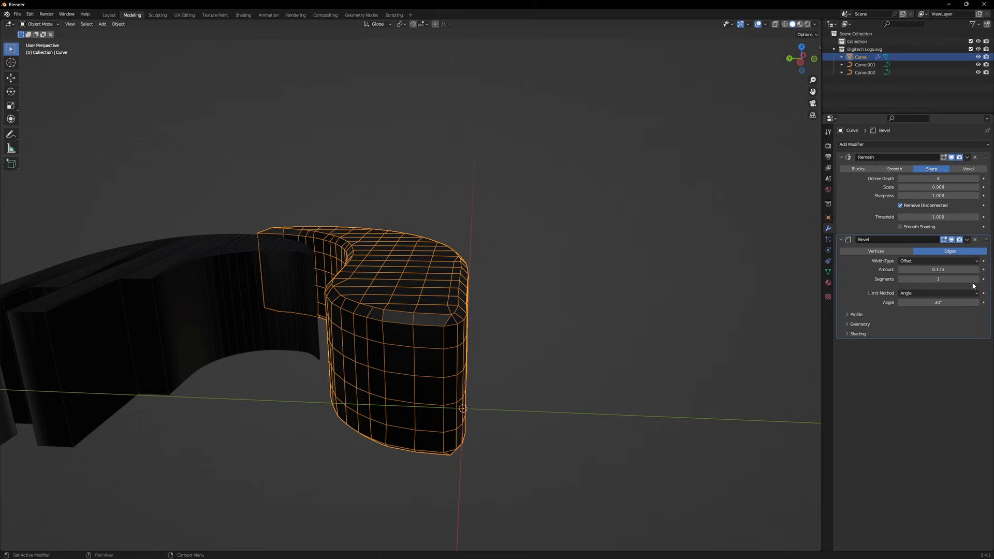
{"action": "left_click", "coordinate": [939, 279]}
{"action": "type", "text": "71.4d"}
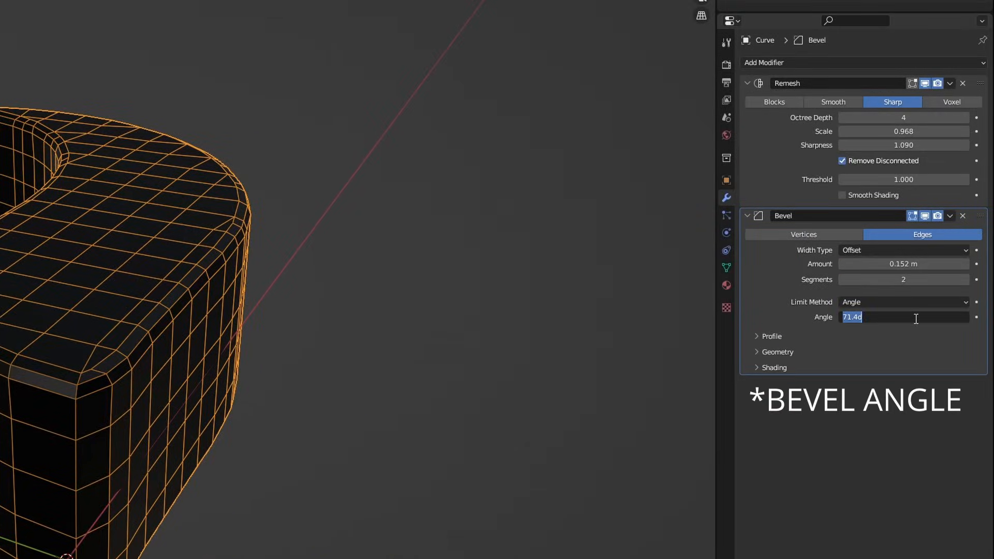
{"action": "key", "text": "Return"}
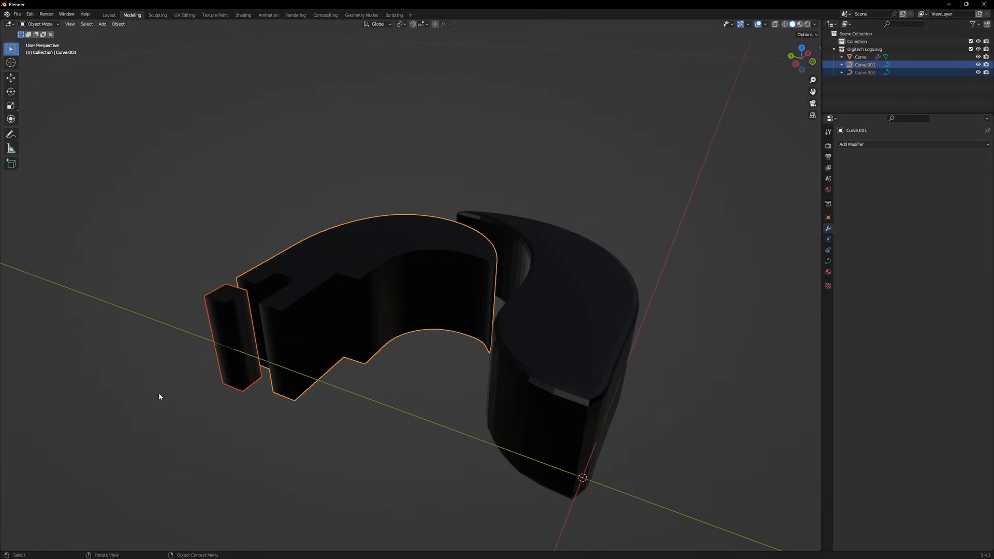
Hide the other logo curves and add a Geometry Nodes modifier to the swoosh.
{"action": "left_click", "coordinate": [862, 57]}
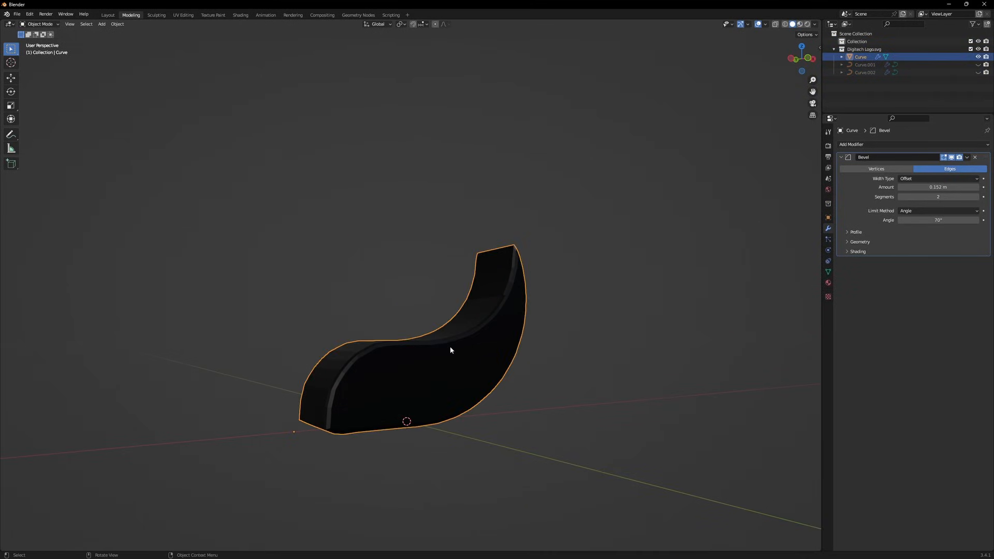
{"action": "left_click", "coordinate": [852, 144]}
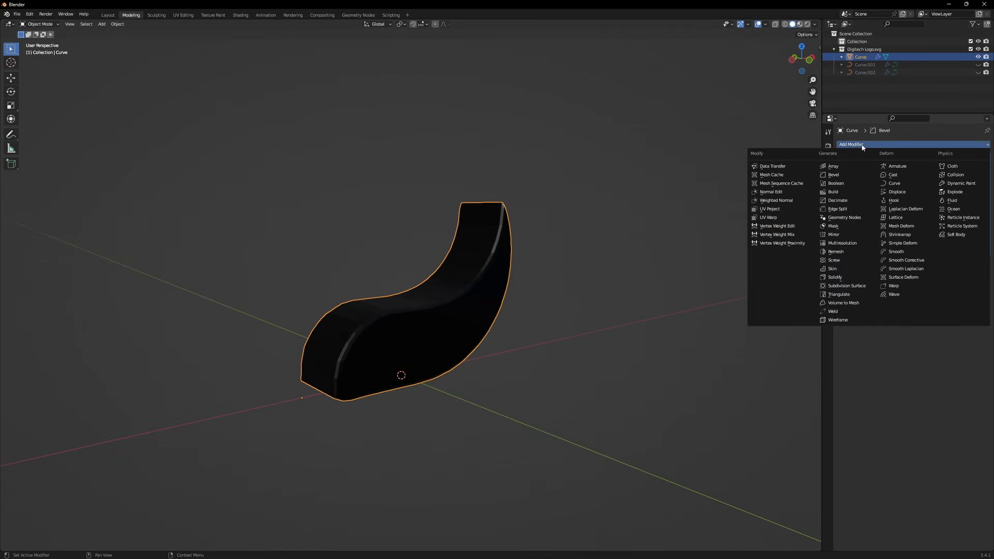
{"action": "mouse_move", "coordinate": [894, 200]}
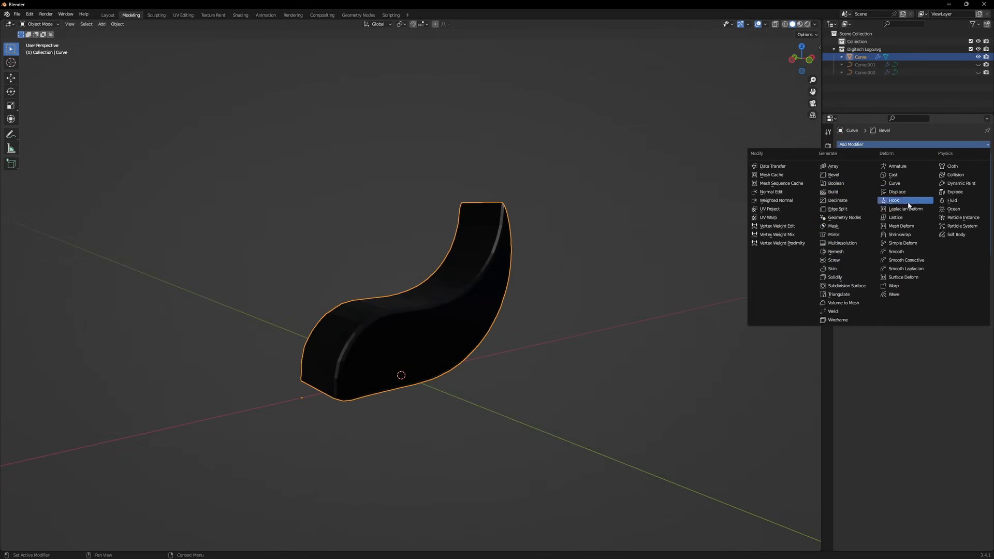
{"action": "left_click", "coordinate": [845, 217]}
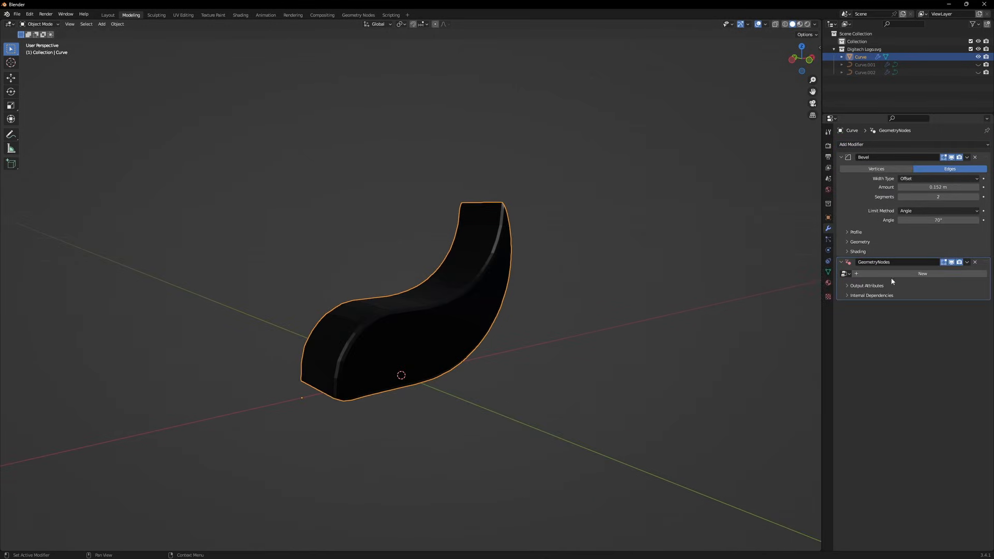
{"action": "mouse_move", "coordinate": [968, 296]}
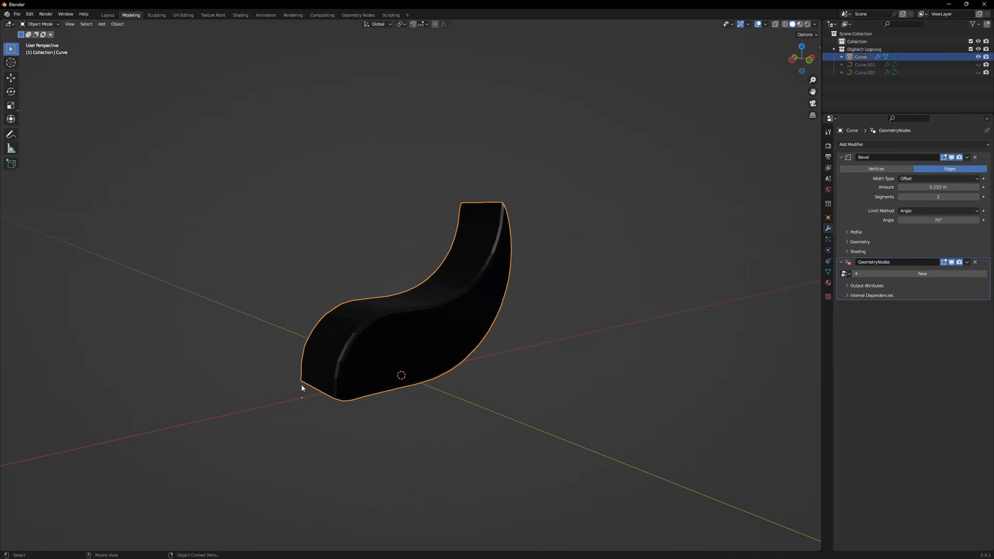
{"action": "mouse_move", "coordinate": [358, 15]}
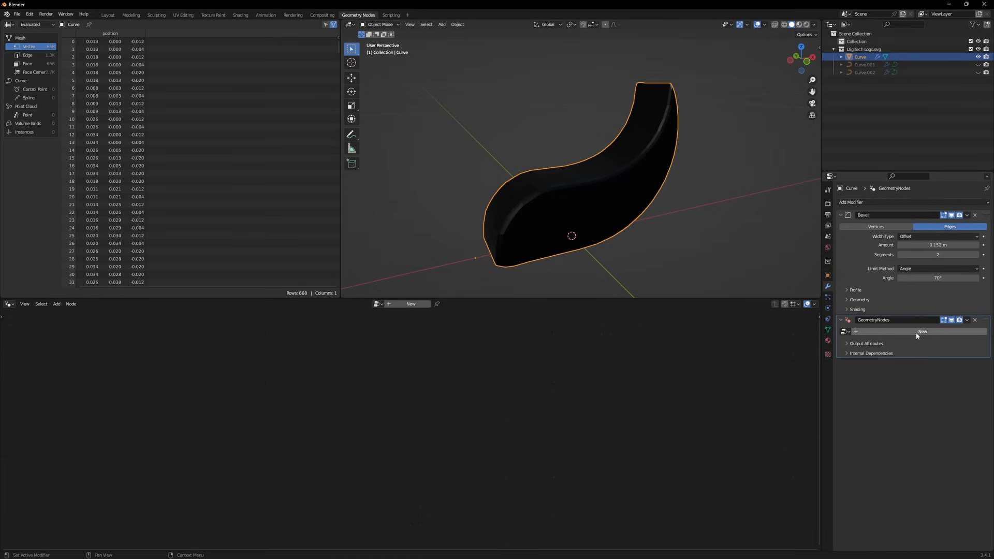
Create a new node tree for the swoosh and select its Group Input node.
{"action": "left_click", "coordinate": [923, 331]}
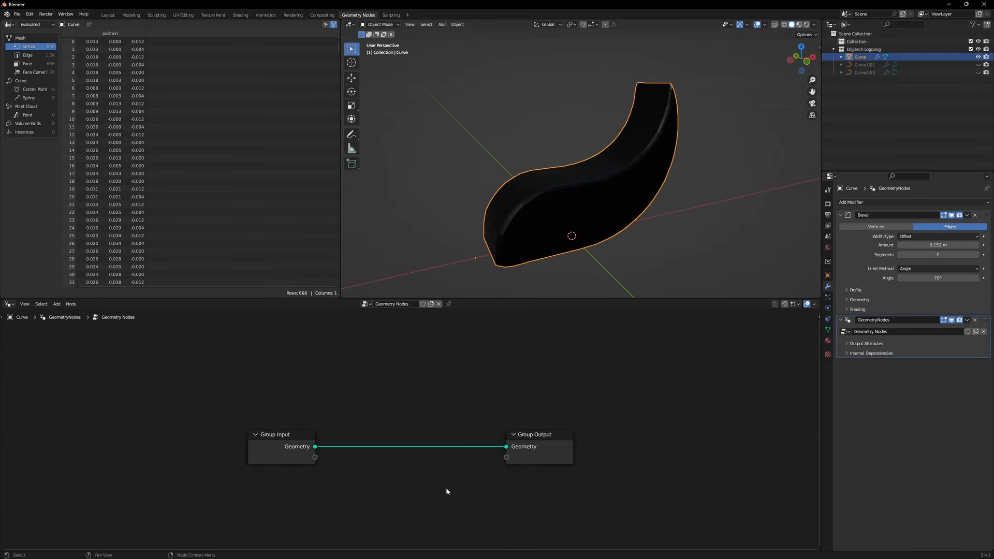
{"action": "left_click", "coordinate": [255, 435]}
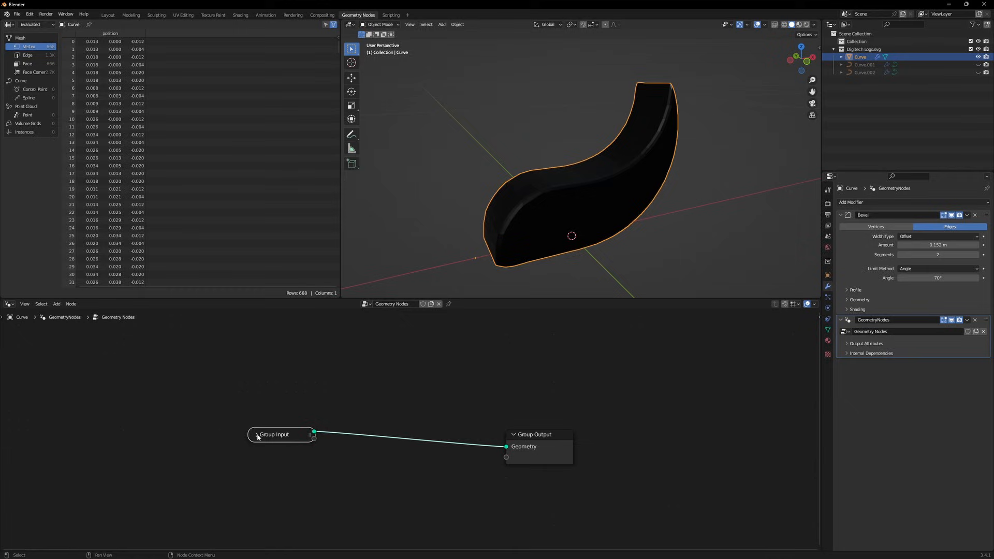
{"action": "left_click", "coordinate": [257, 434]}
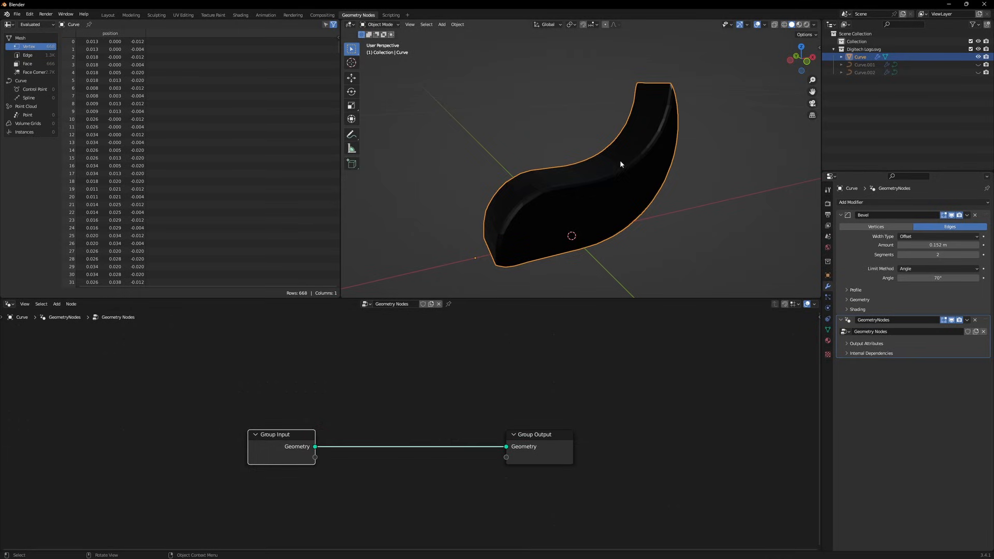
{"action": "mouse_move", "coordinate": [550, 193]}
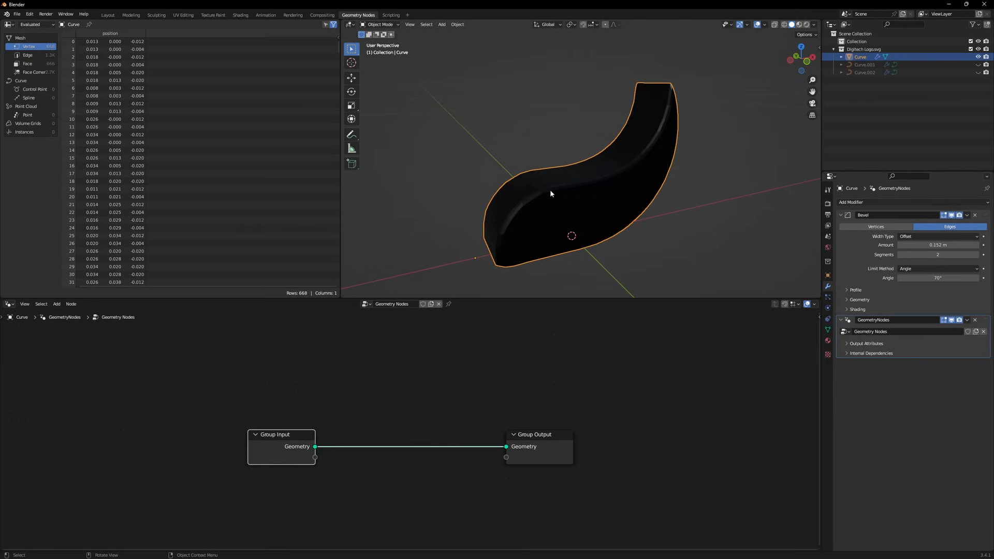
{"action": "mouse_move", "coordinate": [533, 209]}
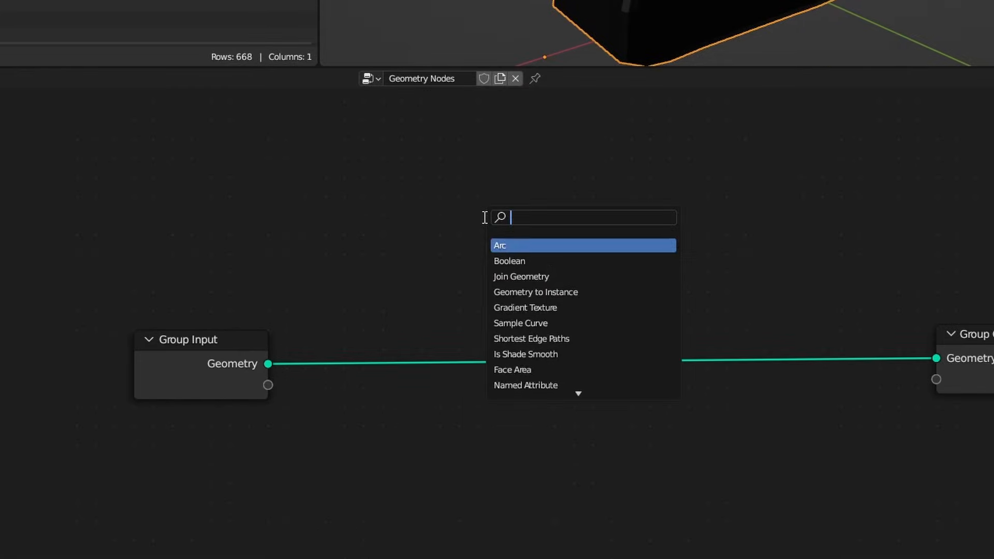
Insert Split Edges and Scale Elements nodes, testing scale 0.57 to break the logo into bricks.
{"action": "type", "text": "scale"}
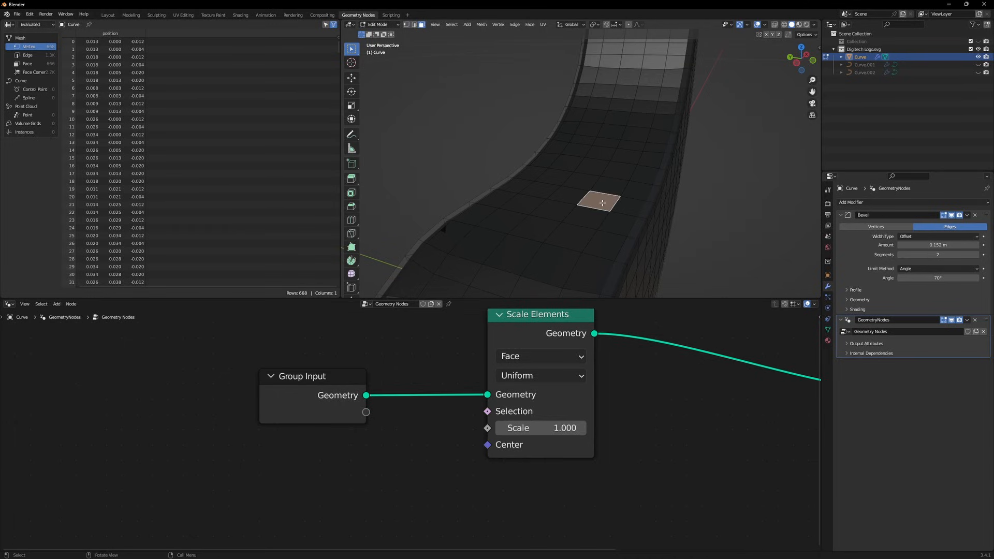
{"action": "key", "text": "s"}
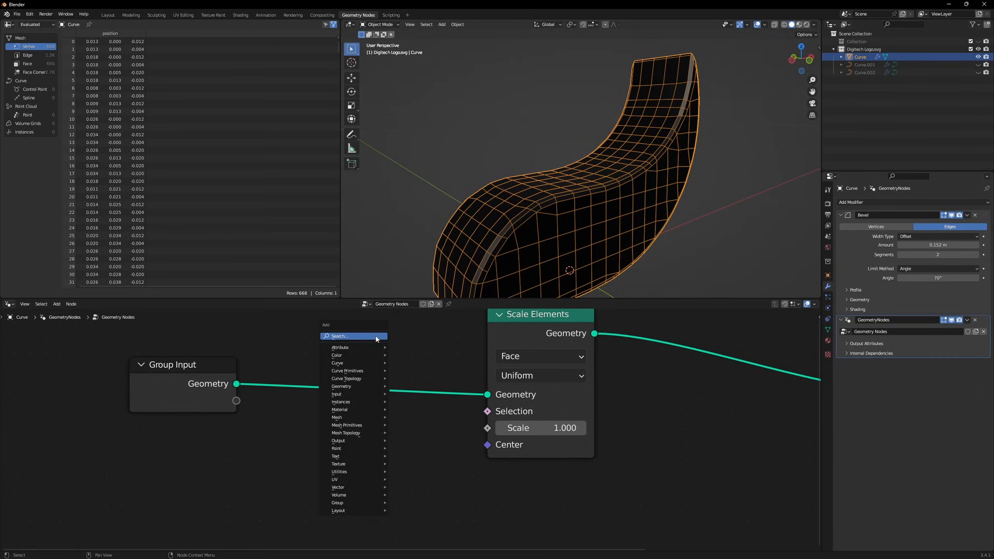
{"action": "type", "text": "split"}
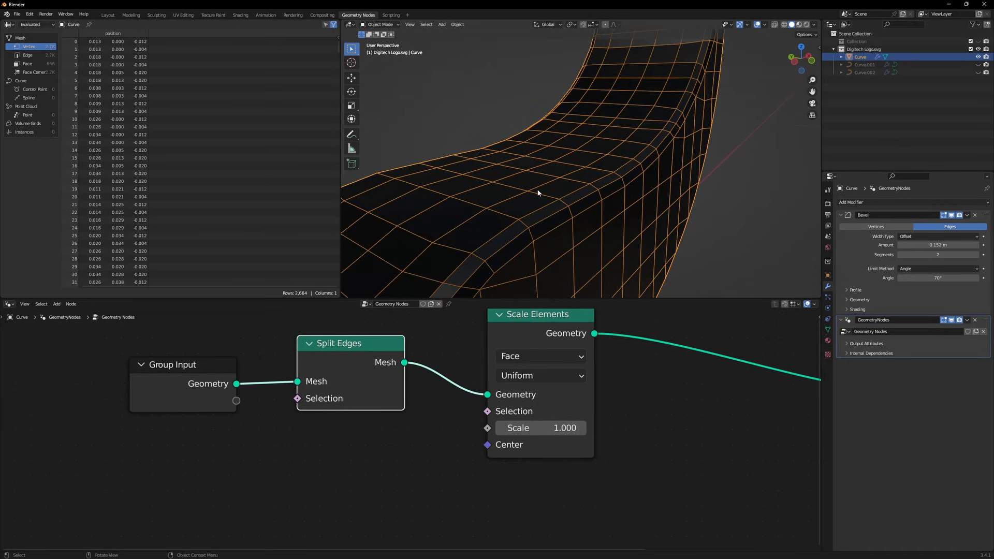
{"action": "mouse_move", "coordinate": [524, 185]}
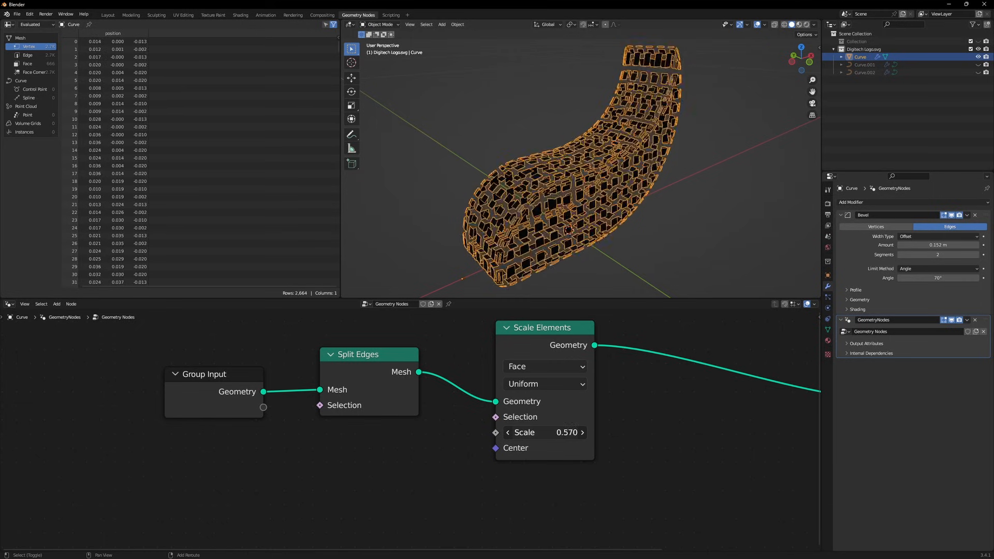
Reset Scale Elements to 1.000 and add an enlarged Empty to the scene.
{"action": "left_click", "coordinate": [547, 432]}
{"action": "type", "text": "1.000"}
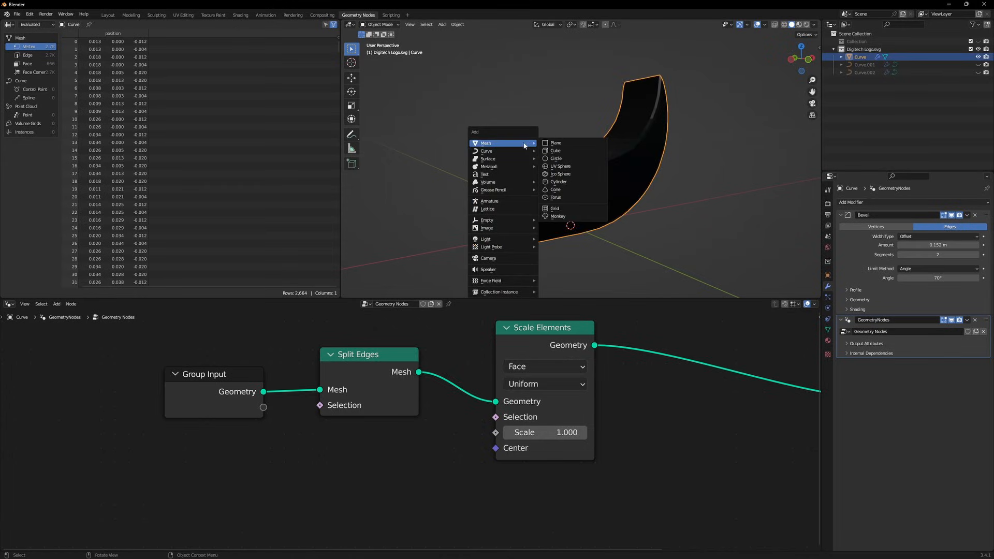
{"action": "left_click", "coordinate": [487, 220]}
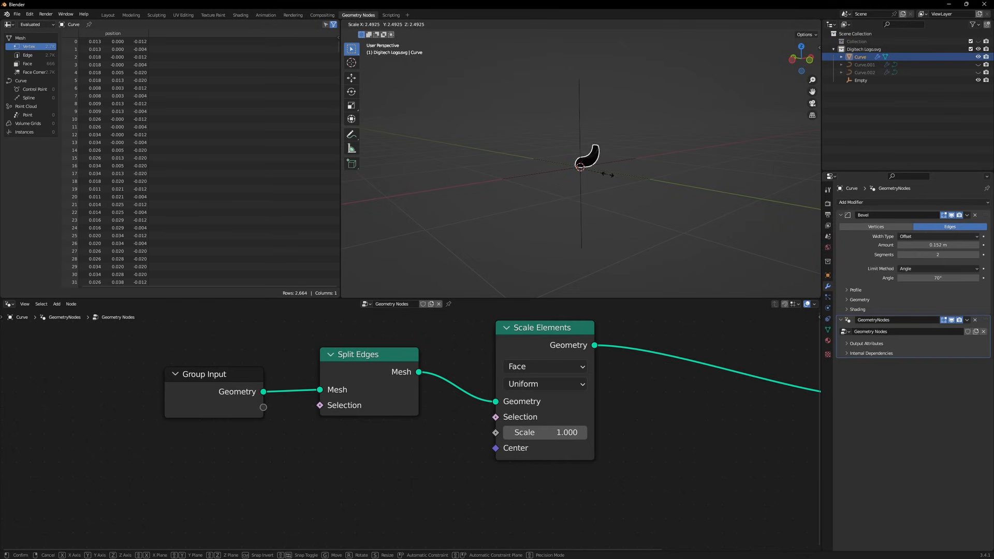
{"action": "left_click", "coordinate": [579, 166]}
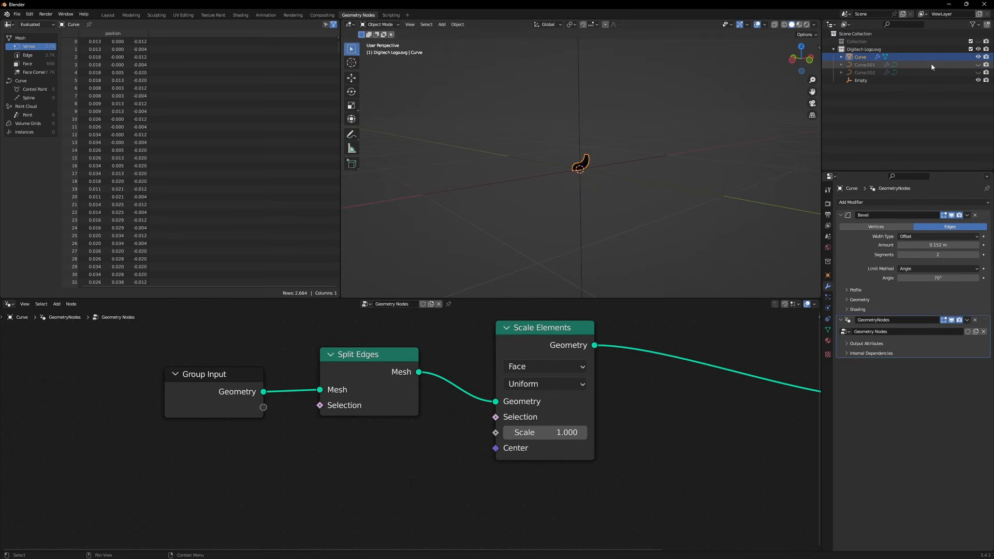
Reselect the logo curve and pin its node tree in the Geometry Nodes editor.
{"action": "left_click", "coordinate": [861, 81]}
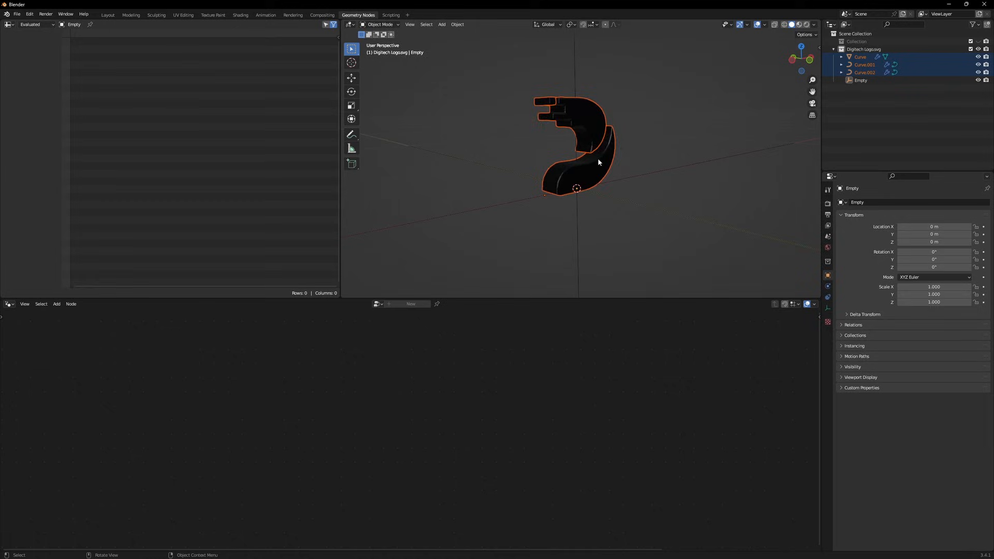
{"action": "key", "text": "s"}
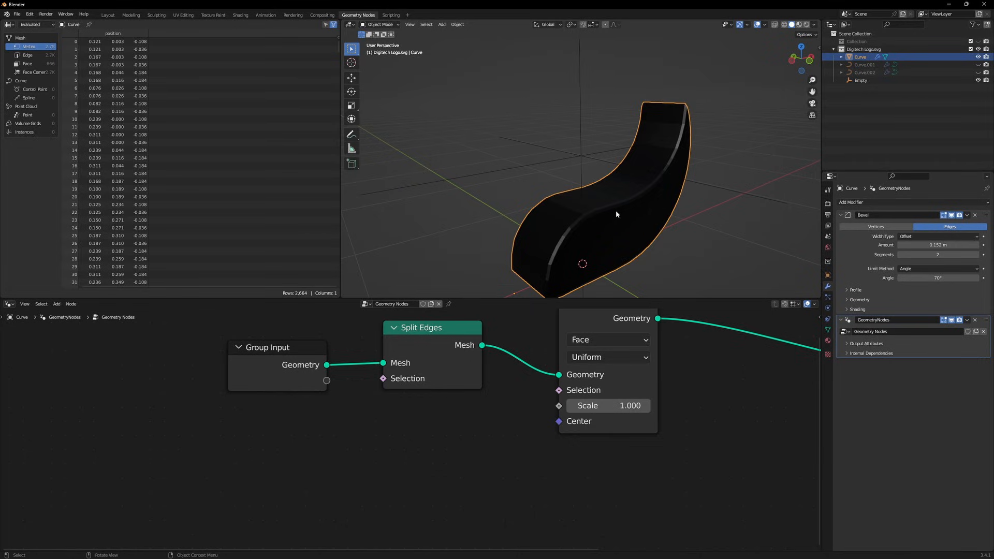
{"action": "left_click", "coordinate": [559, 105]}
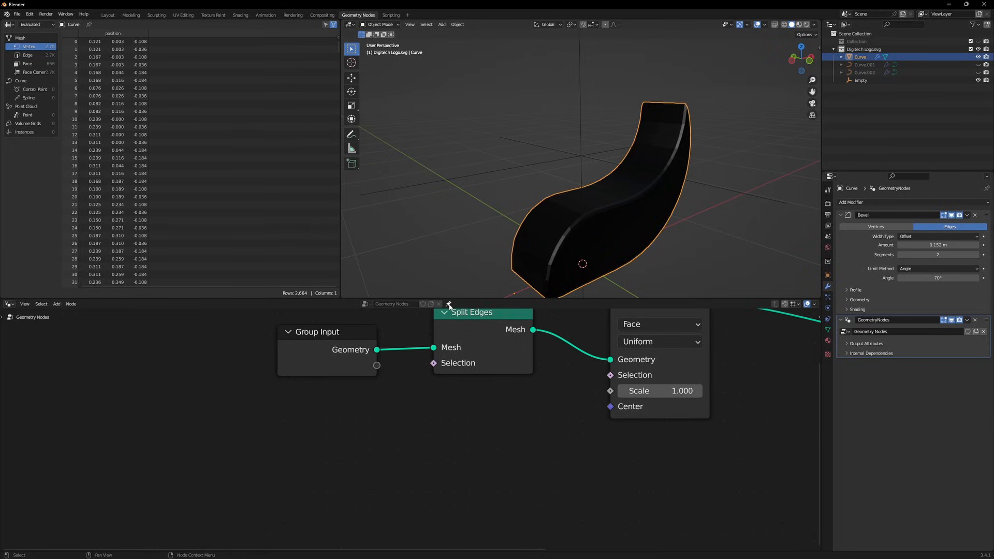
{"action": "mouse_move", "coordinate": [449, 435]}
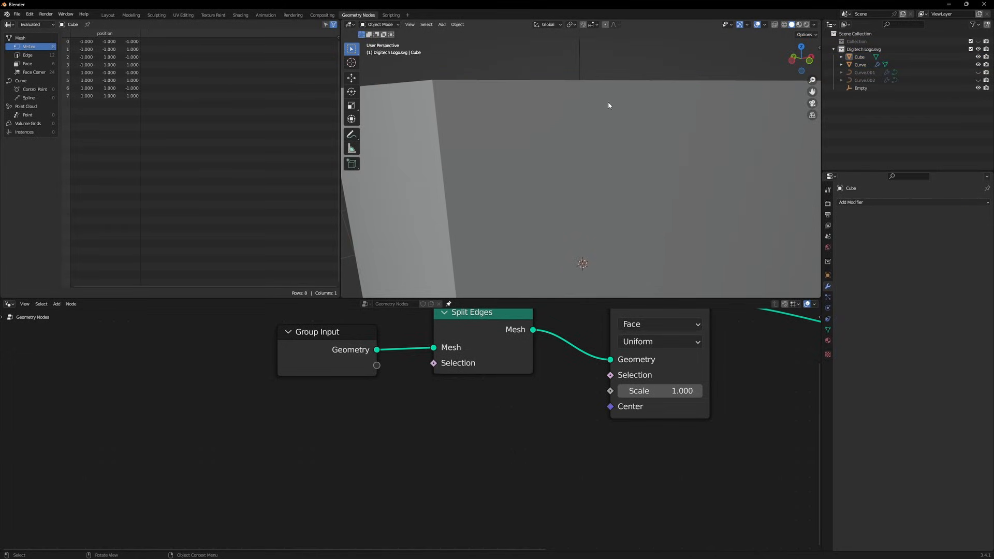
{"action": "mouse_move", "coordinate": [615, 49]}
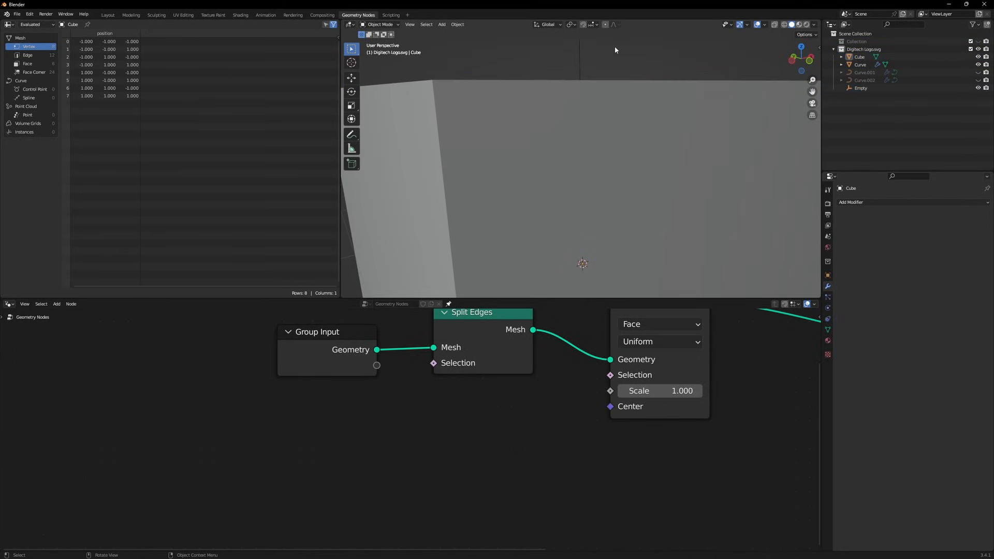
{"action": "mouse_move", "coordinate": [588, 102]}
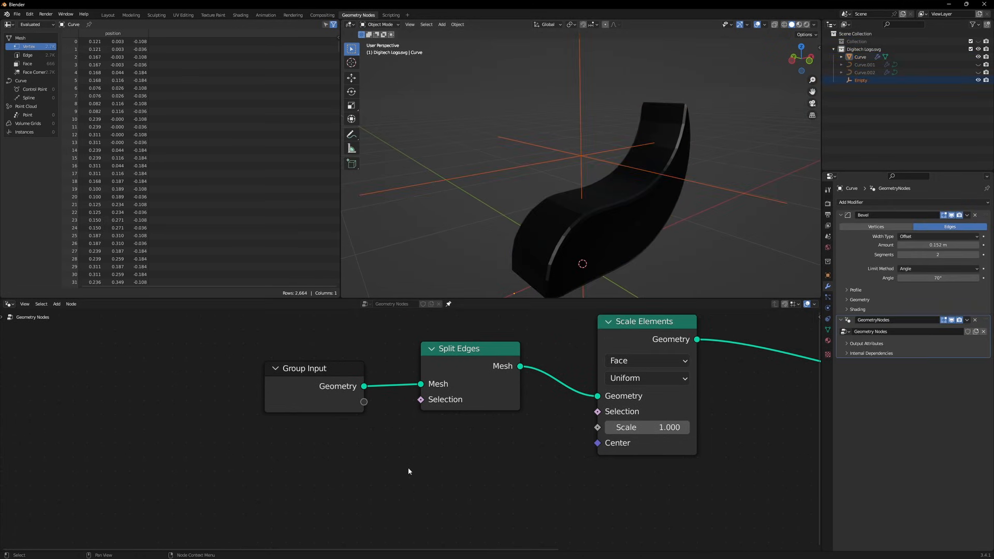
Add an Object Info node tracking the Empty, plus a Position node.
{"action": "left_click", "coordinate": [865, 71]}
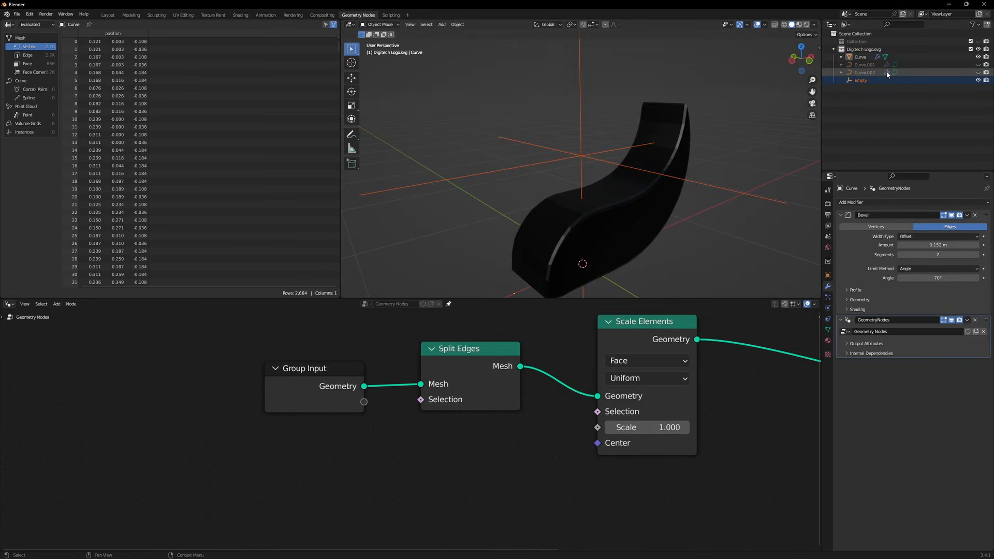
{"action": "left_click", "coordinate": [861, 80]}
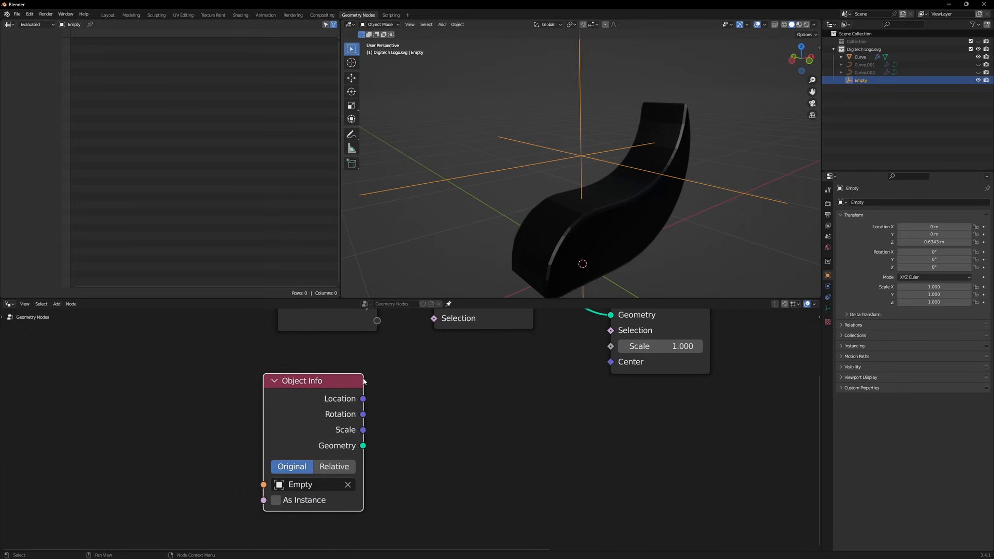
{"action": "left_click", "coordinate": [300, 485]}
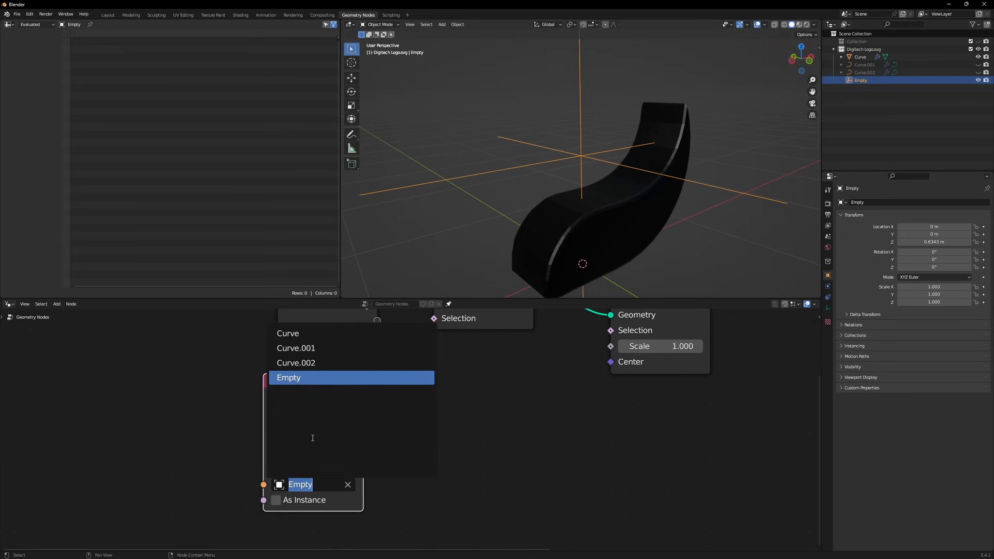
{"action": "left_click", "coordinate": [289, 378]}
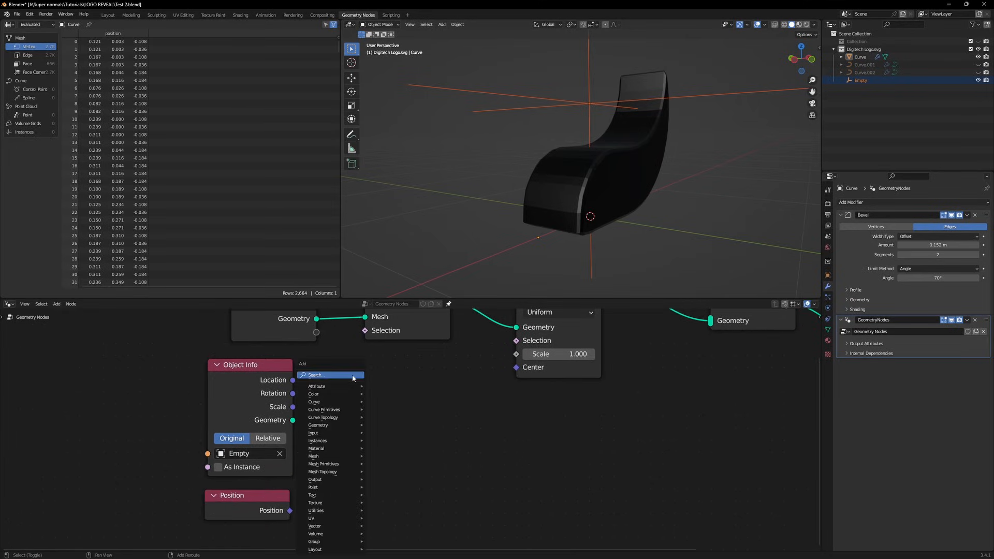
Add two Vector Math nodes, one set to Subtract and one to Dot Product.
{"action": "type", "text": "vect"}
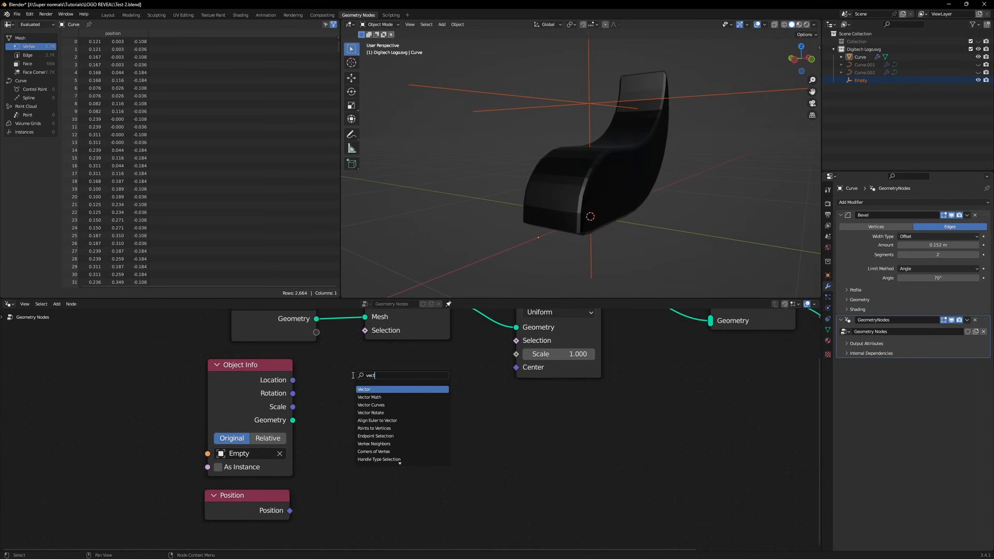
{"action": "left_click", "coordinate": [370, 397]}
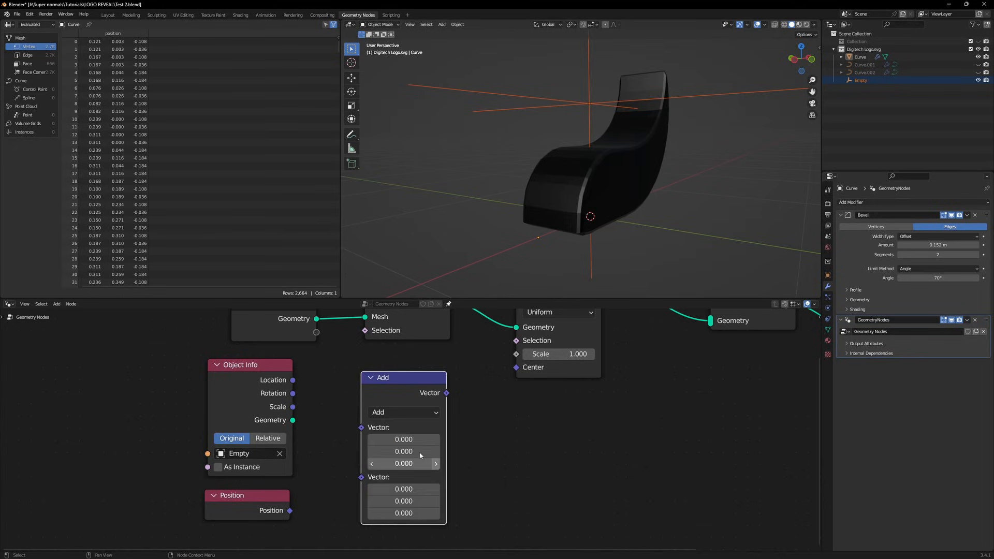
{"action": "left_click", "coordinate": [404, 413]}
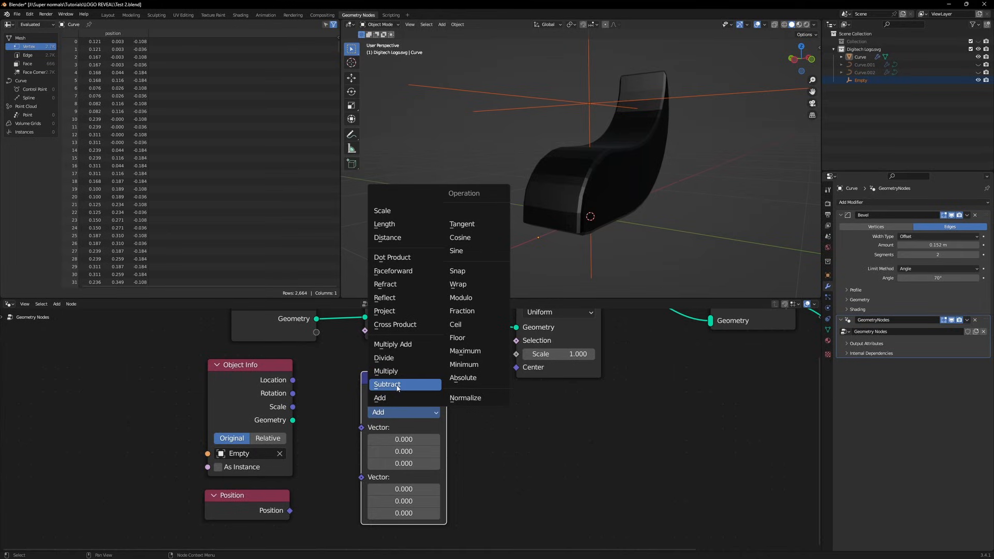
{"action": "left_click", "coordinate": [387, 384]}
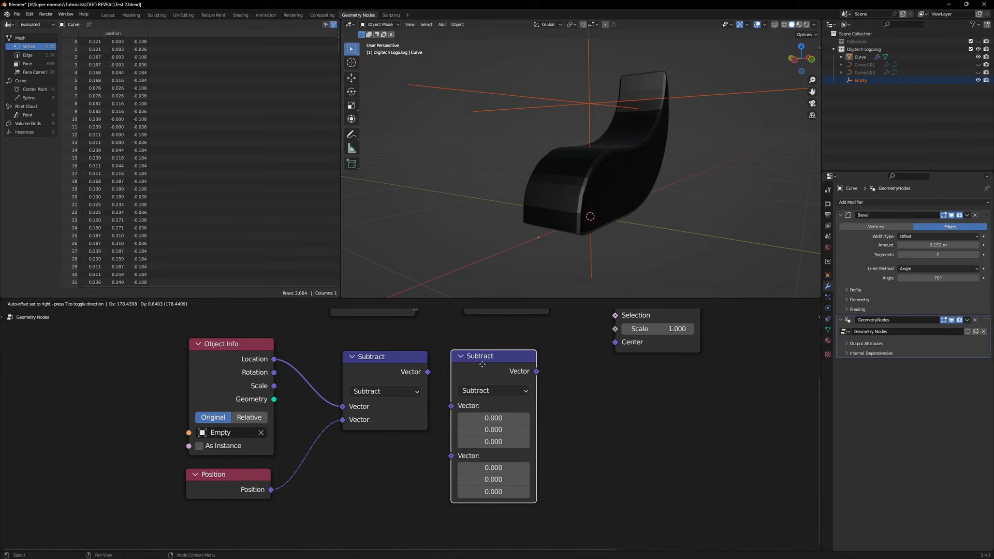
{"action": "left_click", "coordinate": [493, 390]}
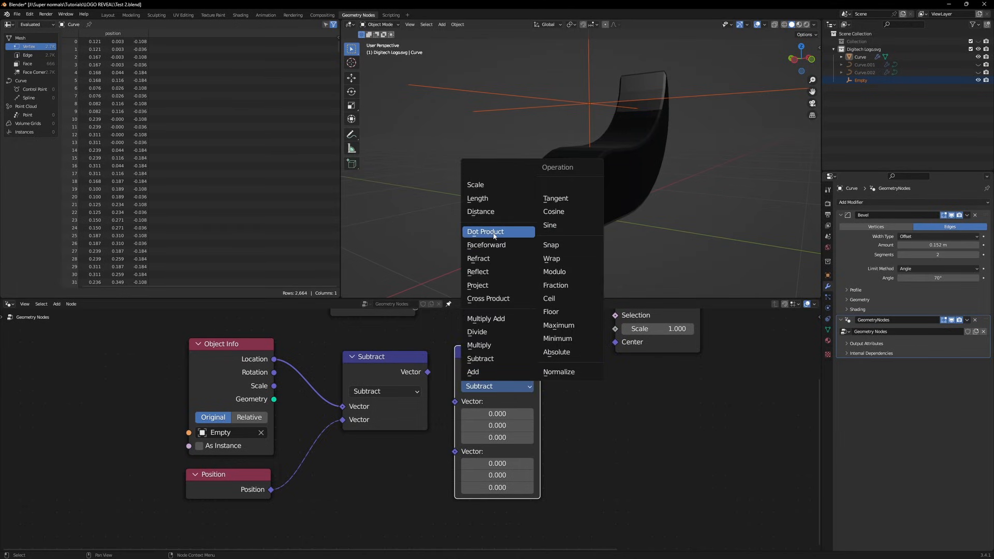
{"action": "left_click", "coordinate": [486, 232]}
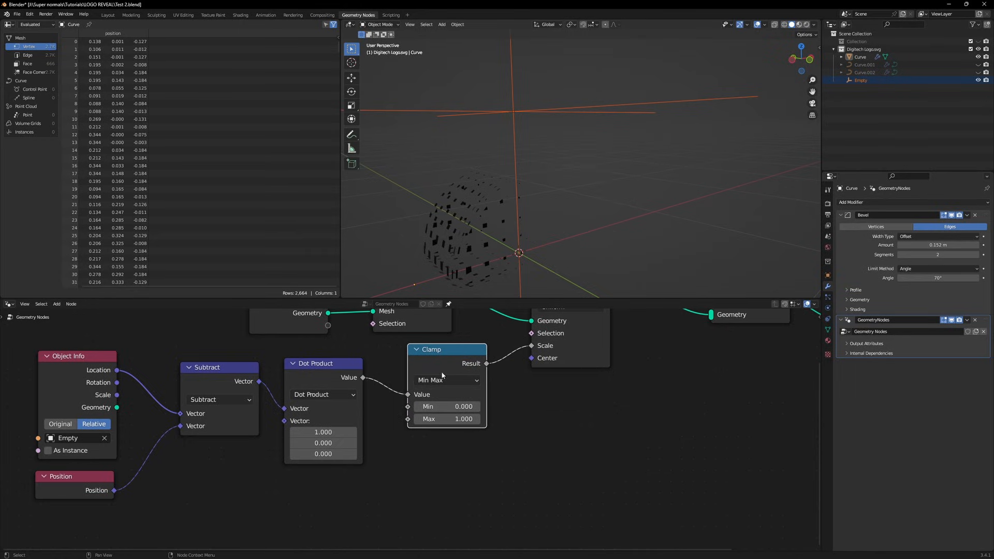
{"action": "mouse_move", "coordinate": [322, 436]}
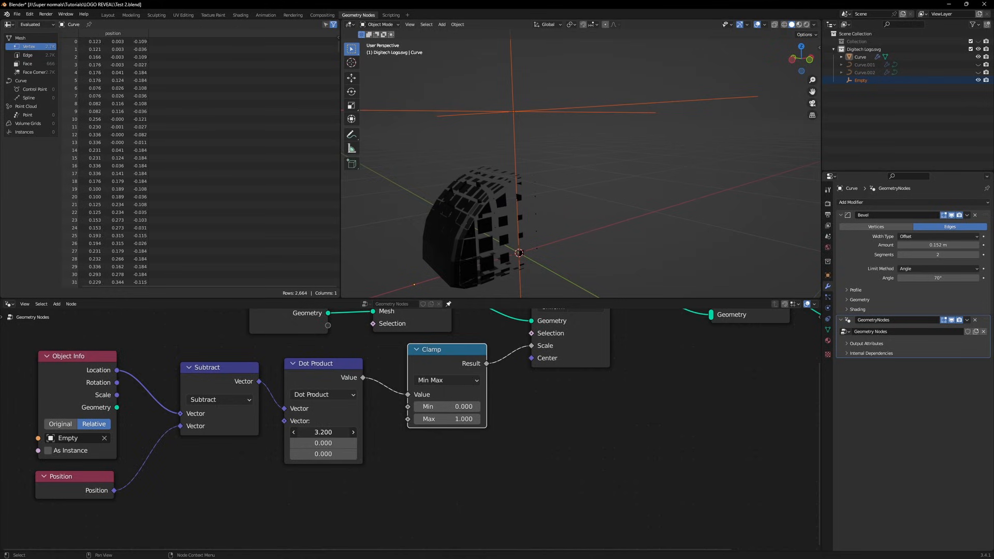
Set the Dot Product vector's first value to -3.5 and frame the whole node tree.
{"action": "left_click", "coordinate": [323, 432]}
{"action": "type", "text": "3.500"}
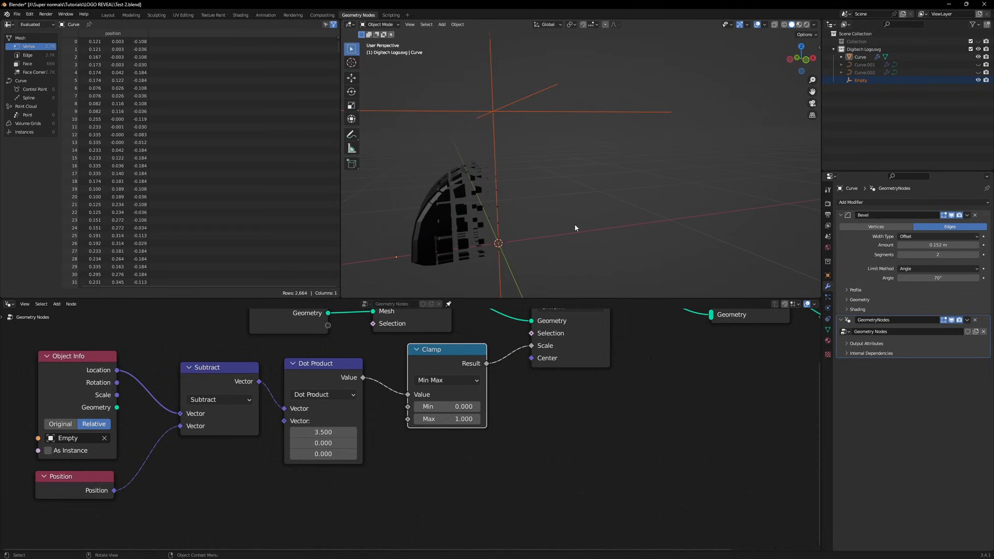
{"action": "mouse_move", "coordinate": [549, 206]}
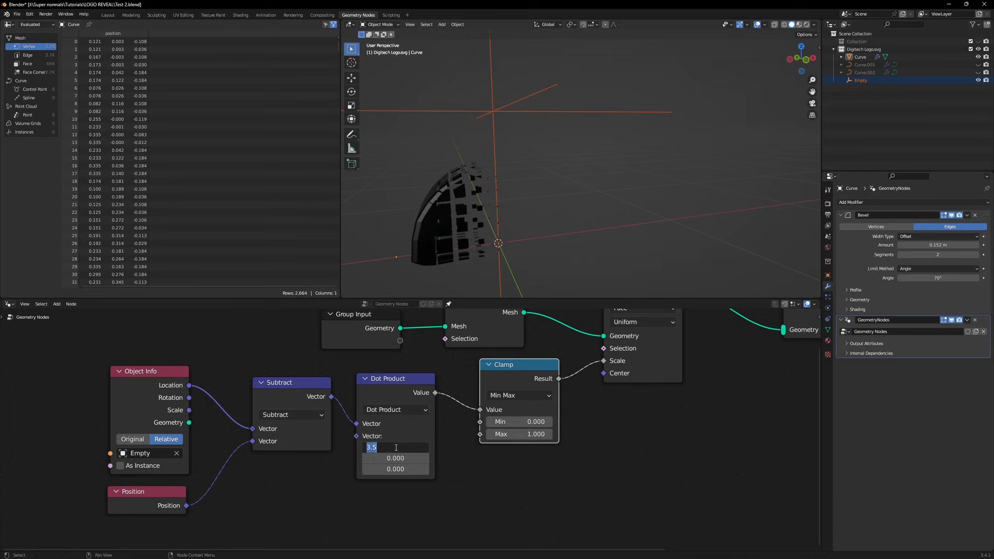
{"action": "type", "text": "-3."}
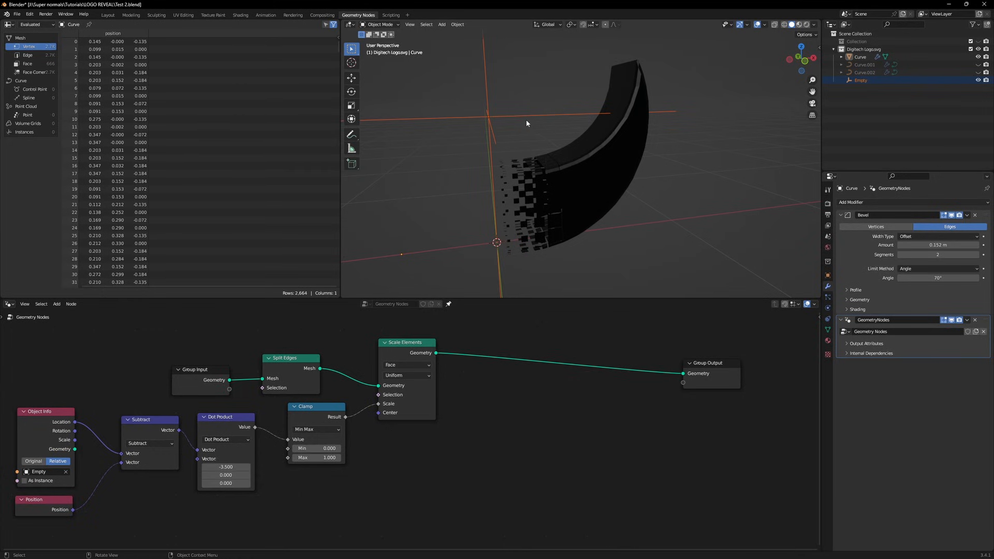
{"action": "key", "text": "g"}
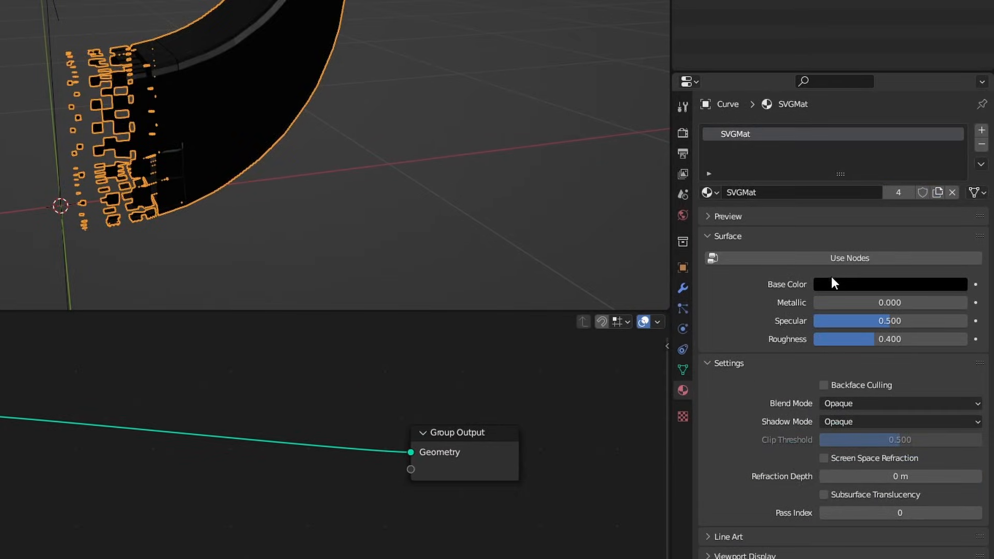
Edit the logo material's base colour, then pick the Annotate tool in the viewport.
{"action": "left_click", "coordinate": [952, 192]}
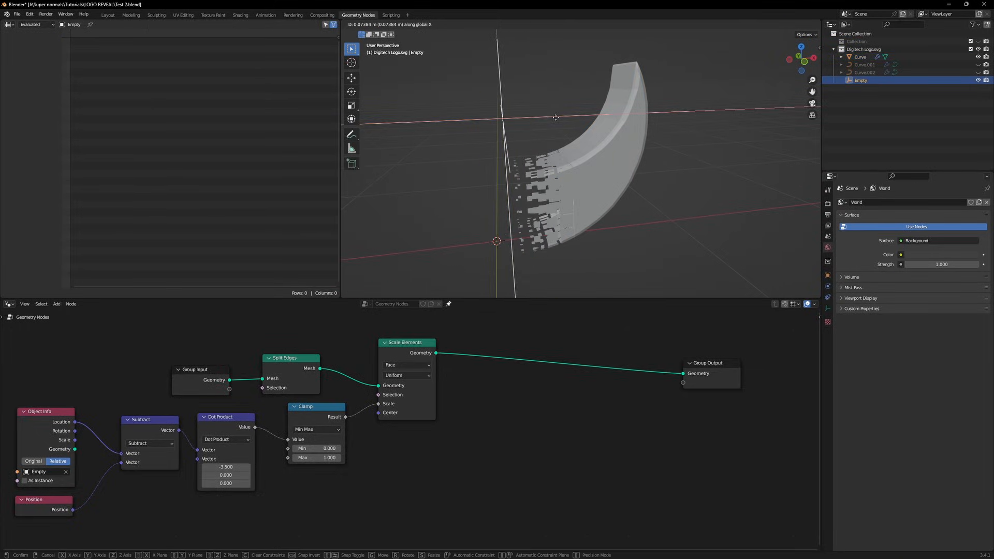
{"action": "mouse_move", "coordinate": [492, 134]}
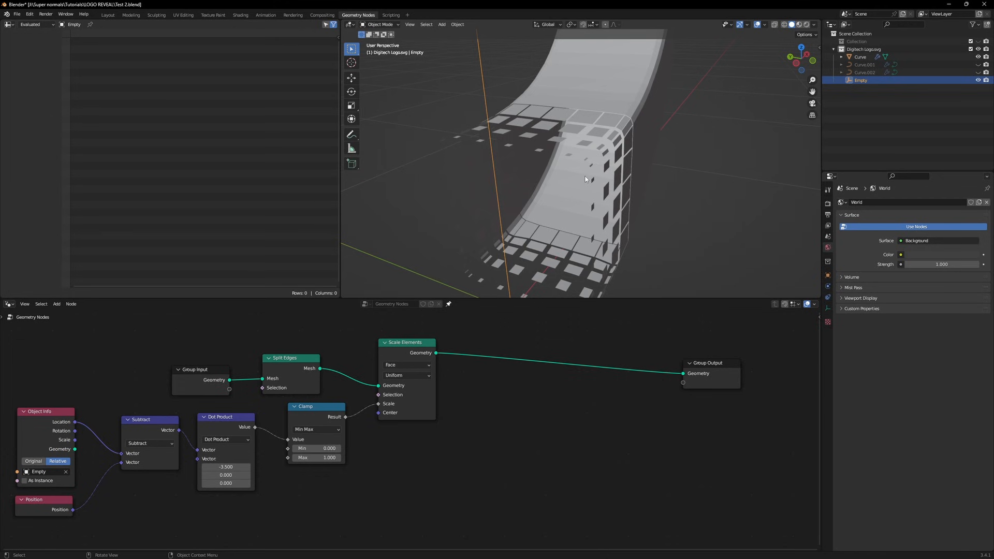
{"action": "left_click", "coordinate": [861, 56]}
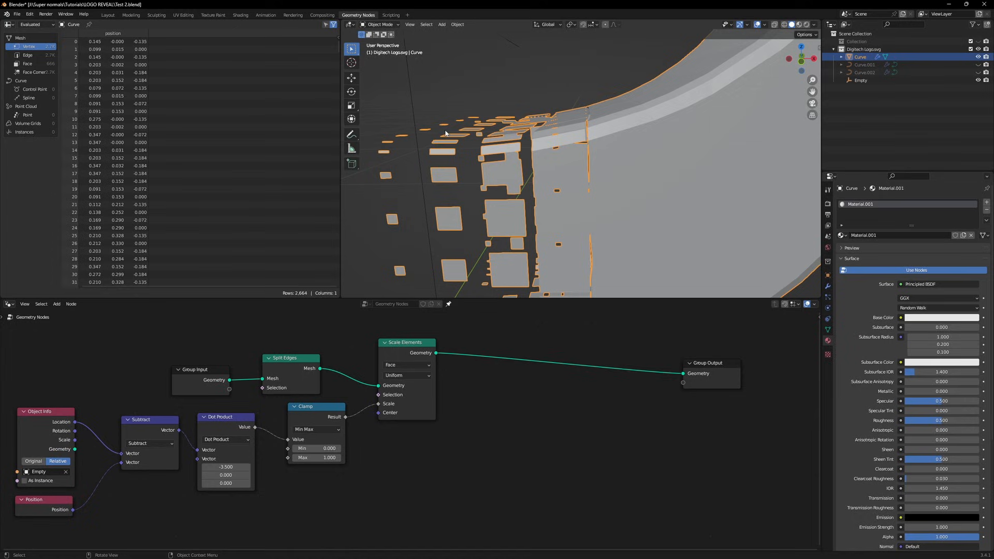
{"action": "left_click", "coordinate": [352, 135]}
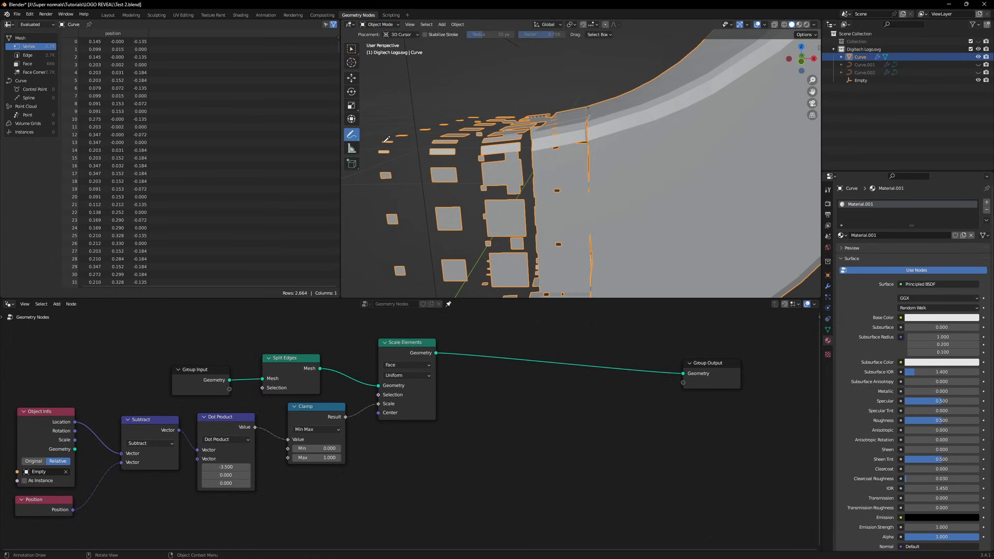
{"action": "mouse_move", "coordinate": [379, 87]}
{"action": "type", "text": "set"}
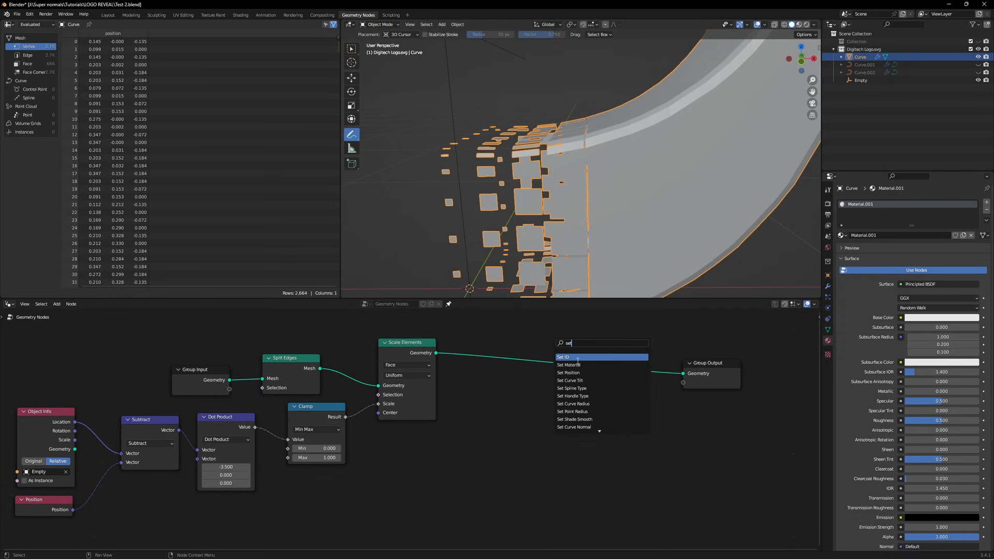
Add a Set Position node and a Vector Math node set to Multiply.
{"action": "left_click", "coordinate": [568, 373]}
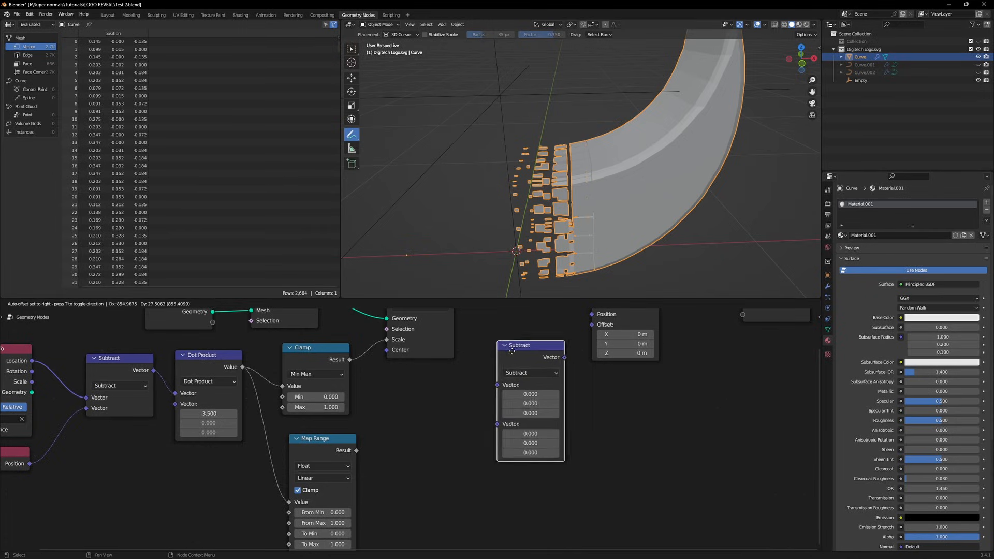
{"action": "left_click", "coordinate": [531, 372]}
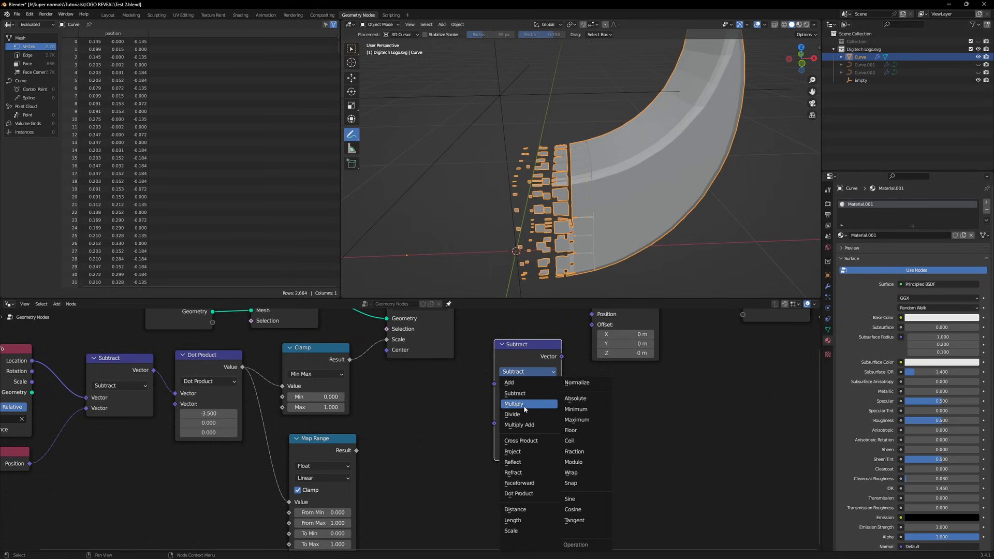
{"action": "left_click", "coordinate": [514, 404]}
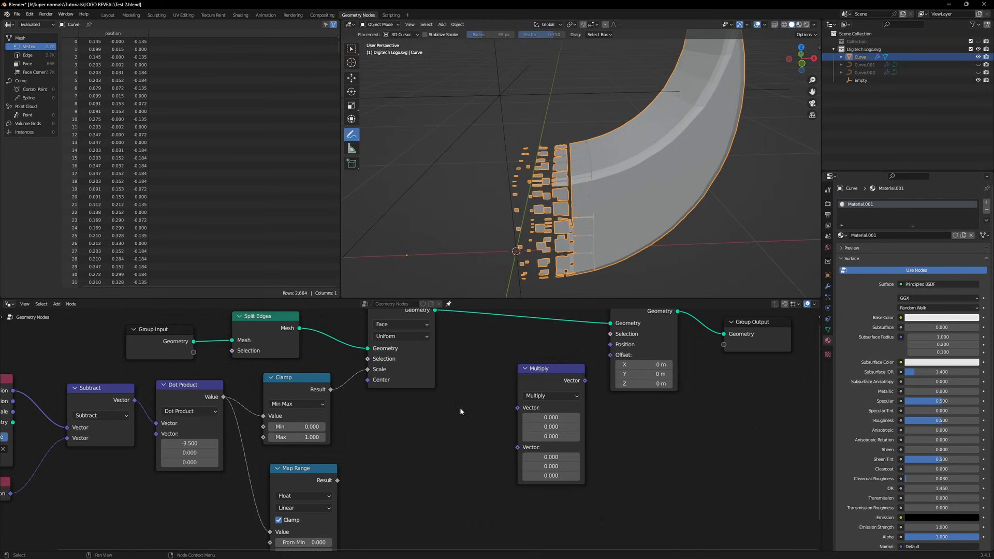
{"action": "left_click", "coordinate": [486, 385]}
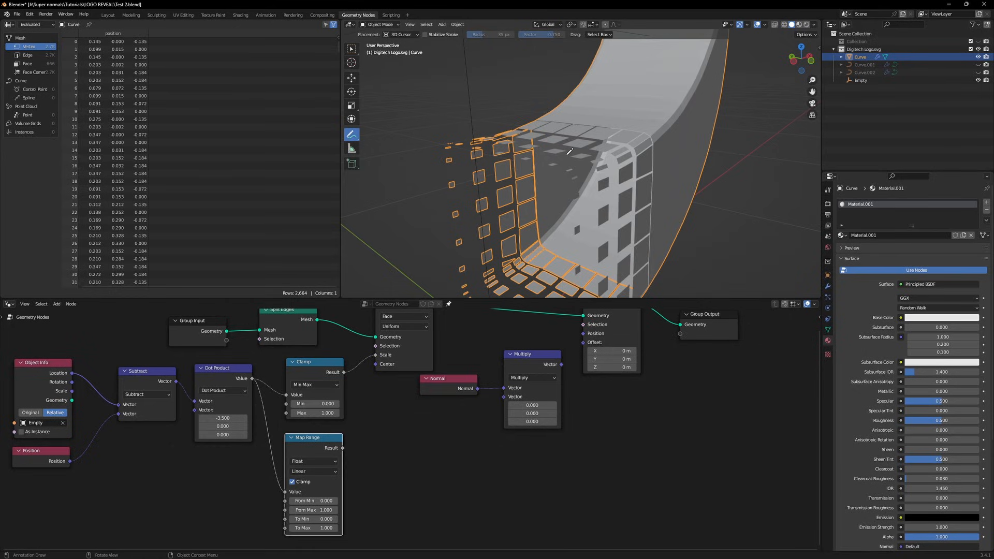
{"action": "mouse_move", "coordinate": [631, 207]}
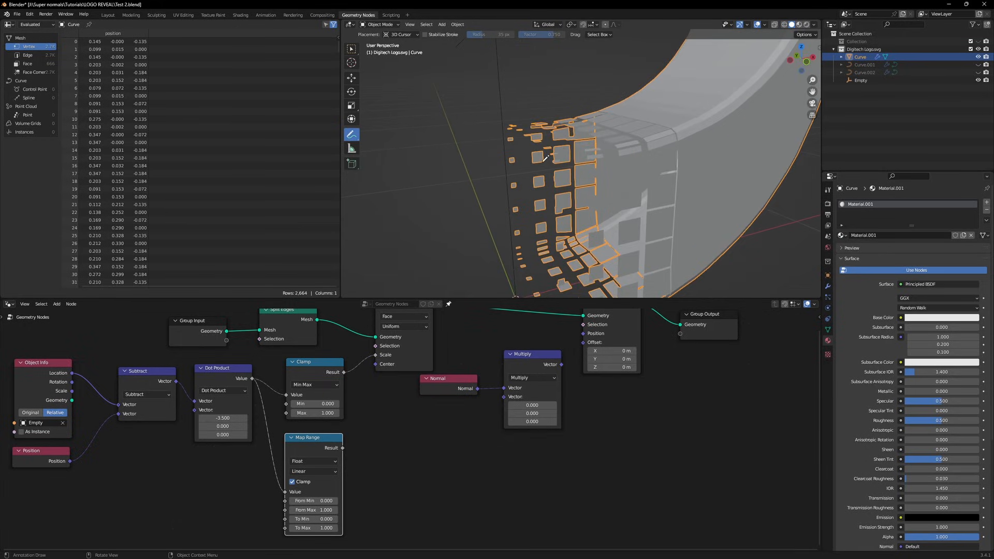
{"action": "mouse_move", "coordinate": [517, 161]}
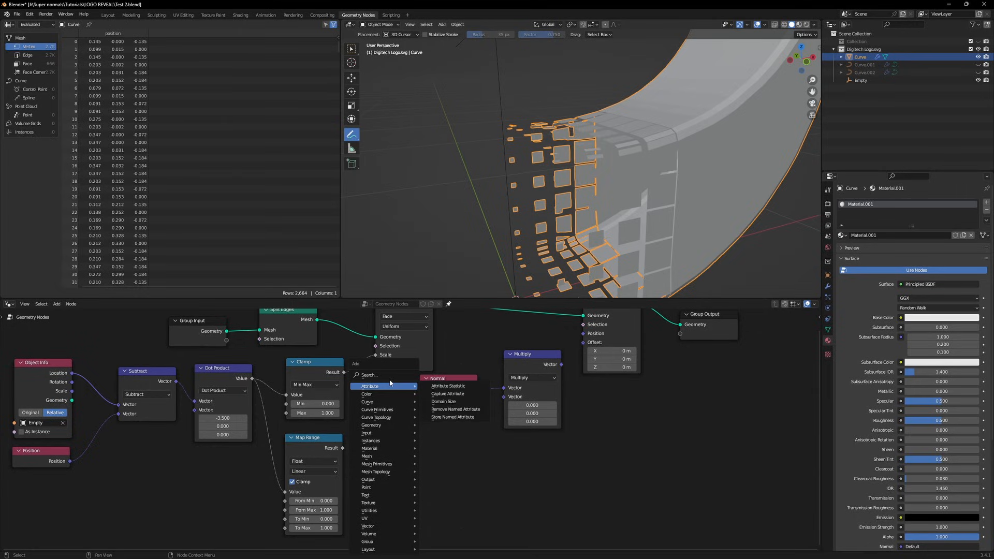
Add a Combine XYZ node and retune Map Range From Min to -4.670.
{"action": "type", "text": "com"}
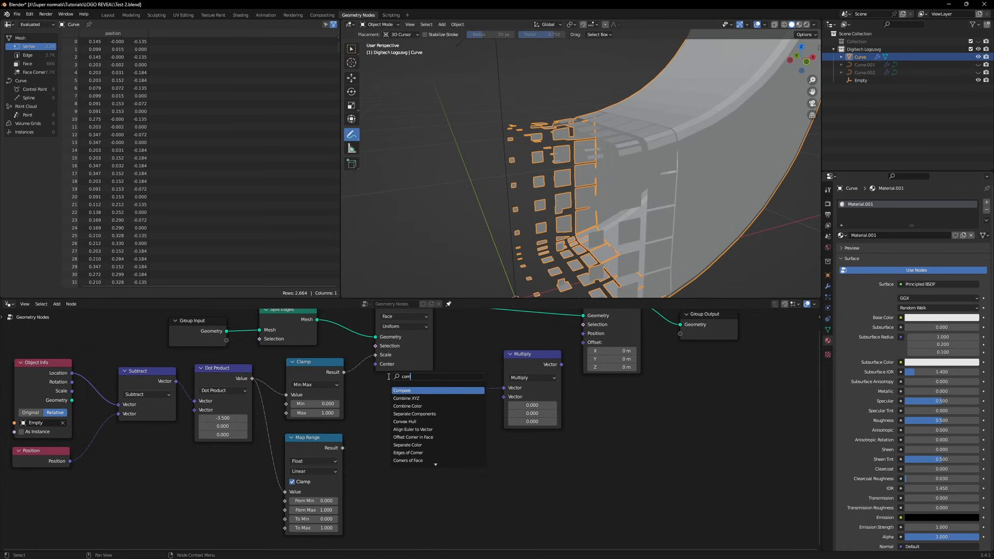
{"action": "left_click", "coordinate": [412, 398]}
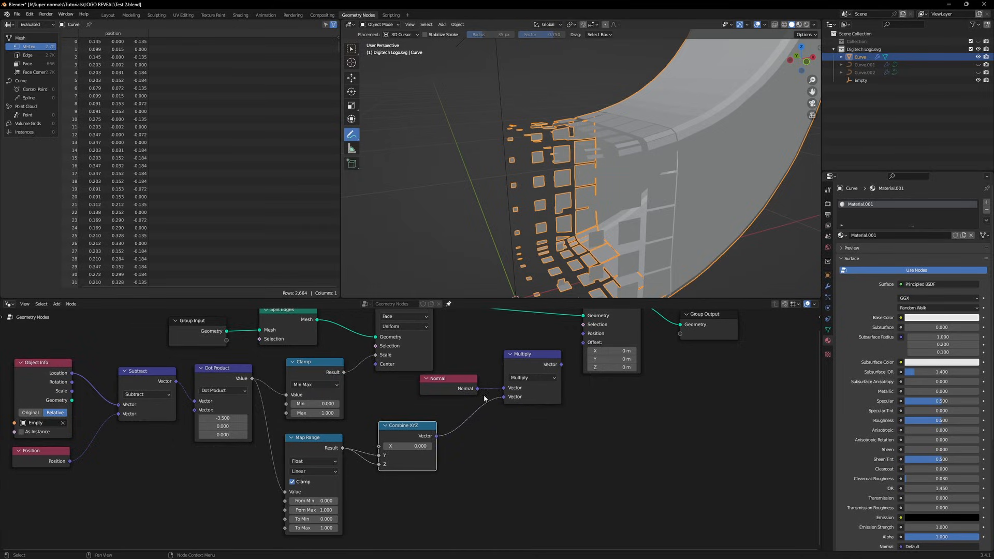
{"action": "double_click", "coordinate": [314, 500]}
{"action": "type", "text": "3.000"}
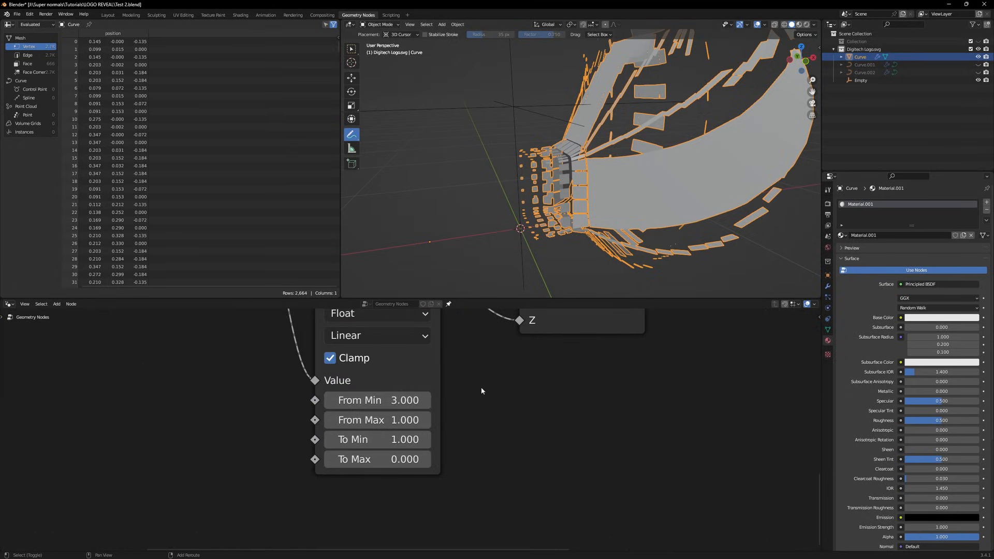
{"action": "double_click", "coordinate": [376, 400]}
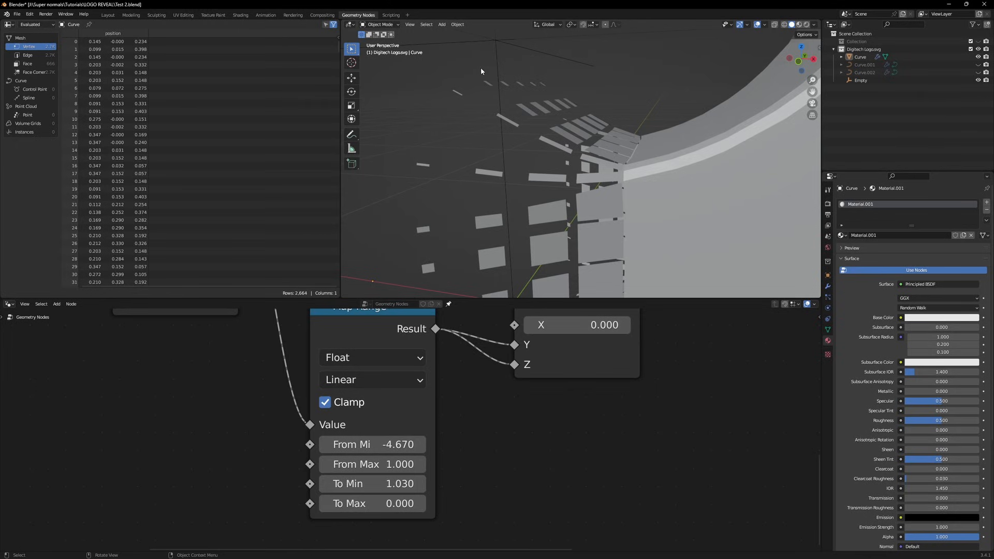
{"action": "mouse_move", "coordinate": [500, 141]}
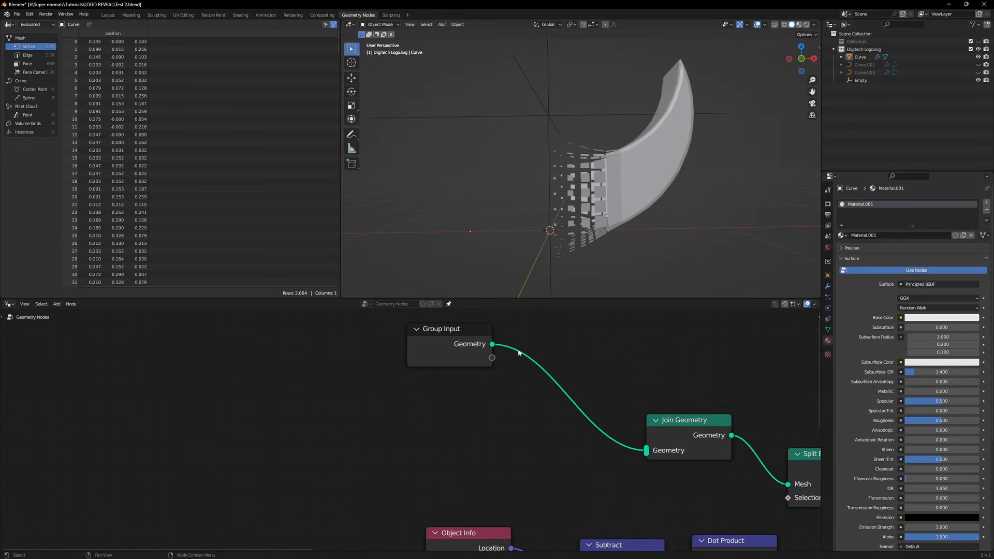
{"action": "mouse_move", "coordinate": [901, 127]}
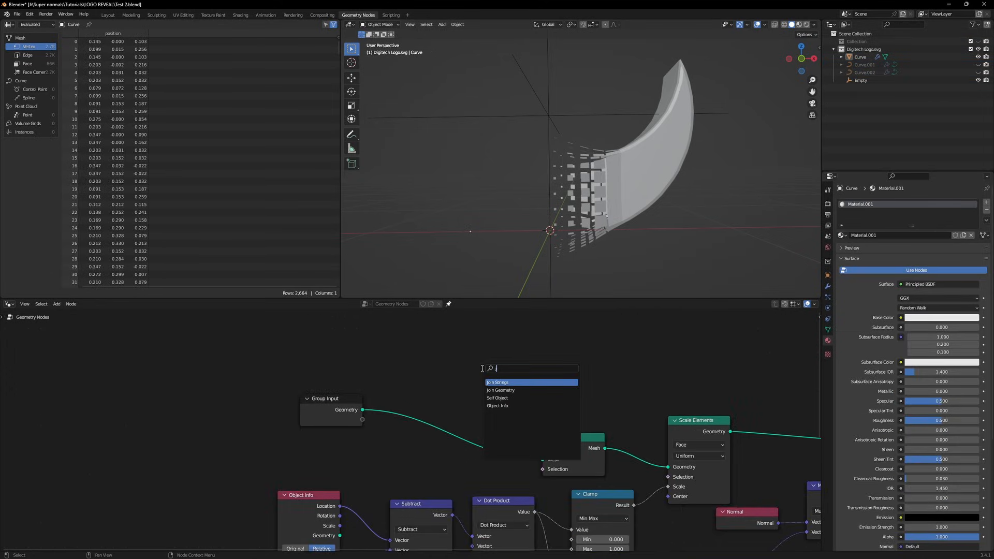
Join Curve.002's geometry via an Object Info node, then view the main curve's modifiers.
{"action": "left_click", "coordinate": [501, 390]}
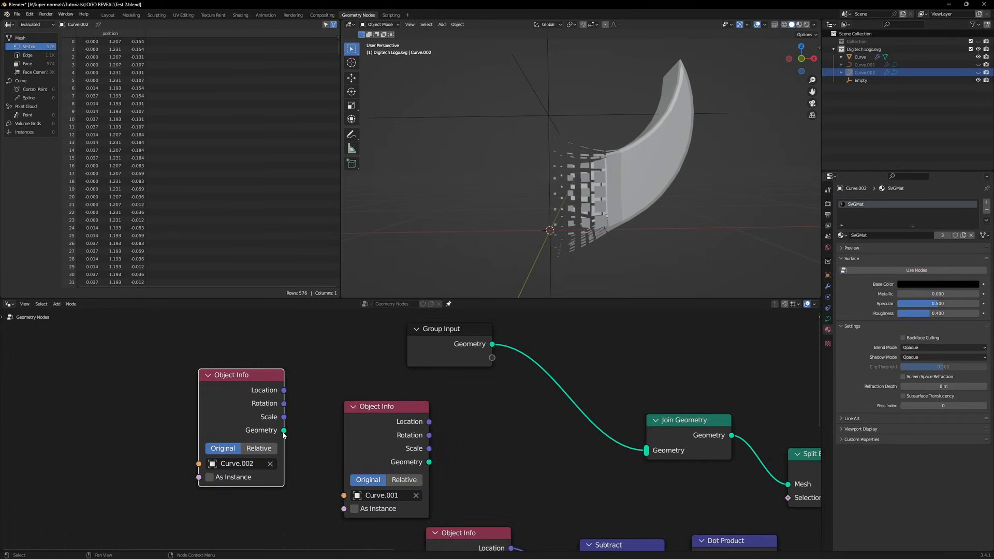
{"action": "left_click", "coordinate": [403, 480]}
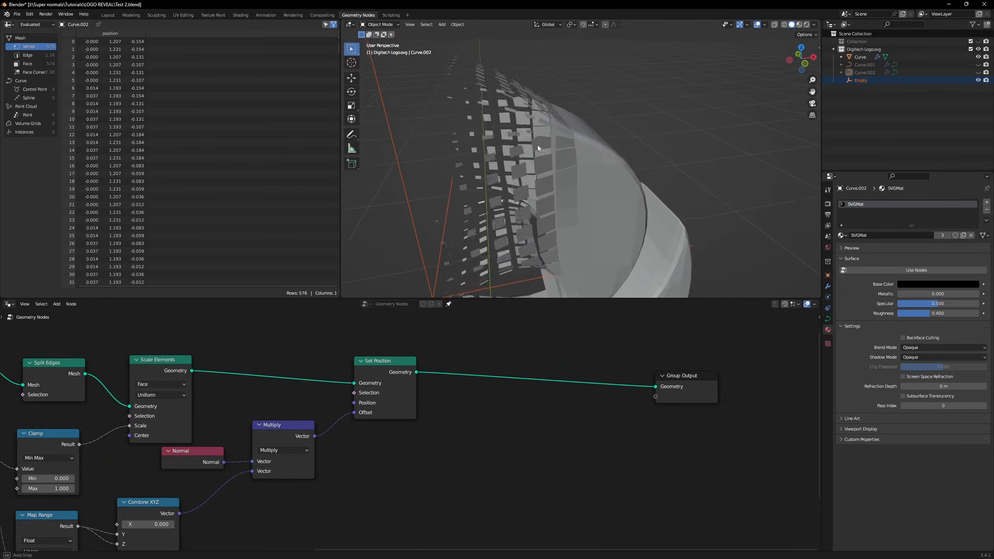
{"action": "left_click", "coordinate": [862, 56]}
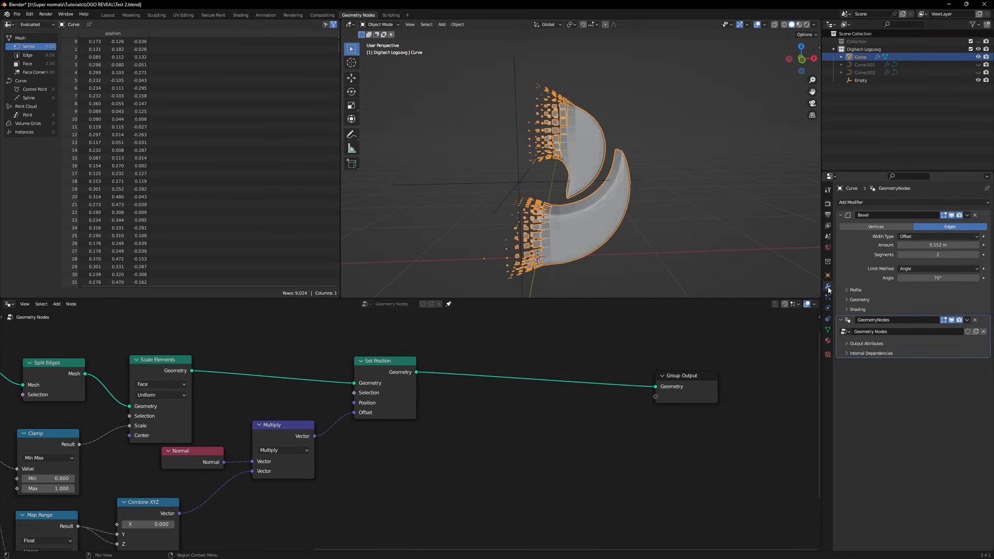
{"action": "left_click", "coordinate": [853, 202]}
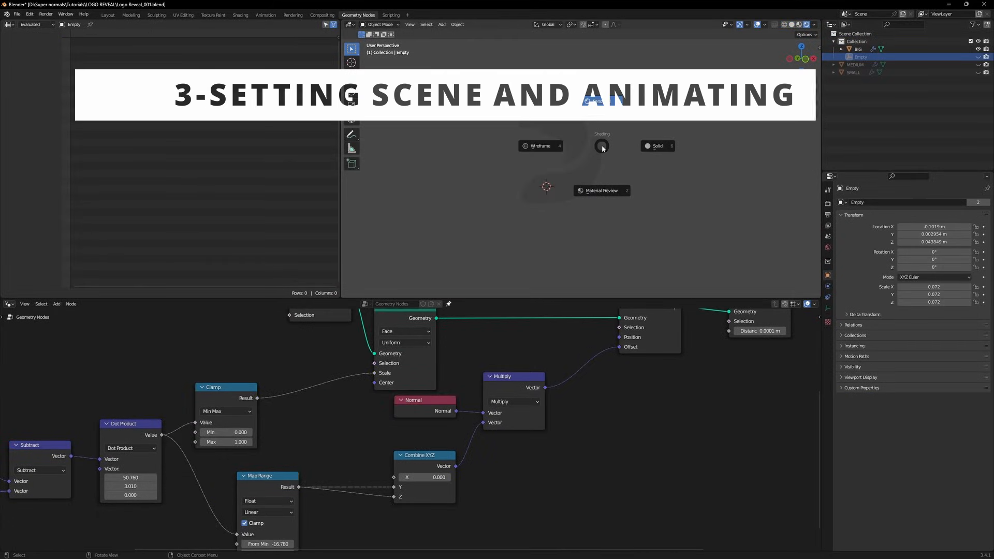
Switch the viewport to Rendered shading and the render engine to Cycles.
{"action": "left_click", "coordinate": [827, 203]}
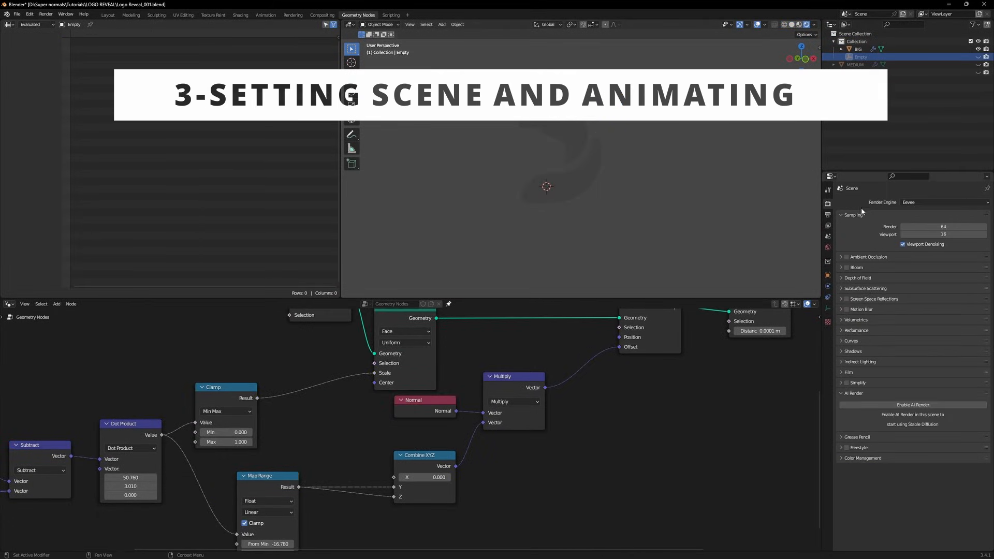
{"action": "left_click", "coordinate": [944, 201]}
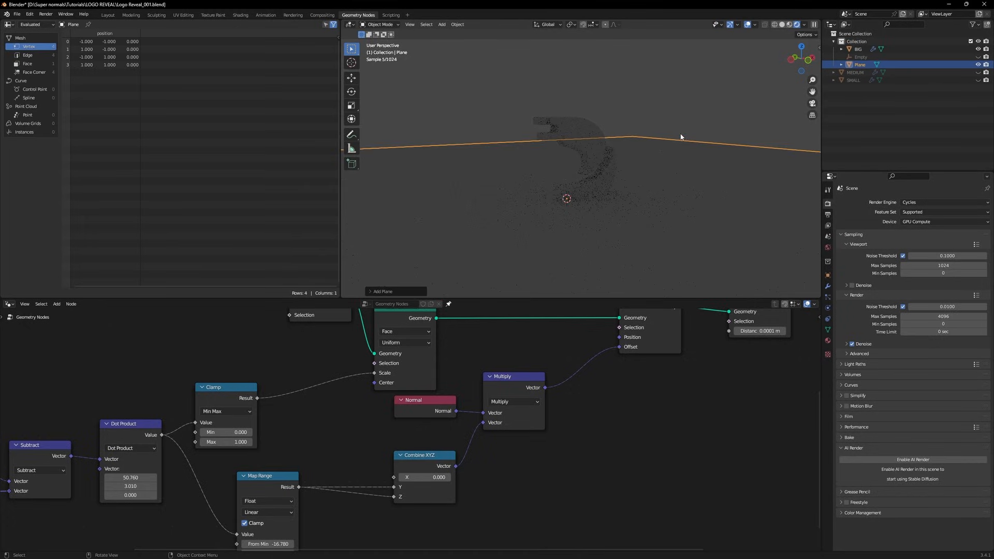
Rotate the new plane 90° so it stands upright.
{"action": "key", "text": "r"}
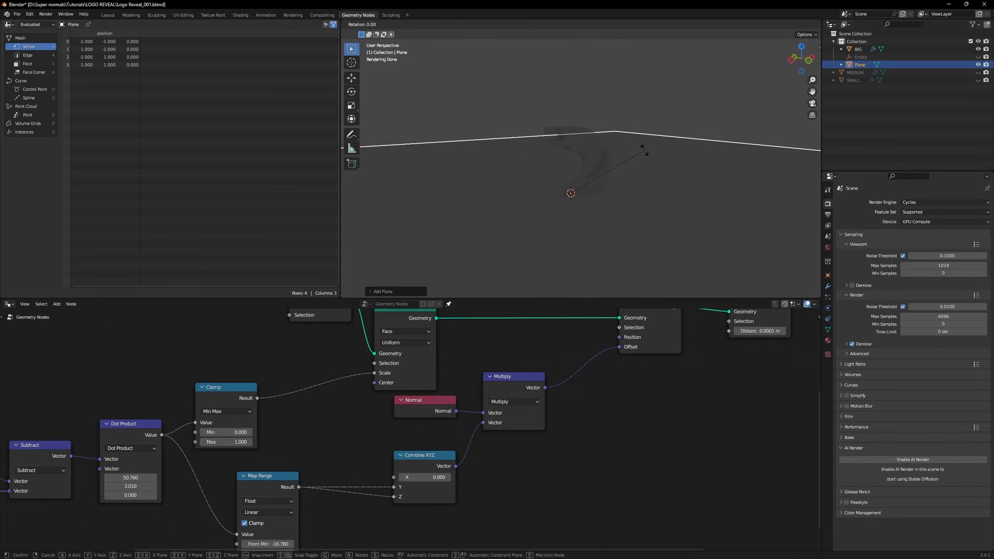
{"action": "mouse_move", "coordinate": [646, 197]}
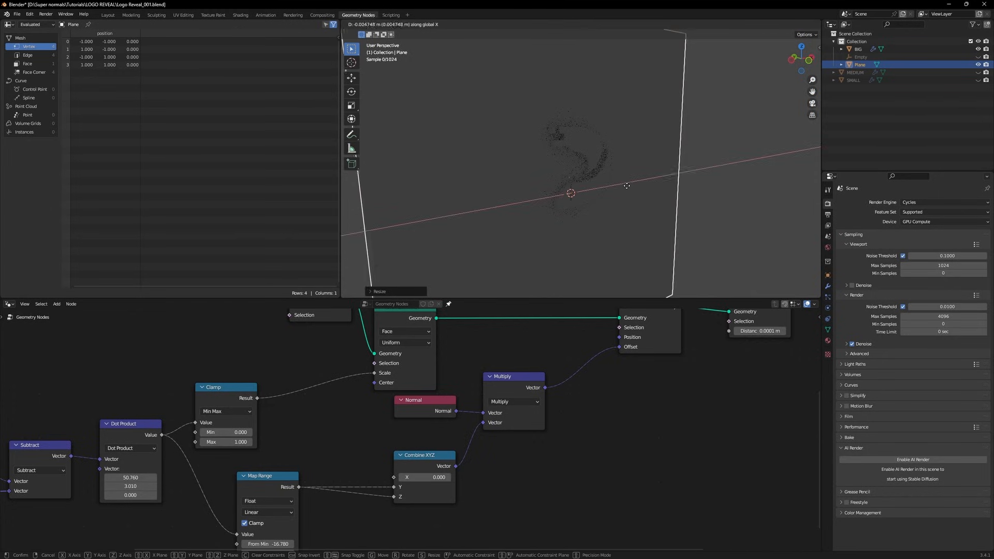
{"action": "mouse_move", "coordinate": [522, 167]}
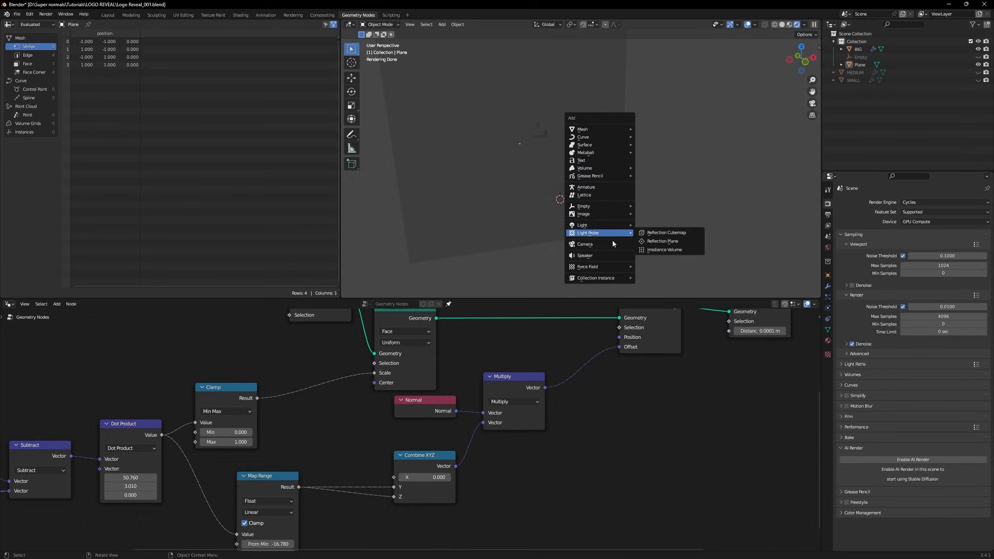
Add a camera and an area light to the scene, then reselect the camera.
{"action": "left_click", "coordinate": [585, 244]}
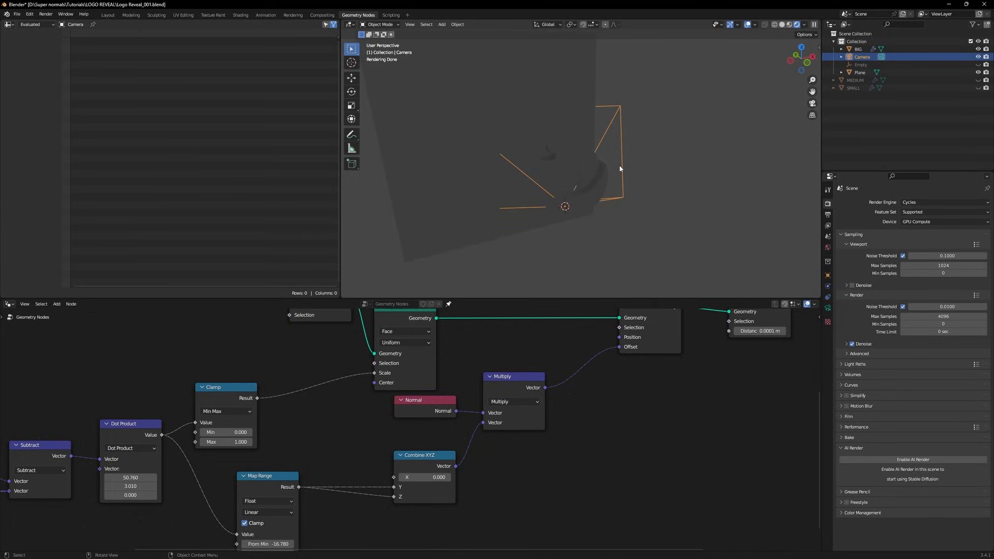
{"action": "left_click", "coordinate": [652, 148]}
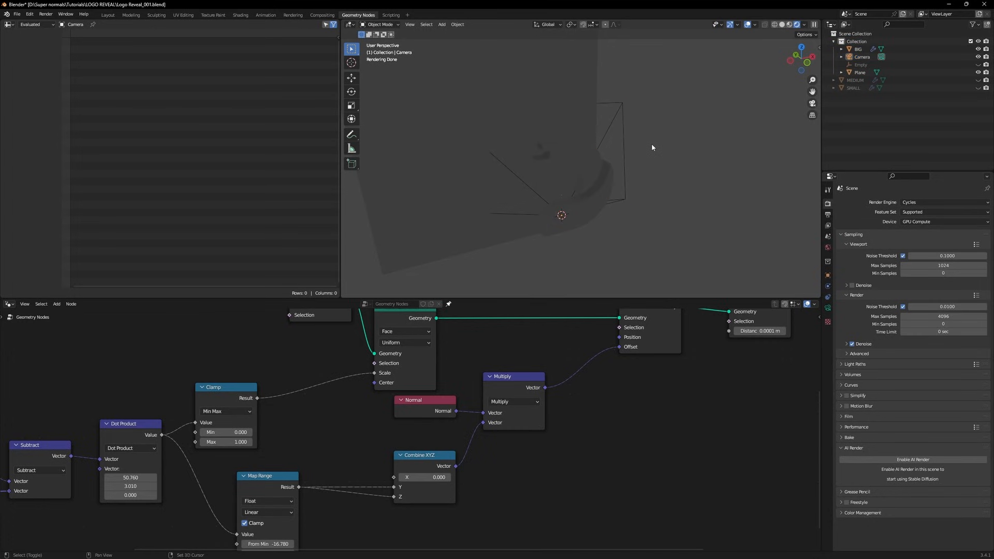
{"action": "left_click", "coordinate": [441, 24]}
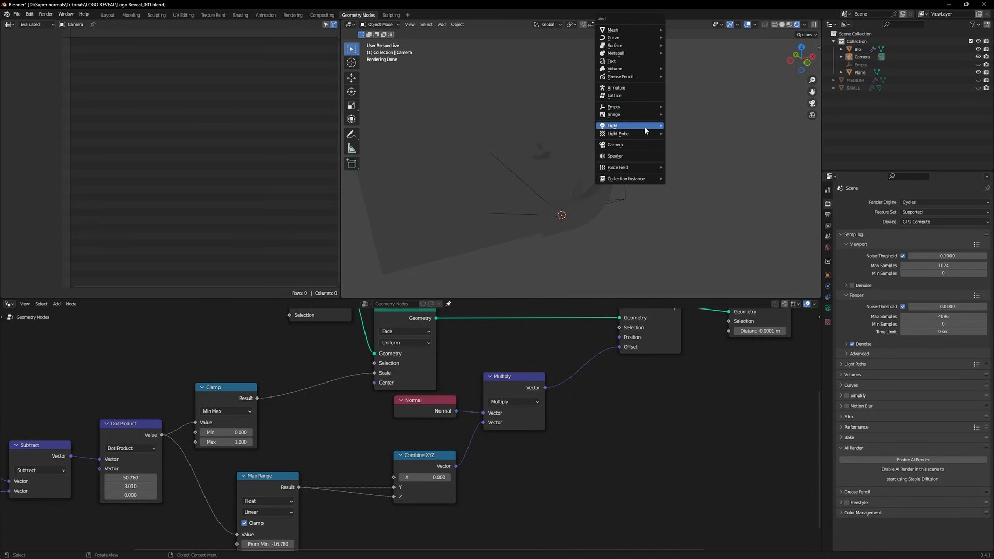
{"action": "left_click", "coordinate": [613, 126]}
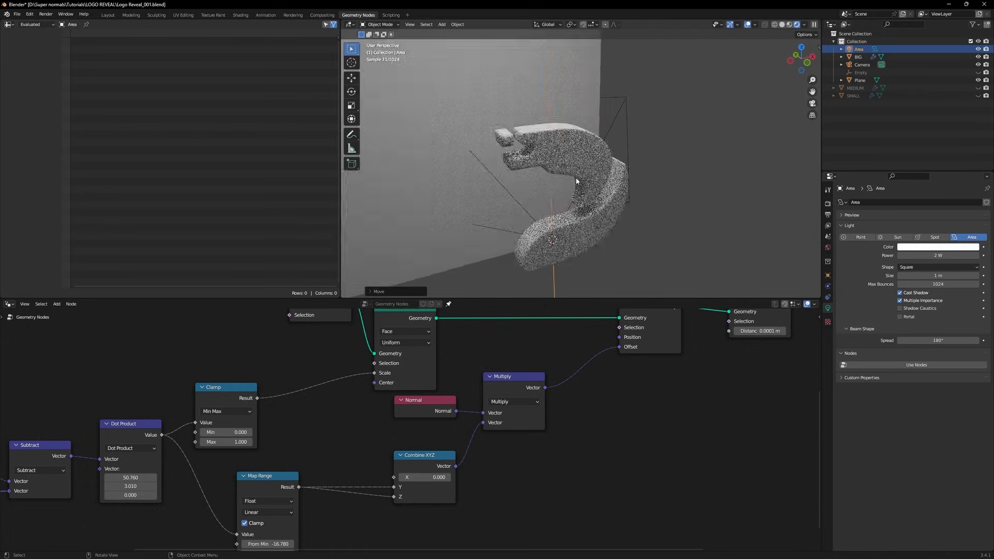
{"action": "left_click", "coordinate": [862, 64]}
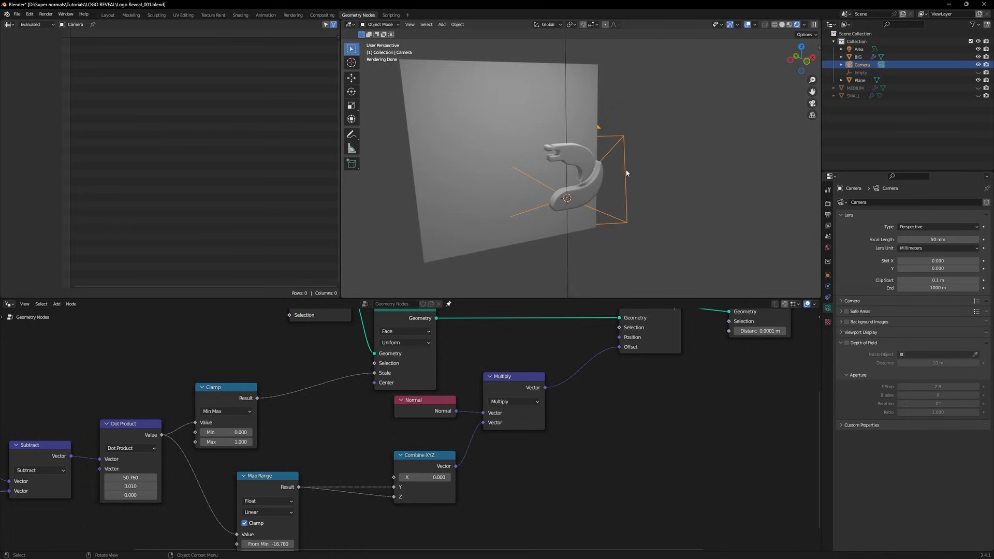
{"action": "mouse_move", "coordinate": [688, 201]}
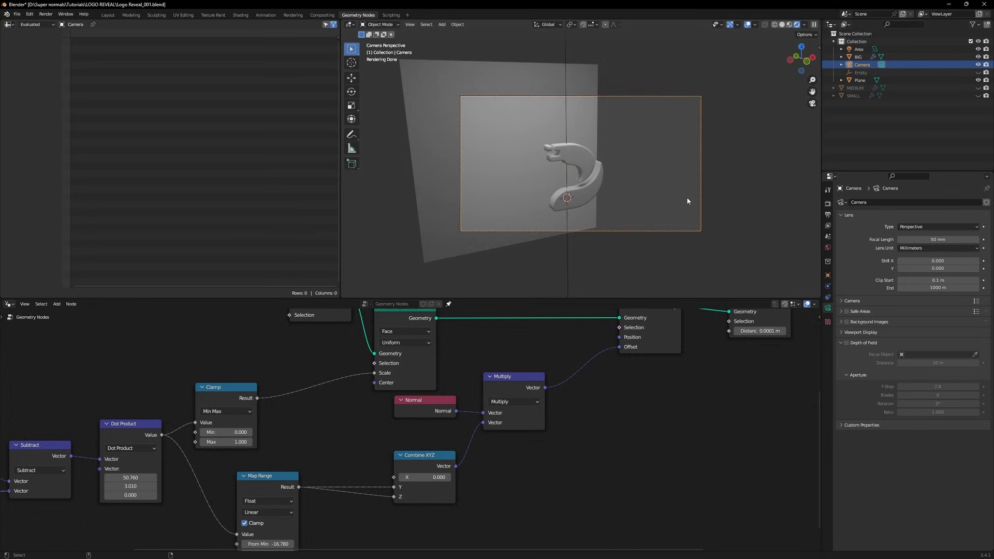
{"action": "mouse_move", "coordinate": [462, 99]}
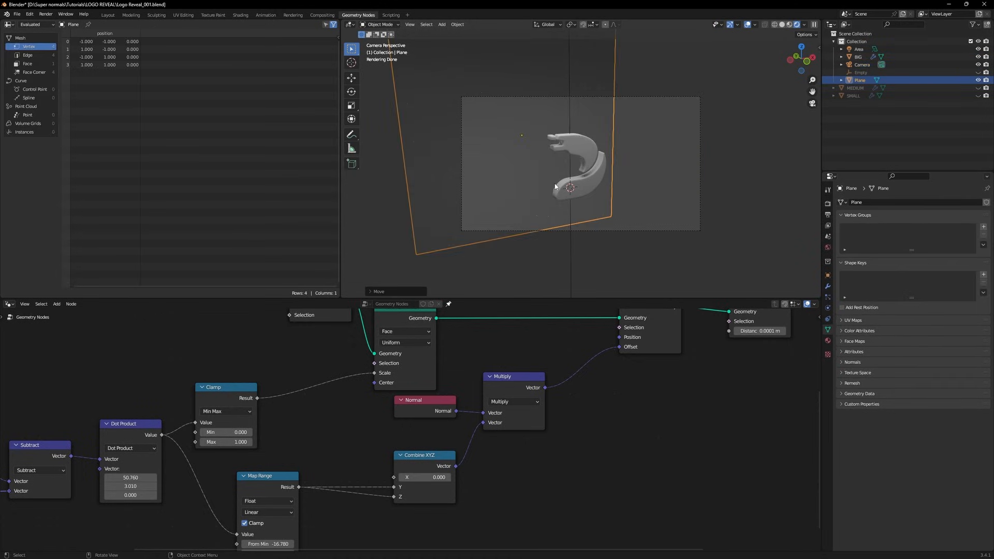
{"action": "mouse_move", "coordinate": [468, 211]}
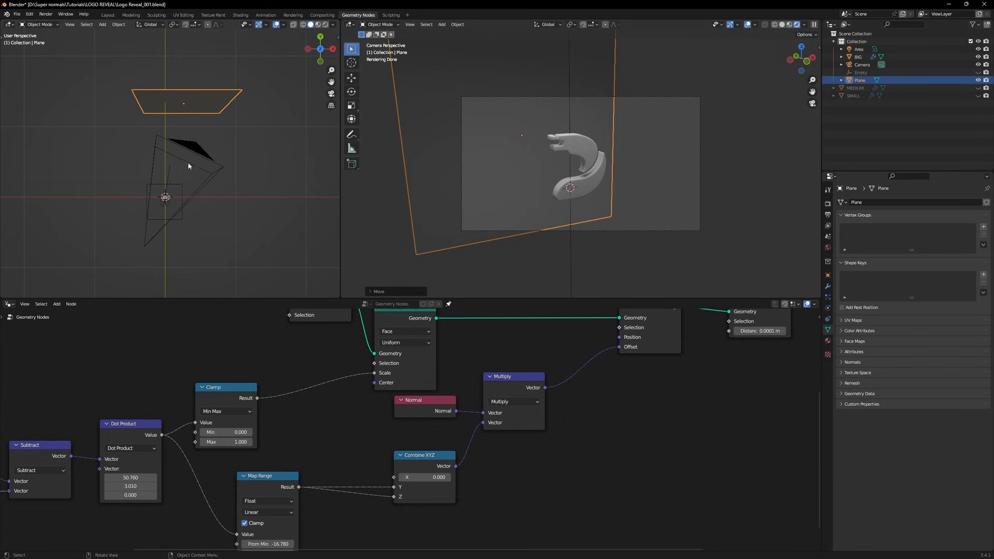
Select the existing area light and duplicate it into Area.001.
{"action": "left_click", "coordinate": [859, 49]}
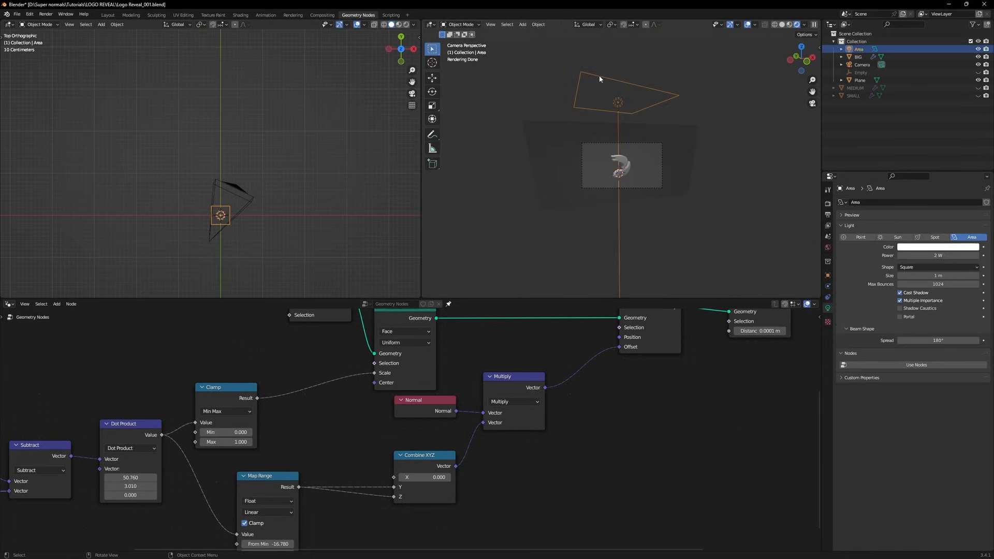
{"action": "key", "text": "shift+d"}
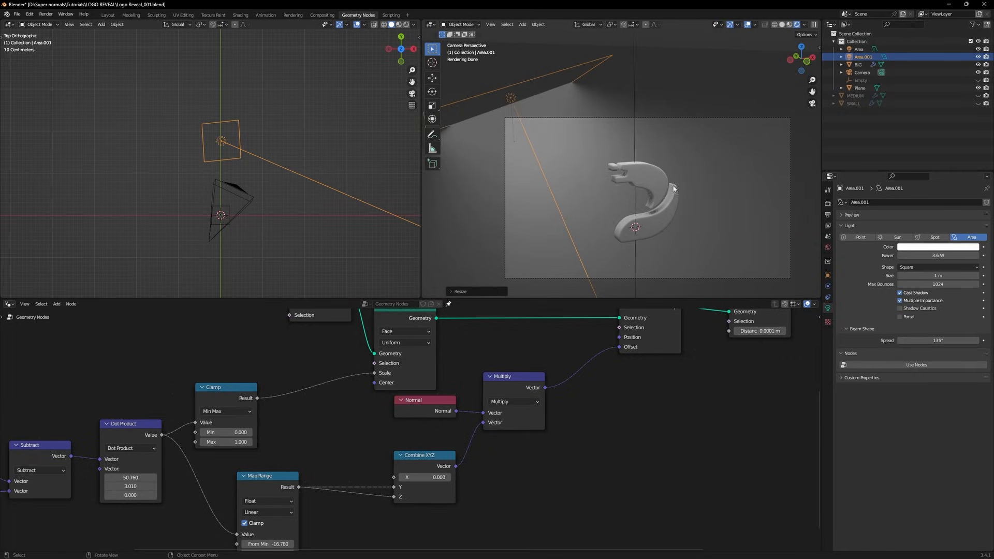
{"action": "mouse_move", "coordinate": [621, 228]}
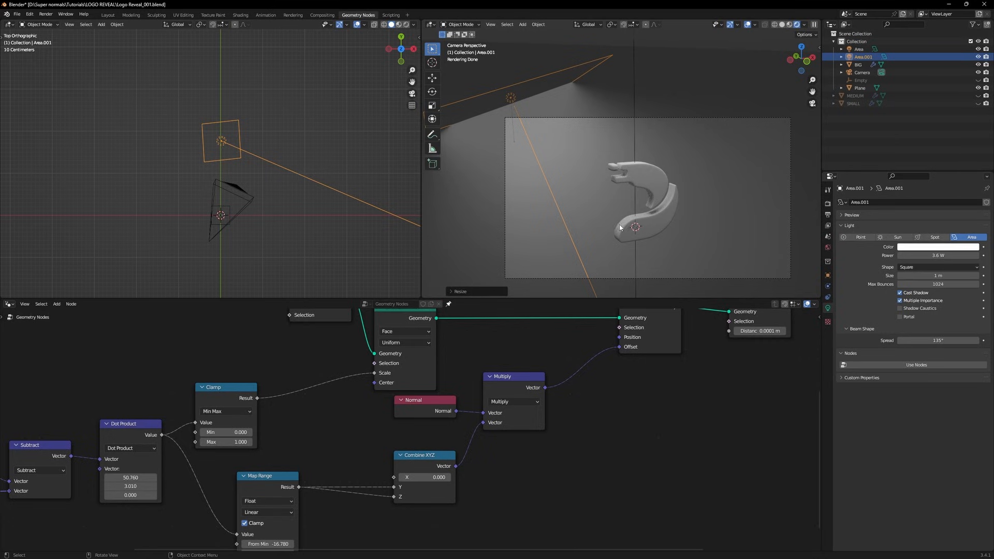
Select the BIG logo and switch its Material.002 surface from Principled to Glass BSDF.
{"action": "left_click", "coordinate": [861, 87]}
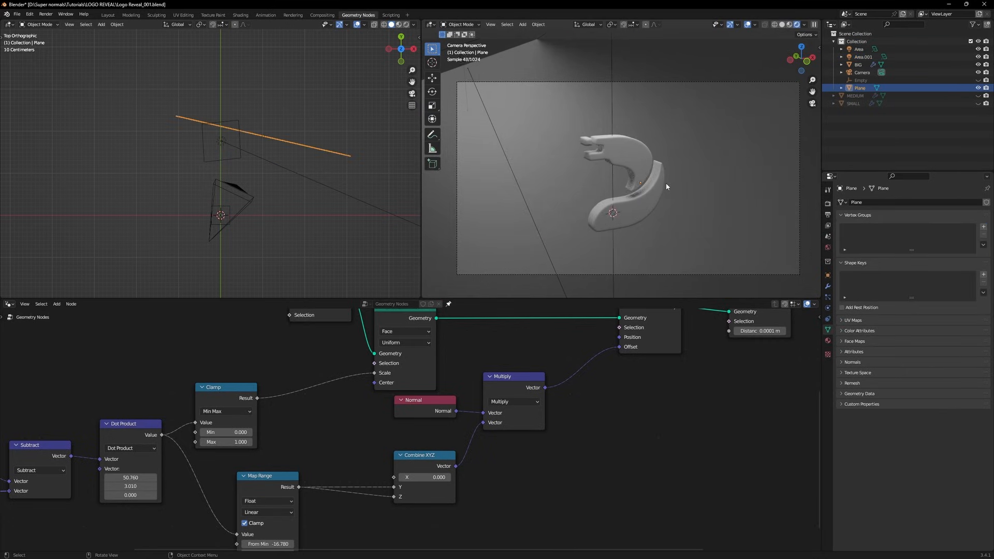
{"action": "left_click", "coordinate": [858, 64]}
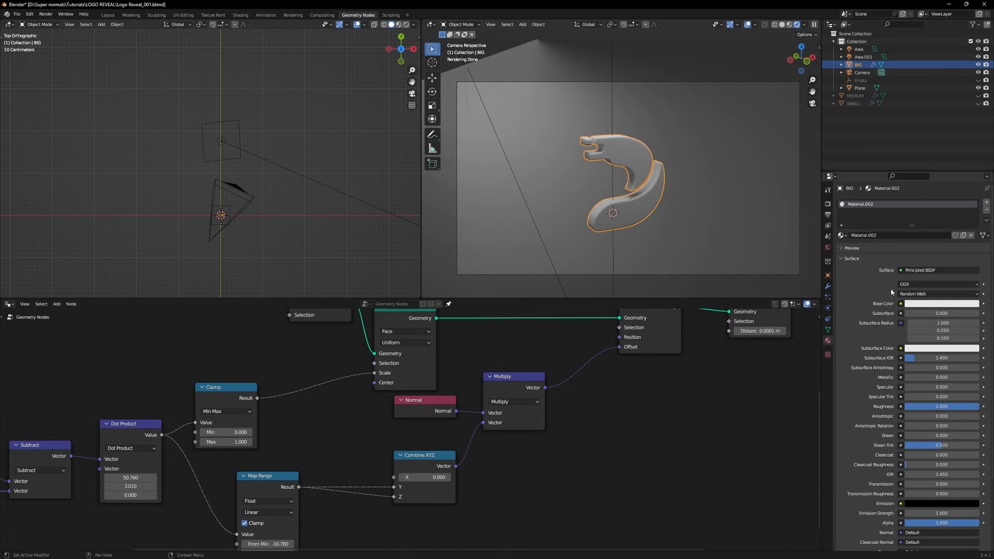
{"action": "left_click", "coordinate": [923, 270]}
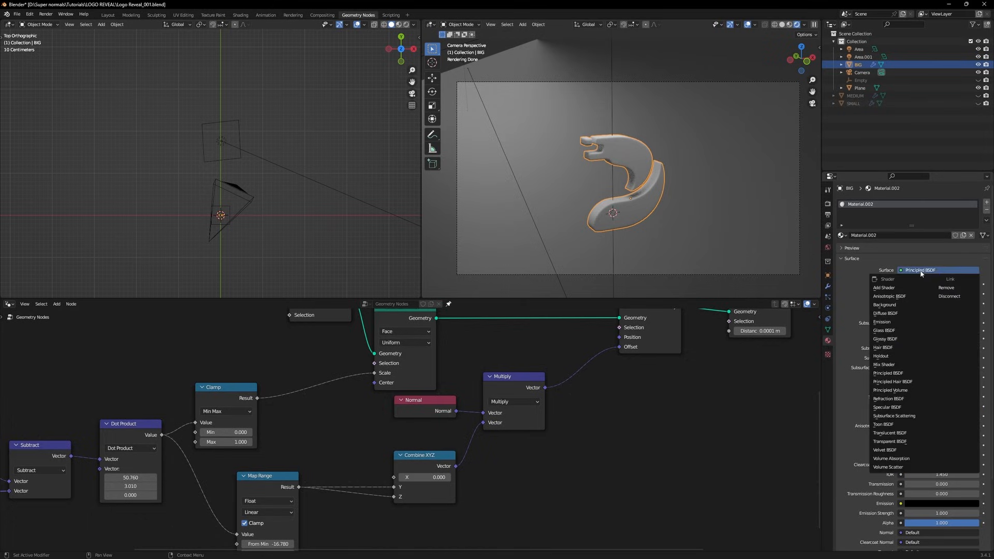
{"action": "mouse_move", "coordinate": [893, 335]}
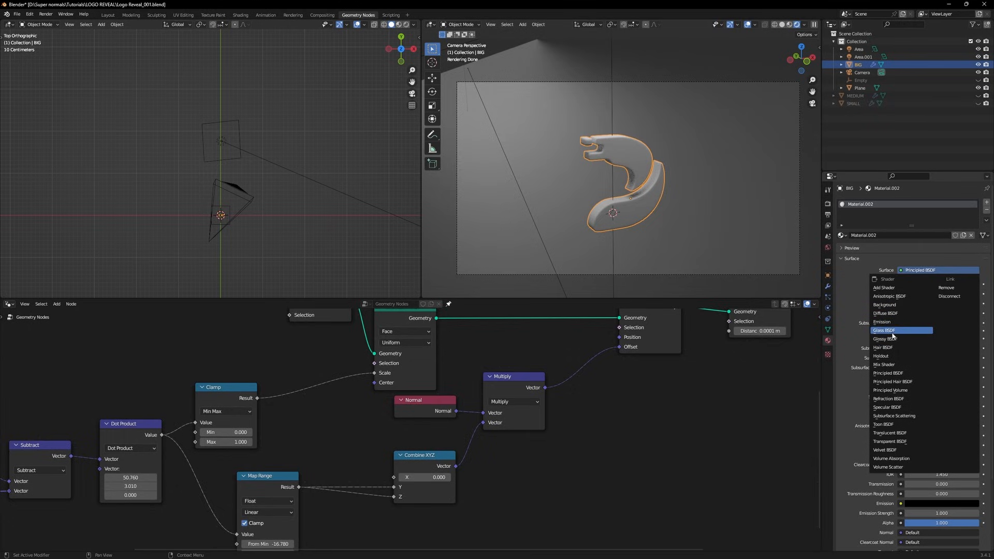
{"action": "left_click", "coordinate": [885, 330]}
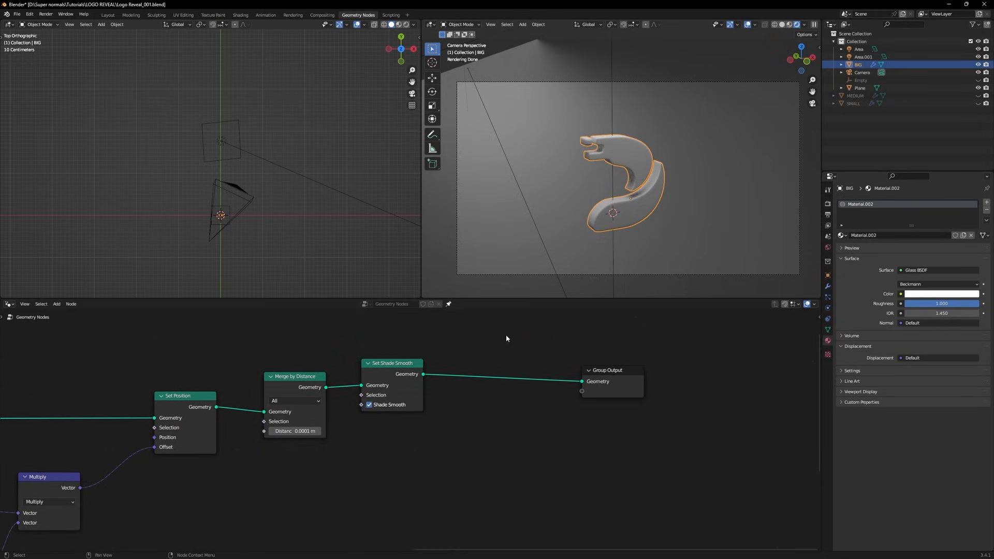
Add a Set Material node using Material.002, renamed GLASS, light blue with 0.15 roughness.
{"action": "type", "text": "se"}
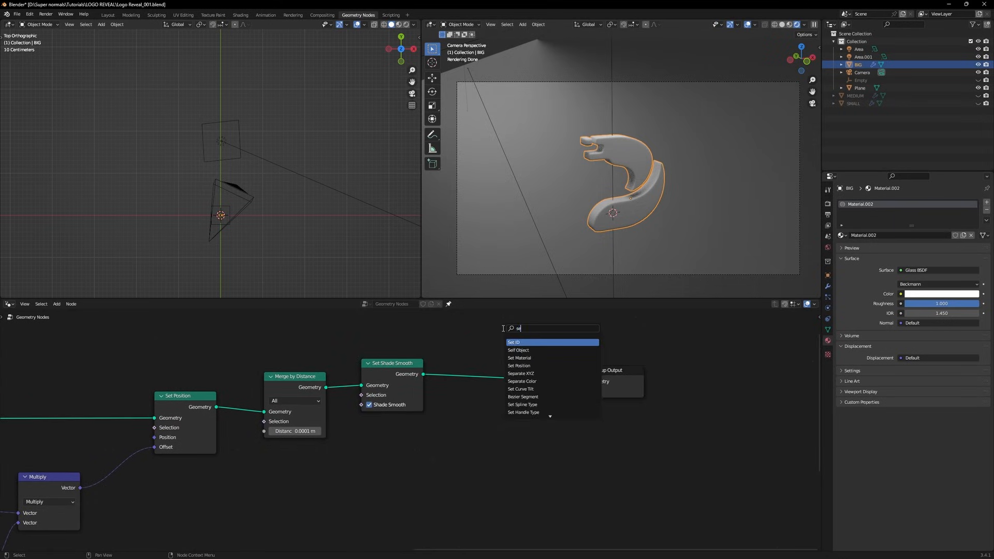
{"action": "left_click", "coordinate": [518, 358]}
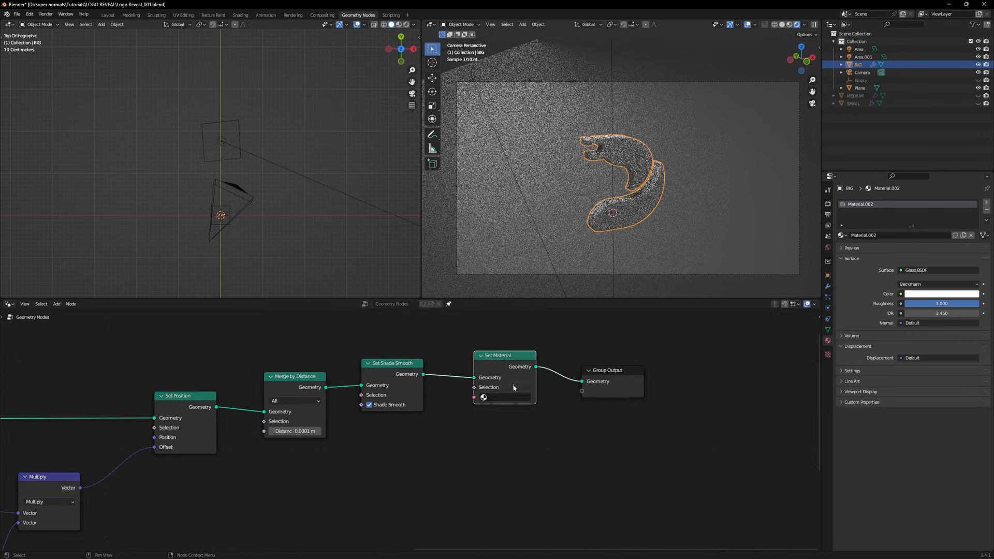
{"action": "left_click", "coordinate": [507, 398]}
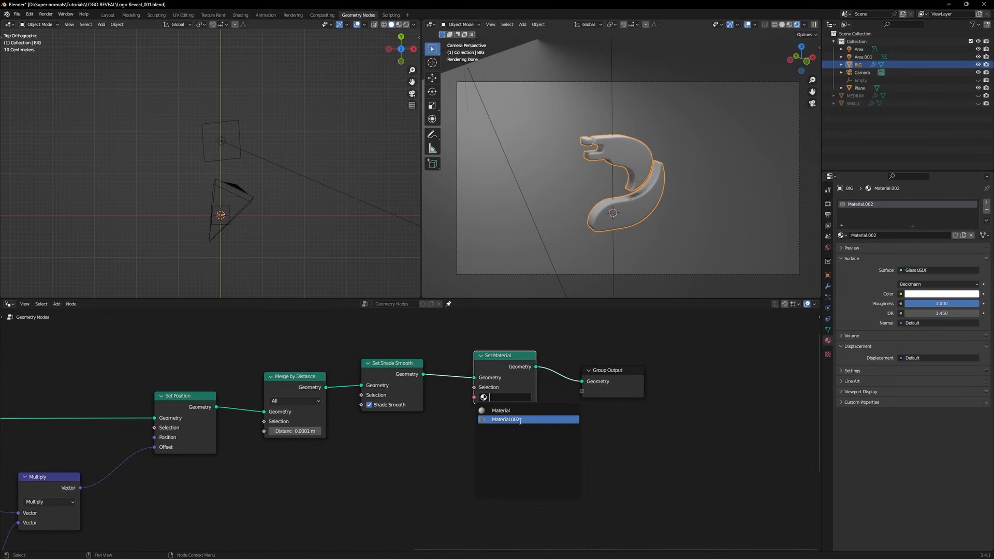
{"action": "left_click", "coordinate": [506, 419]}
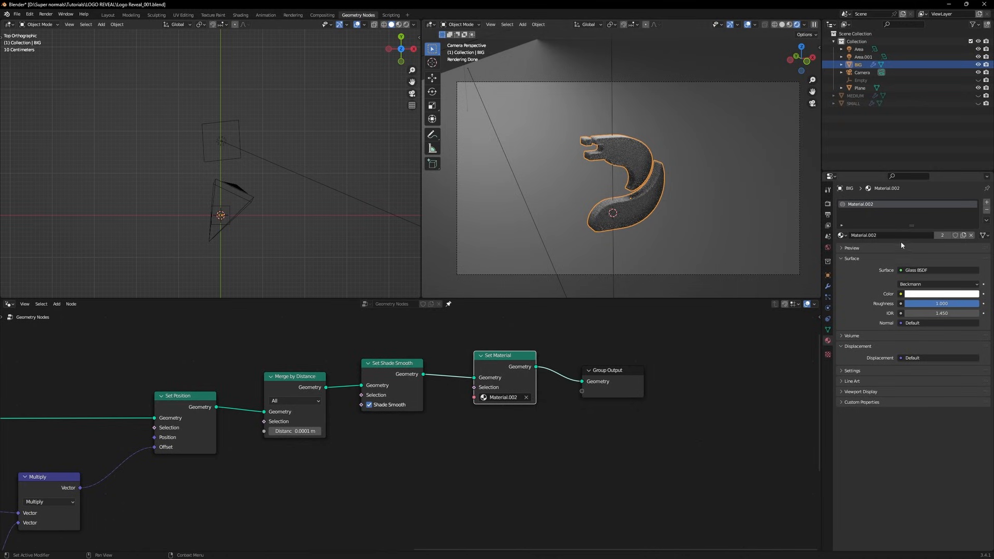
{"action": "double_click", "coordinate": [887, 236]}
{"action": "type", "text": "GLASS"}
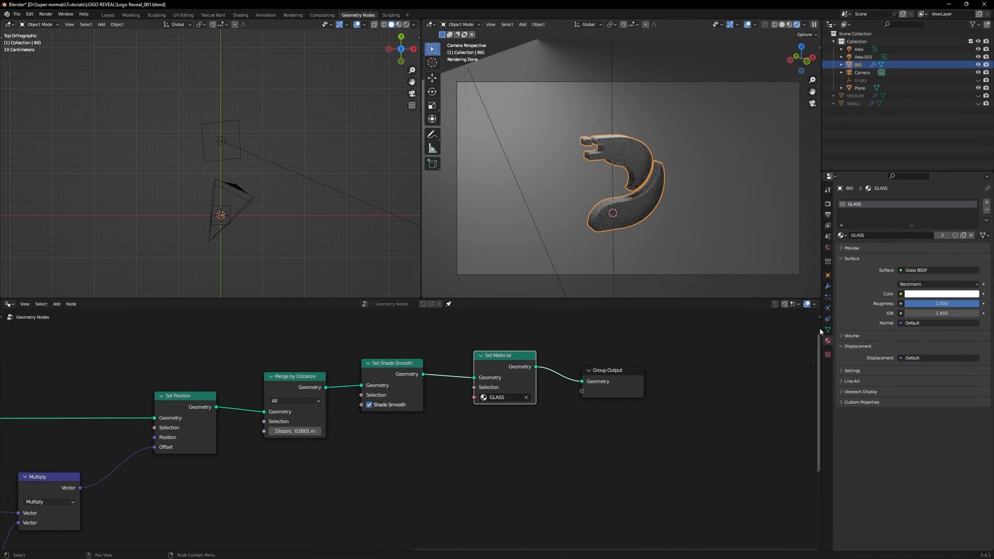
{"action": "left_click", "coordinate": [942, 294]}
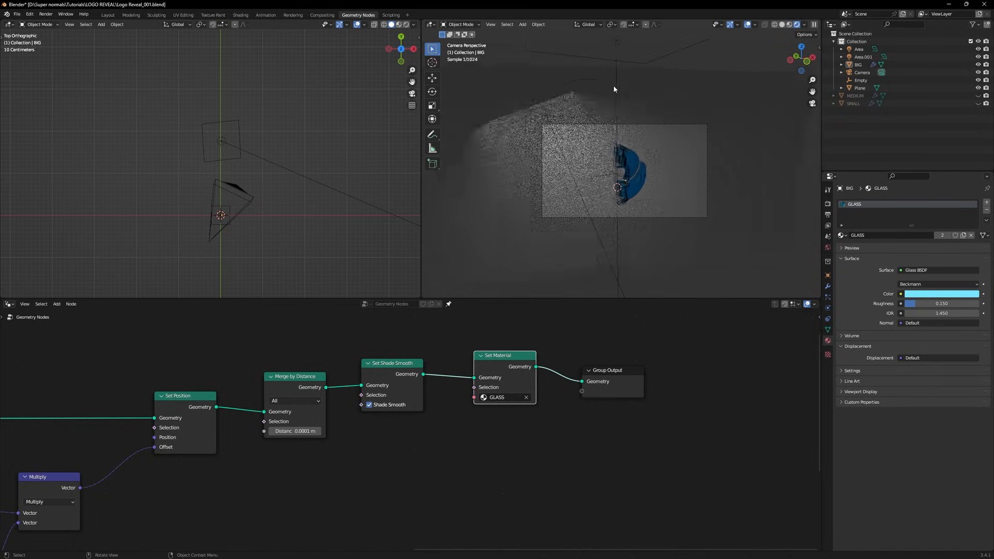
Place duplicated area lights Area.002 and Area.003 around the logo, then select the backdrop plane.
{"action": "left_click", "coordinate": [860, 49]}
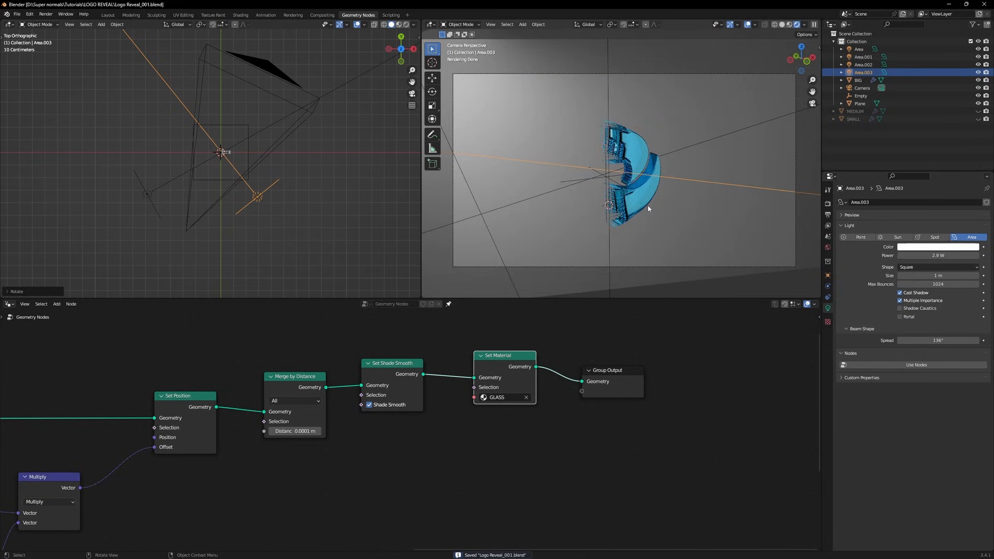
{"action": "left_click", "coordinate": [861, 104]}
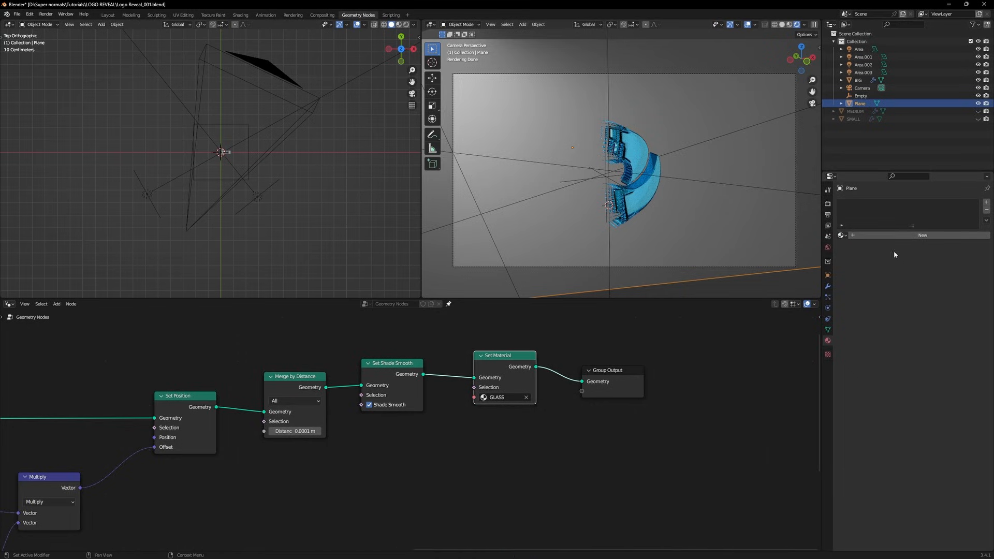
{"action": "mouse_move", "coordinate": [923, 235]}
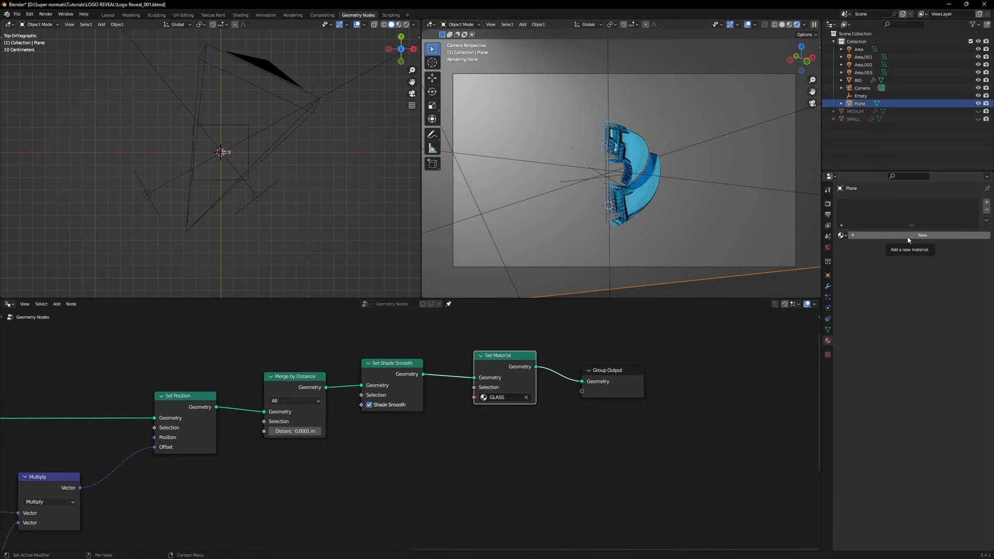
{"action": "mouse_move", "coordinate": [896, 236]}
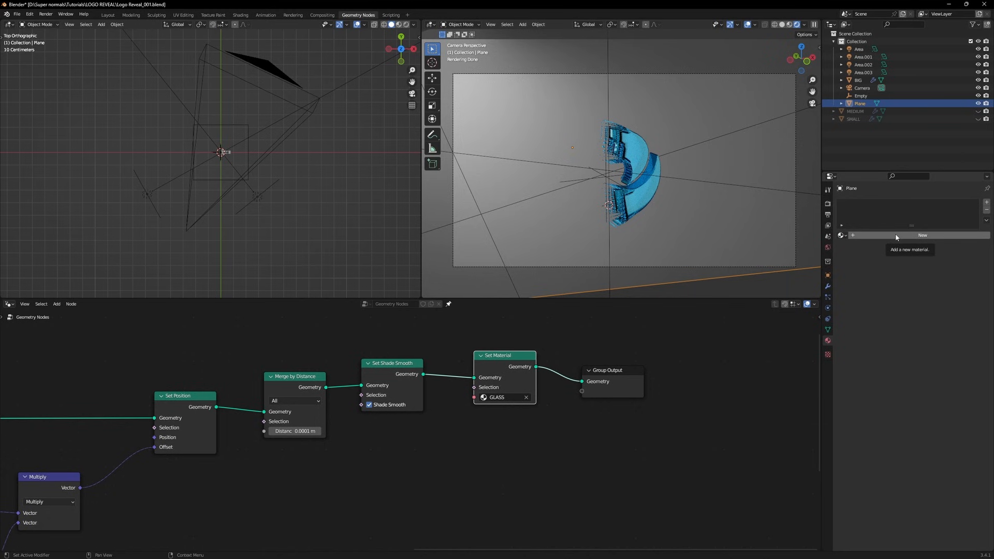
Give the backdrop plane a red curtain image-texture material and raise Area.001 to 67.4 W.
{"action": "left_click", "coordinate": [923, 235]}
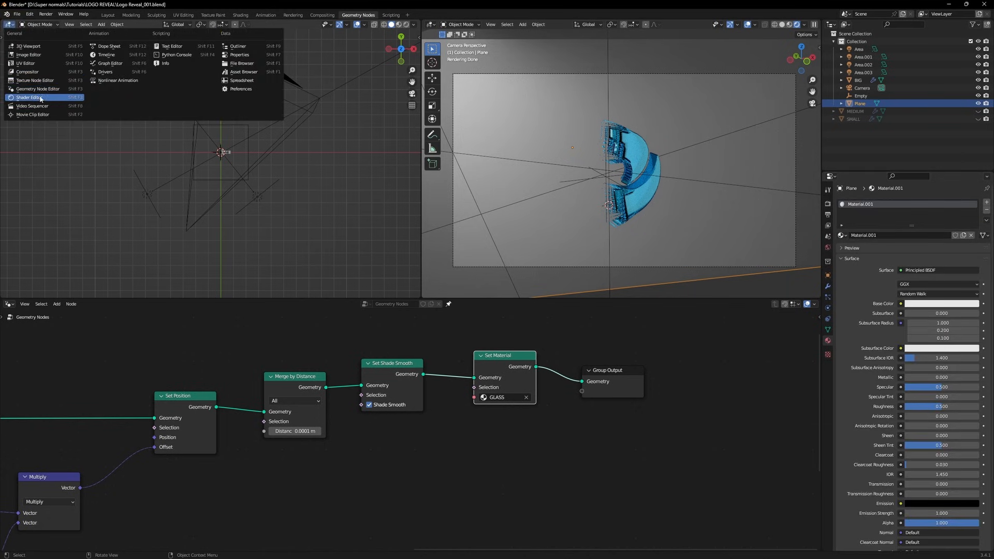
{"action": "left_click", "coordinate": [29, 97]}
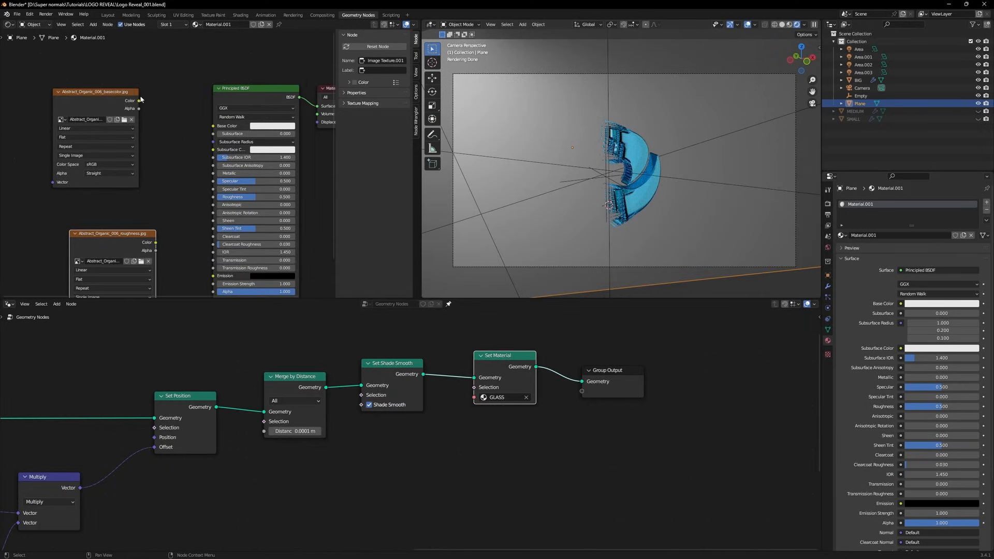
{"action": "left_click_drag", "start_coordinate": [138, 100], "coordinate": [215, 127]}
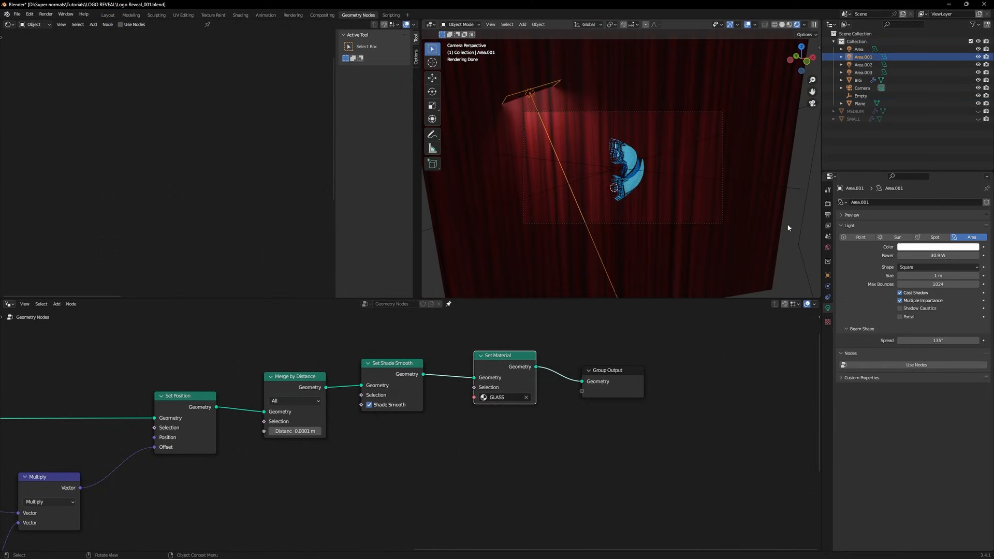
{"action": "left_click", "coordinate": [828, 248]}
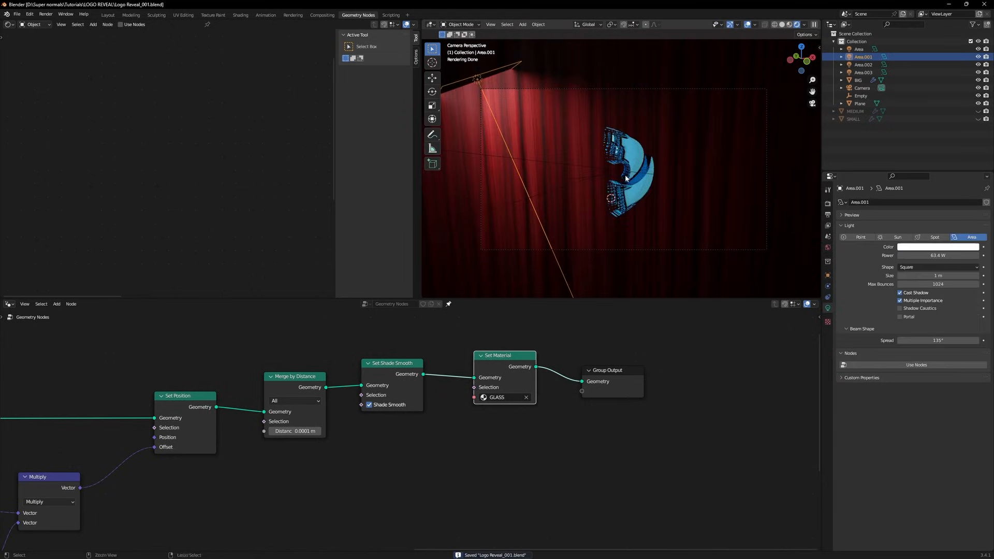
{"action": "mouse_move", "coordinate": [626, 176]}
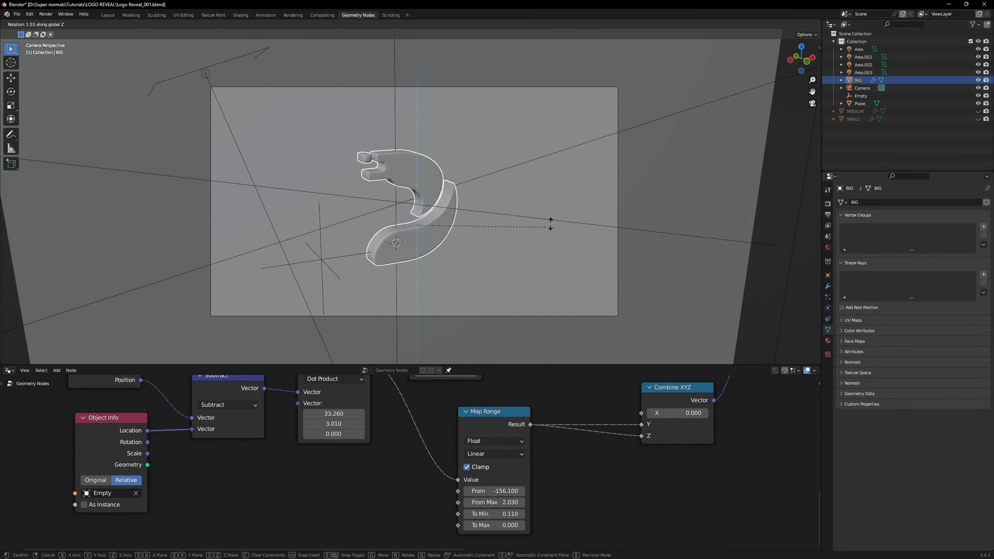
{"action": "mouse_move", "coordinate": [497, 208]}
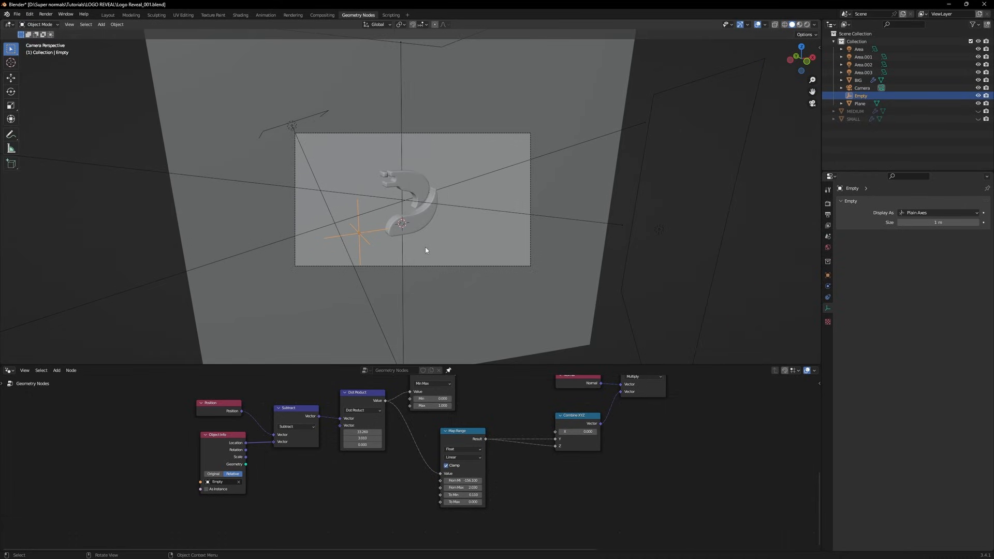
Parent the lights, camera and plane to a large Circle and rotate it about Z.
{"action": "left_click", "coordinate": [384, 181]}
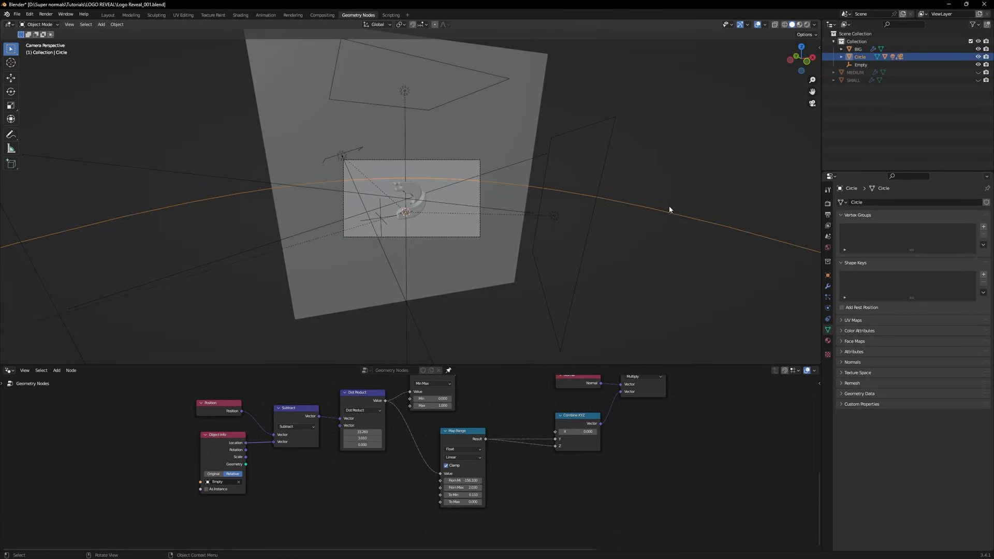
{"action": "key", "text": "r"}
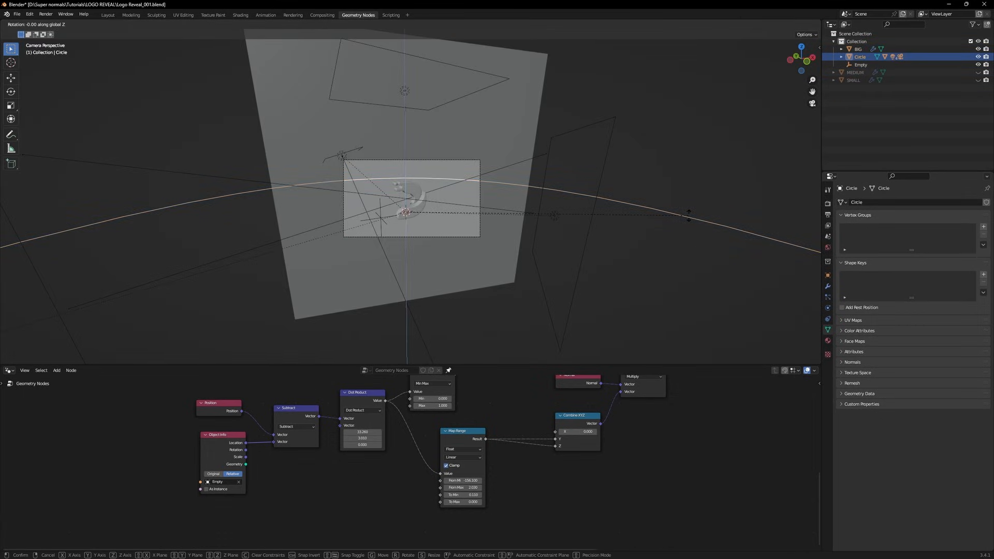
{"action": "mouse_move", "coordinate": [310, 141]}
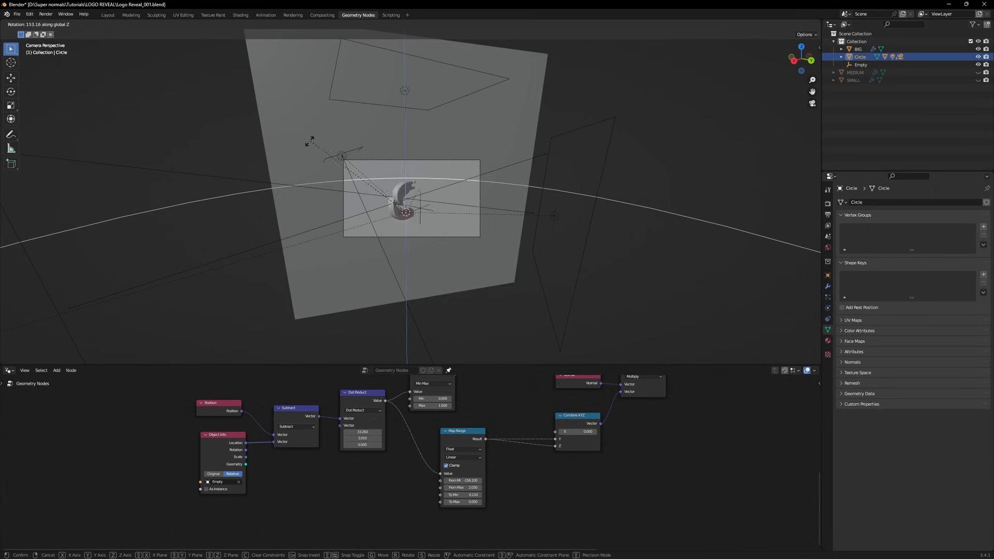
{"action": "mouse_move", "coordinate": [369, 114]}
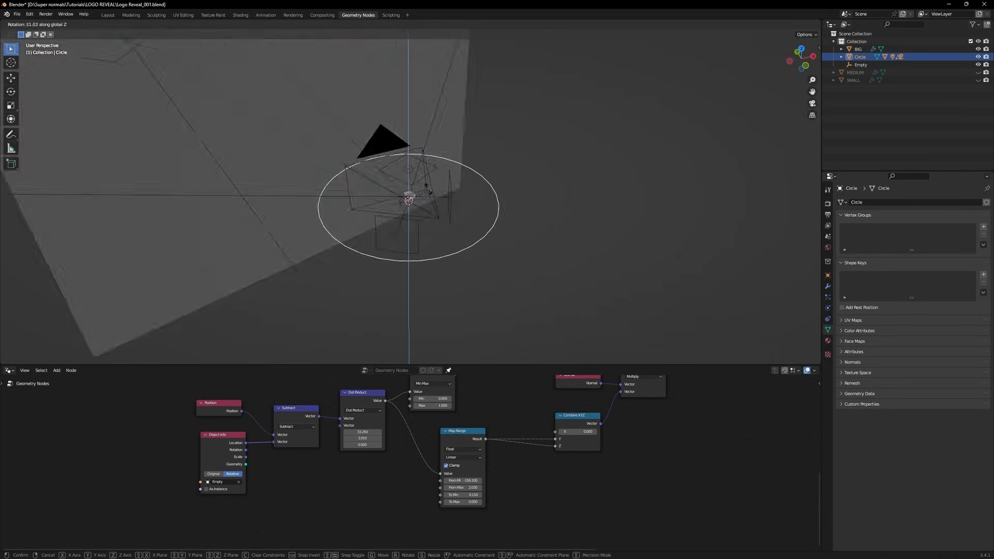
Turn the lower area into a Timeline ending at frame 160 and key Circle rotation at frame 1.
{"action": "left_click", "coordinate": [7, 370]}
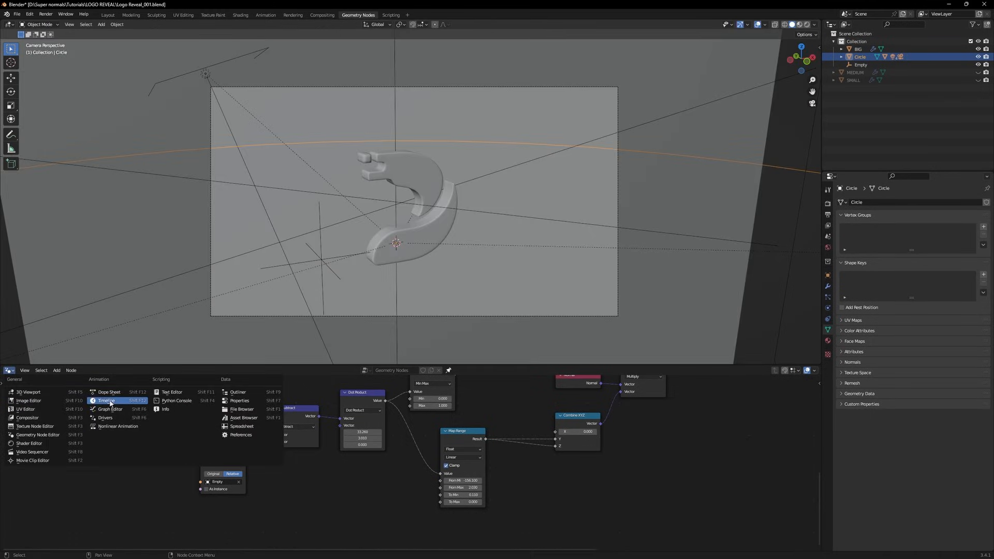
{"action": "left_click", "coordinate": [107, 401]}
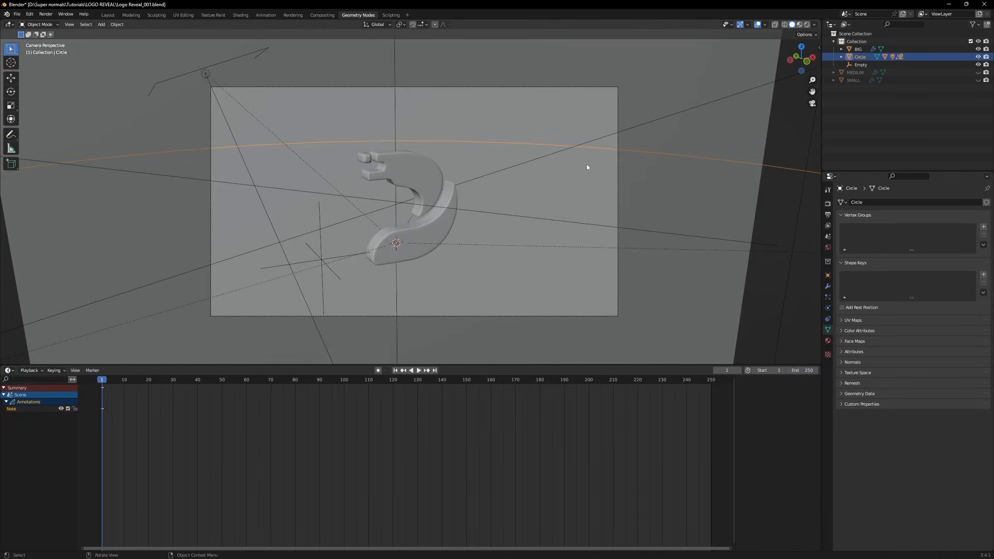
{"action": "mouse_move", "coordinate": [720, 161]}
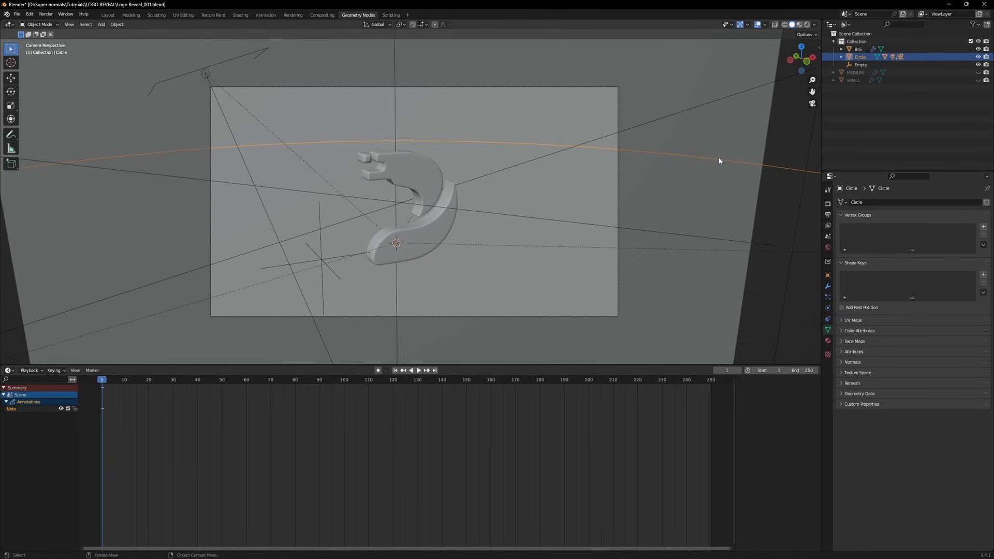
{"action": "mouse_move", "coordinate": [339, 215]}
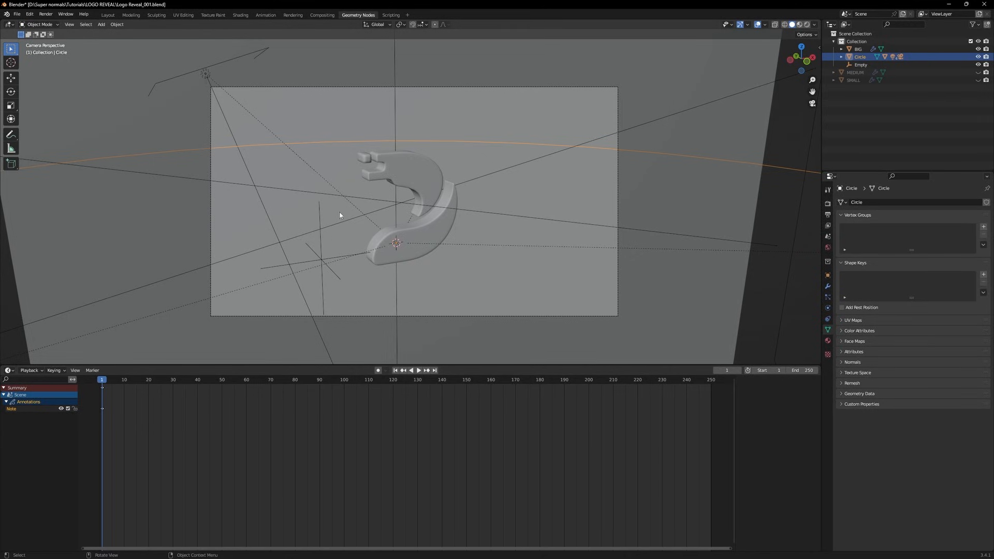
{"action": "key", "text": "i"}
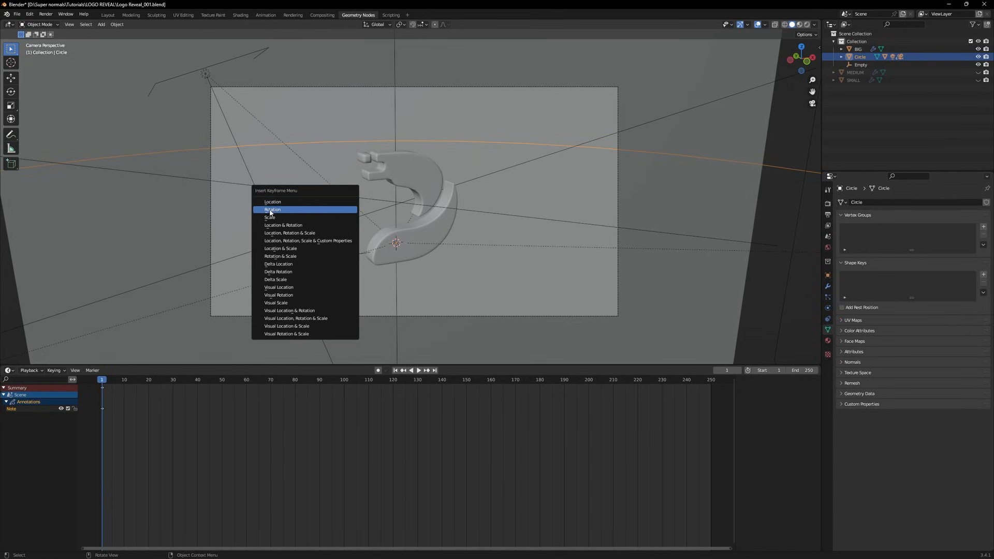
{"action": "left_click", "coordinate": [272, 209]}
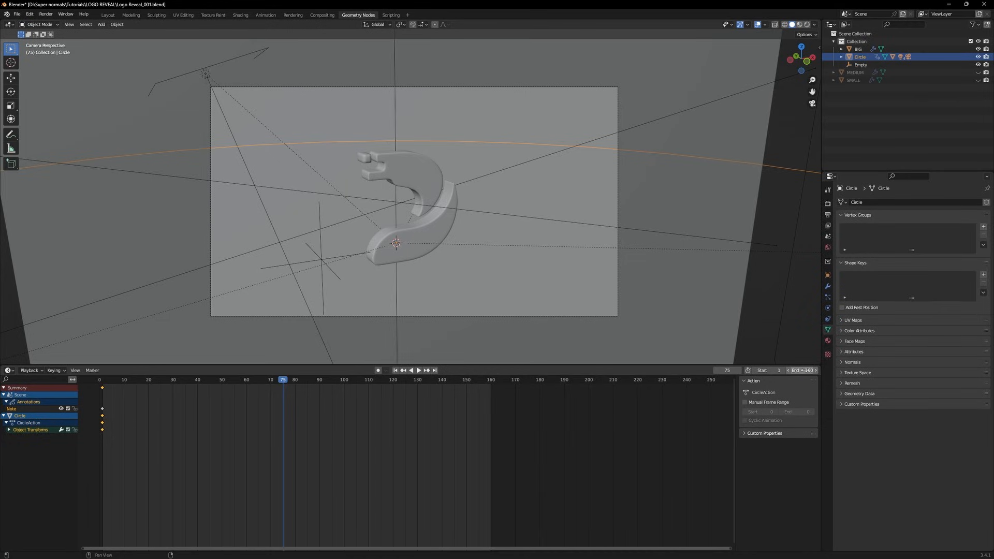
Key the Circle's rotation at frame 50, then re-key its adjusted rotation at frame 1.
{"action": "left_click", "coordinate": [246, 380]}
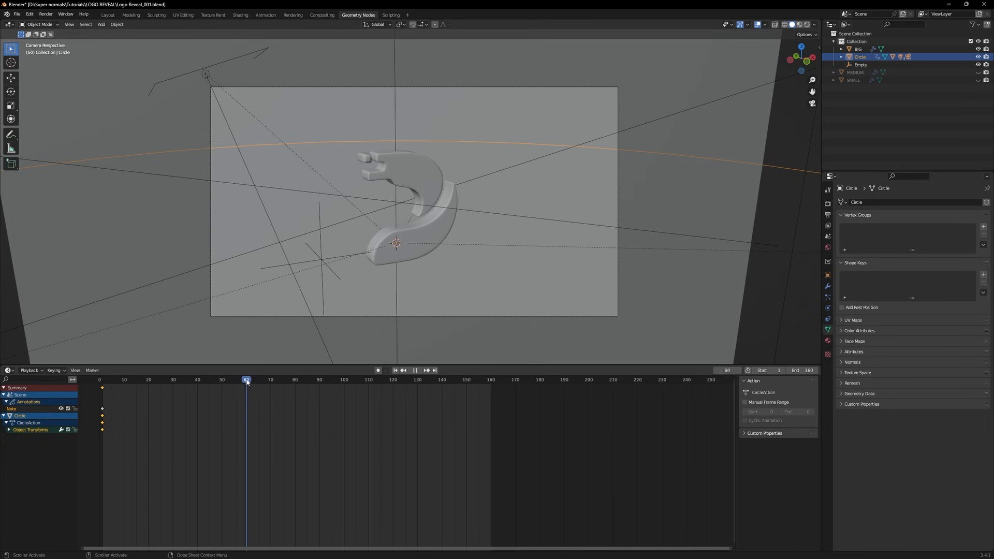
{"action": "left_click", "coordinate": [222, 379]}
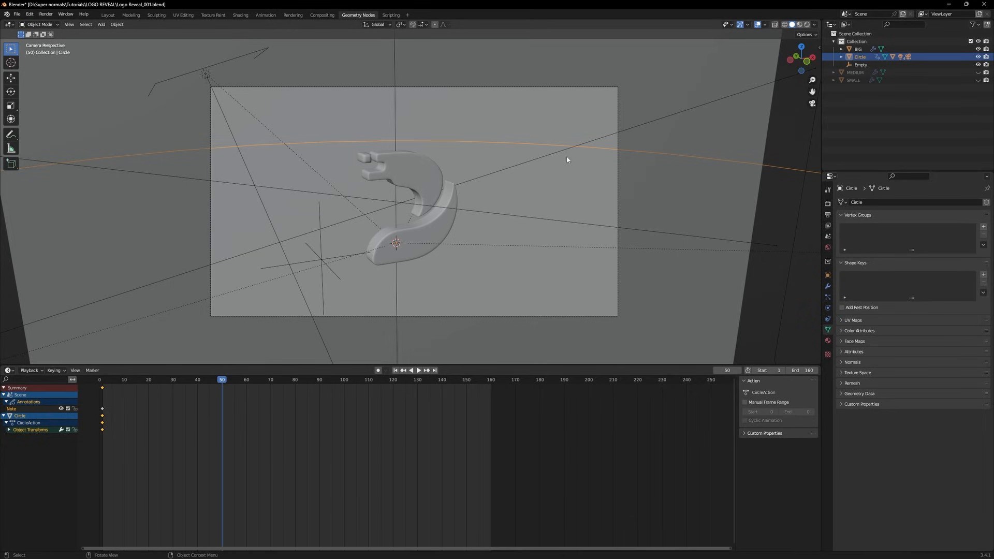
{"action": "key", "text": "i"}
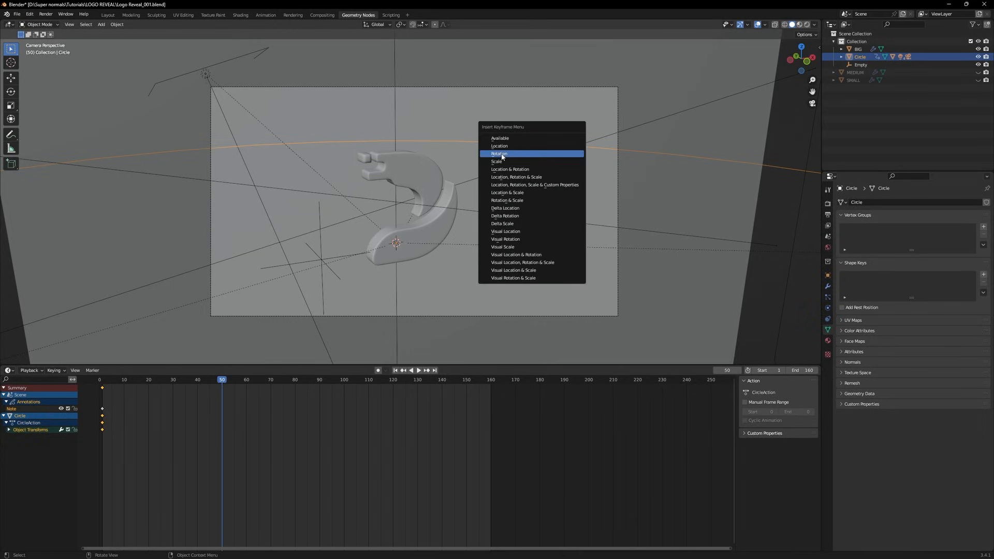
{"action": "left_click", "coordinate": [500, 154]}
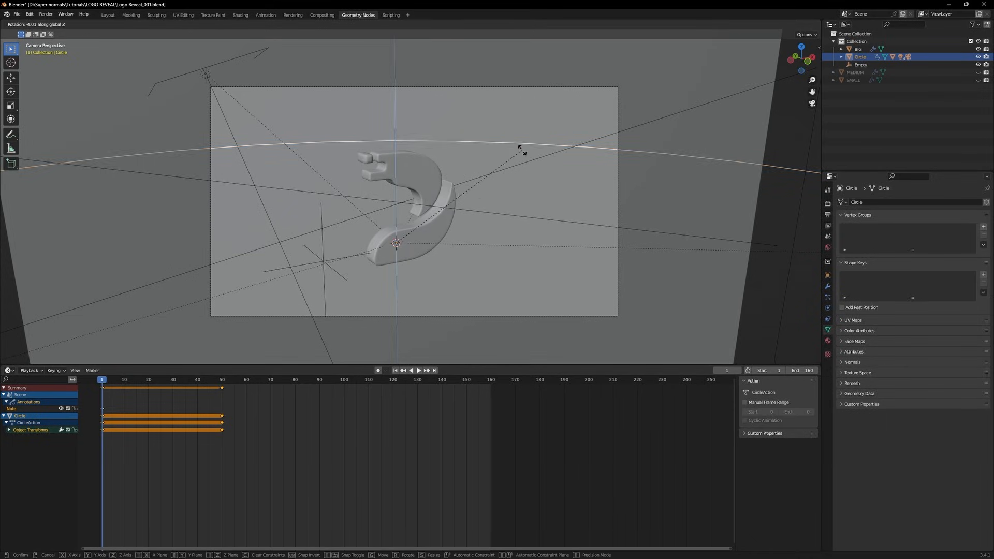
{"action": "mouse_move", "coordinate": [536, 190]}
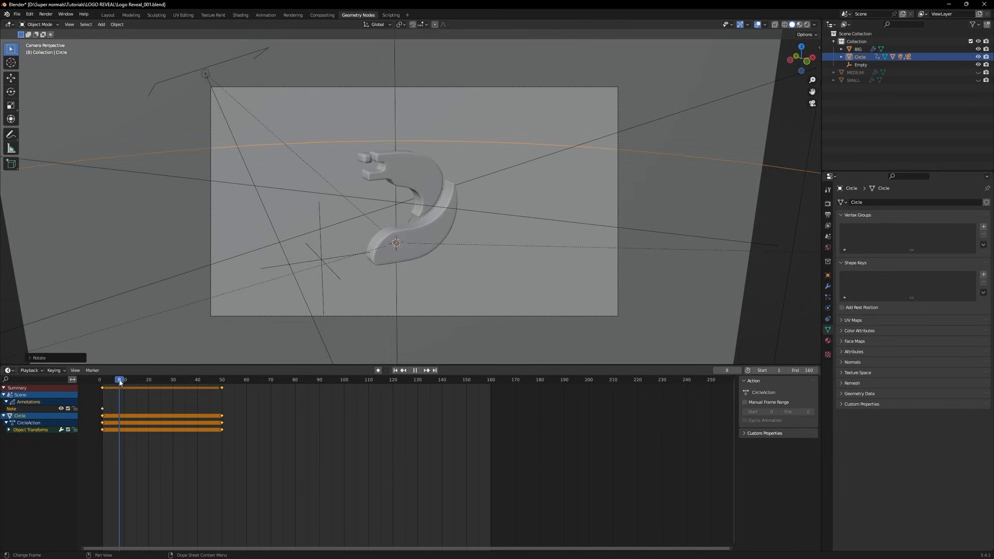
{"action": "left_click", "coordinate": [102, 379]}
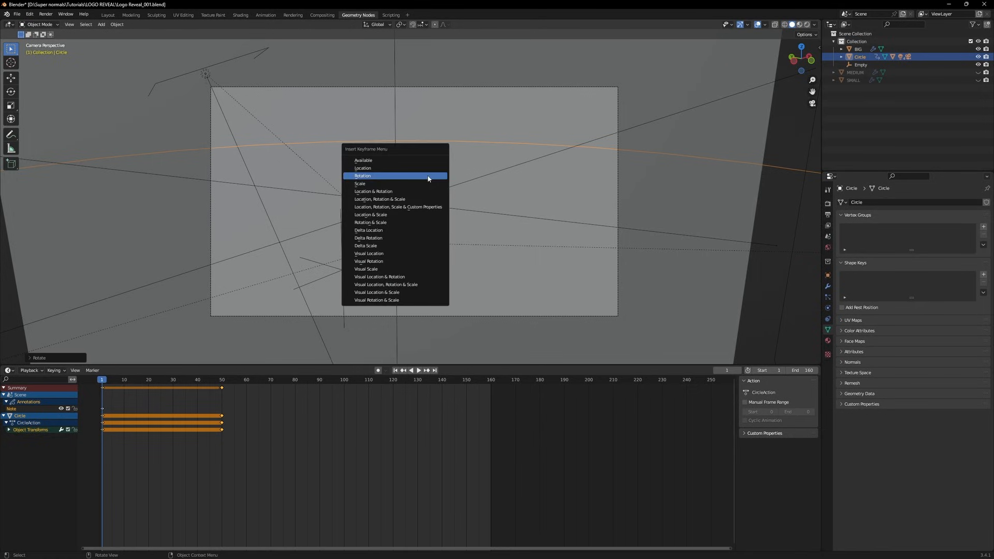
{"action": "left_click", "coordinate": [363, 176]}
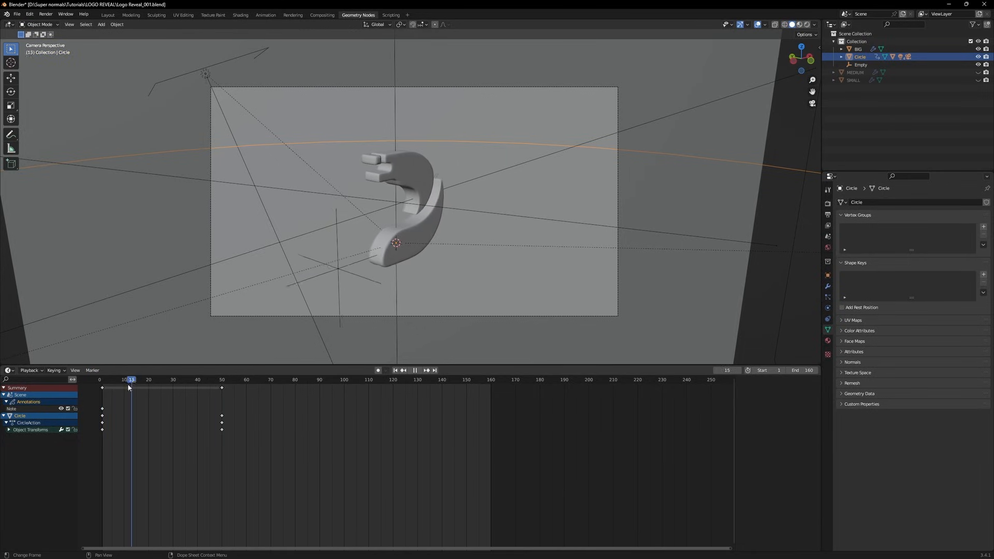
Rotate and key the Circle at frame 70, then go to frame 120 with Auto Keying on.
{"action": "left_click", "coordinate": [268, 380]}
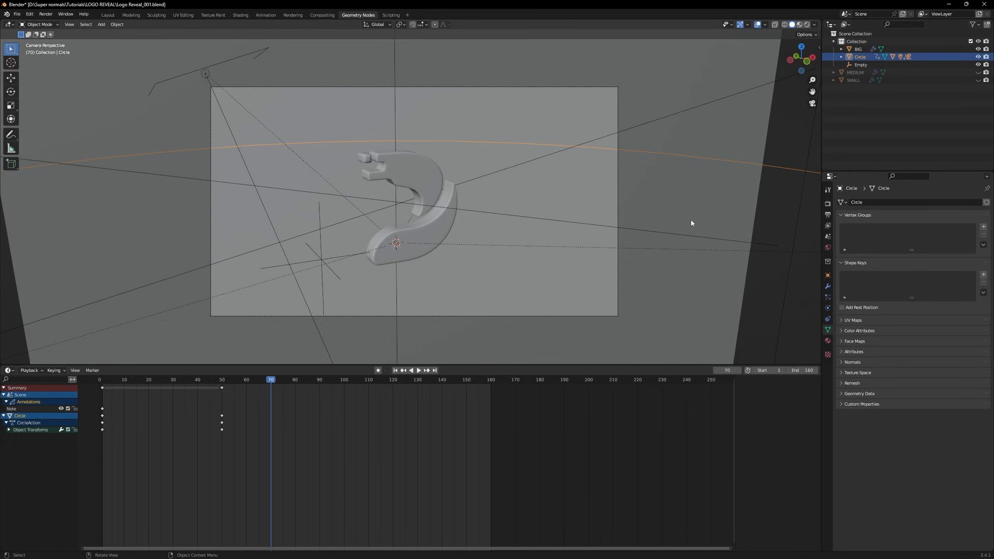
{"action": "key", "text": "r"}
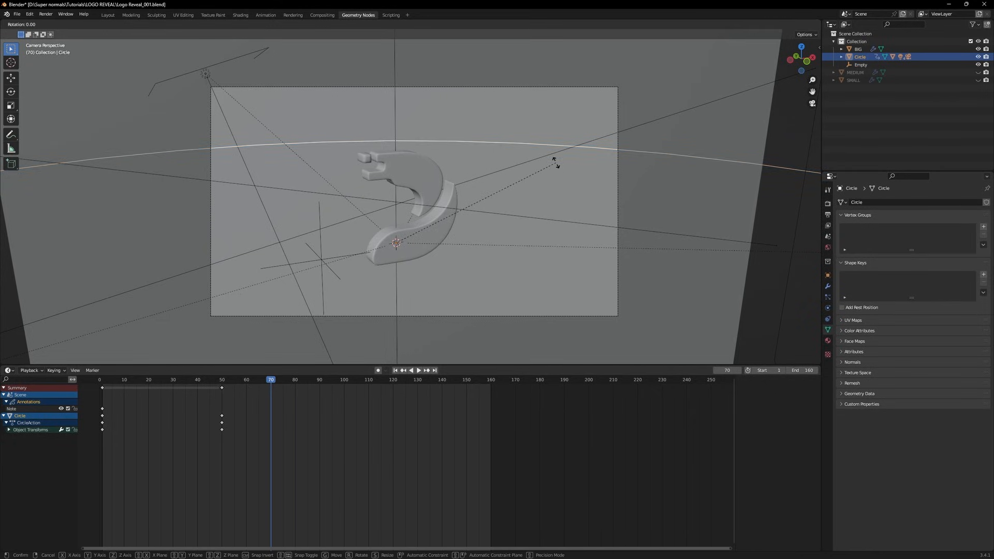
{"action": "mouse_move", "coordinate": [573, 181]}
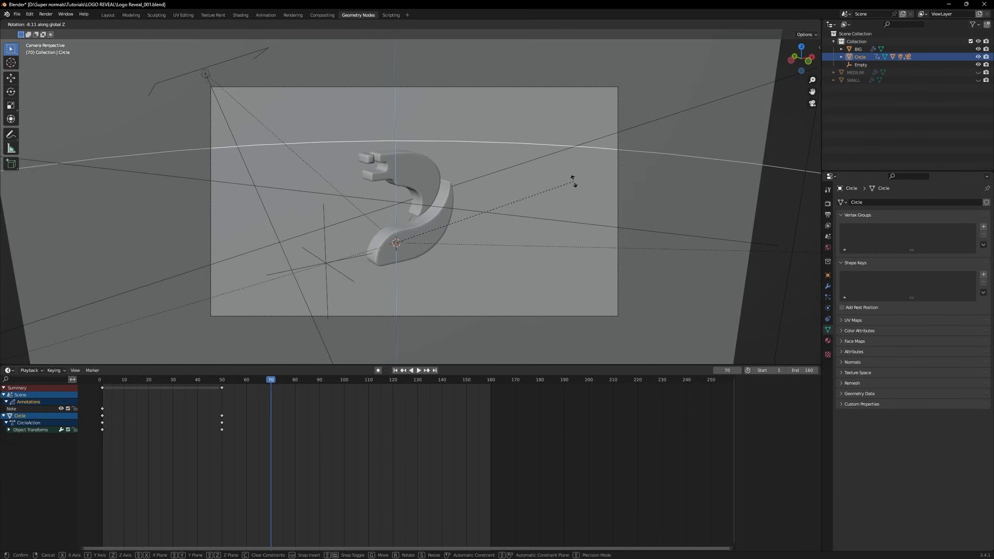
{"action": "mouse_move", "coordinate": [289, 189]}
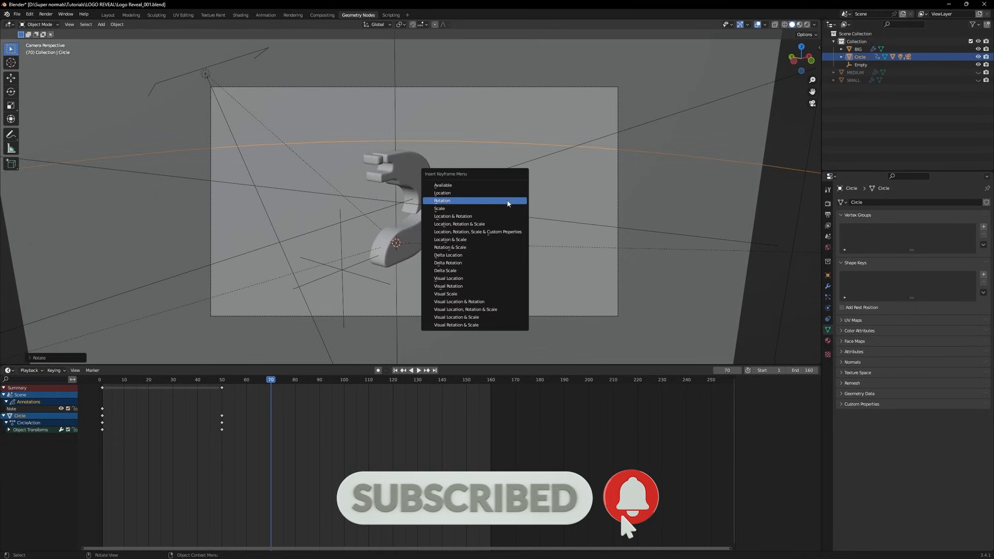
{"action": "left_click", "coordinate": [443, 201]}
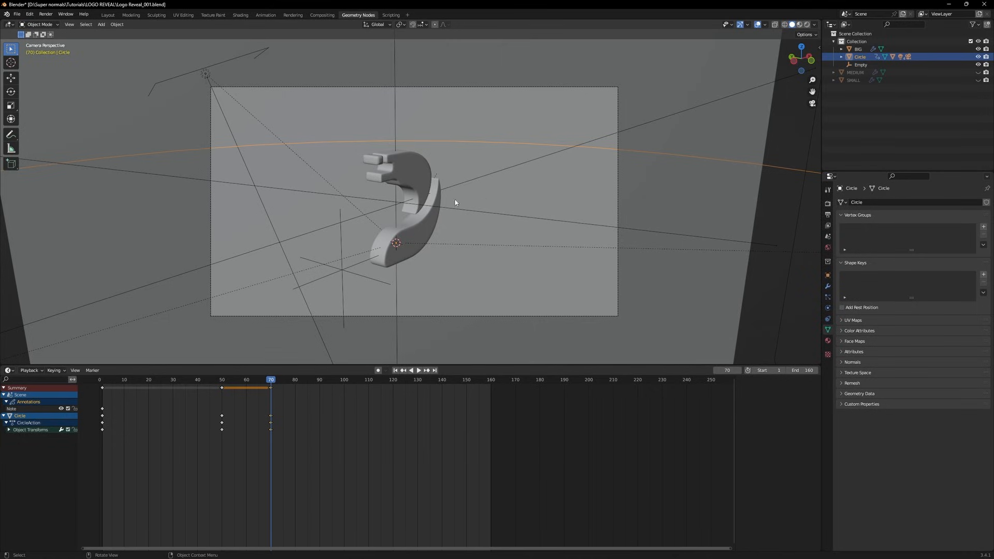
{"action": "mouse_move", "coordinate": [378, 371]}
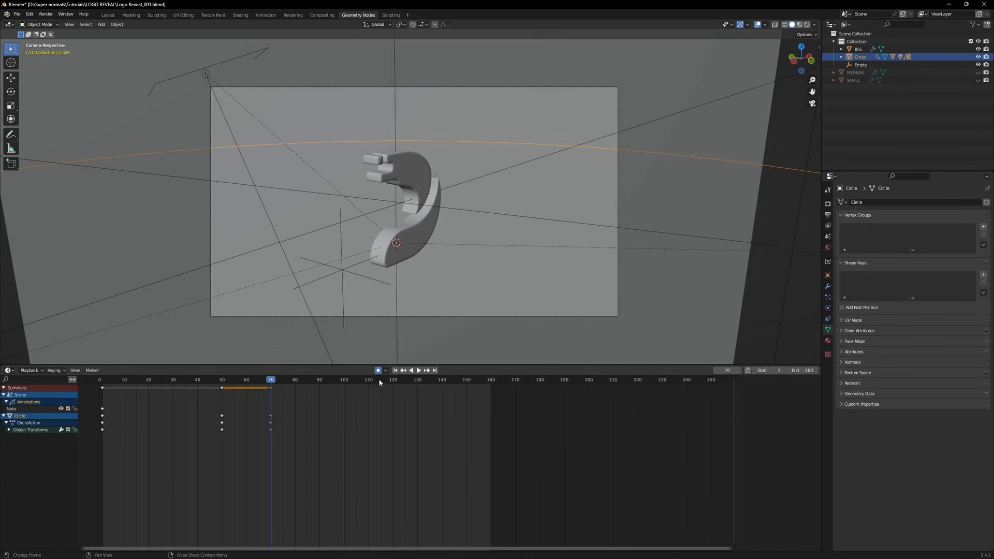
{"action": "mouse_move", "coordinate": [318, 380]}
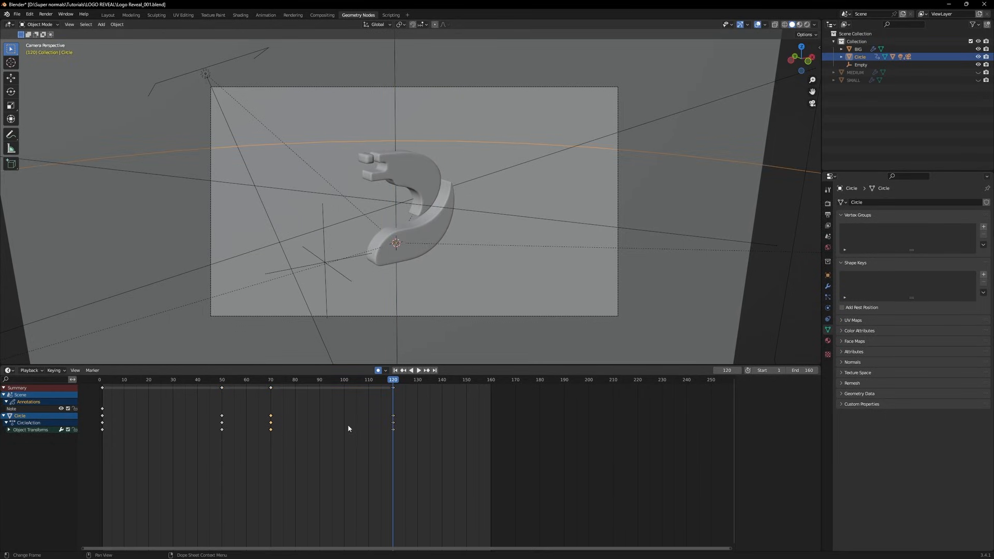
{"action": "left_click", "coordinate": [418, 370]}
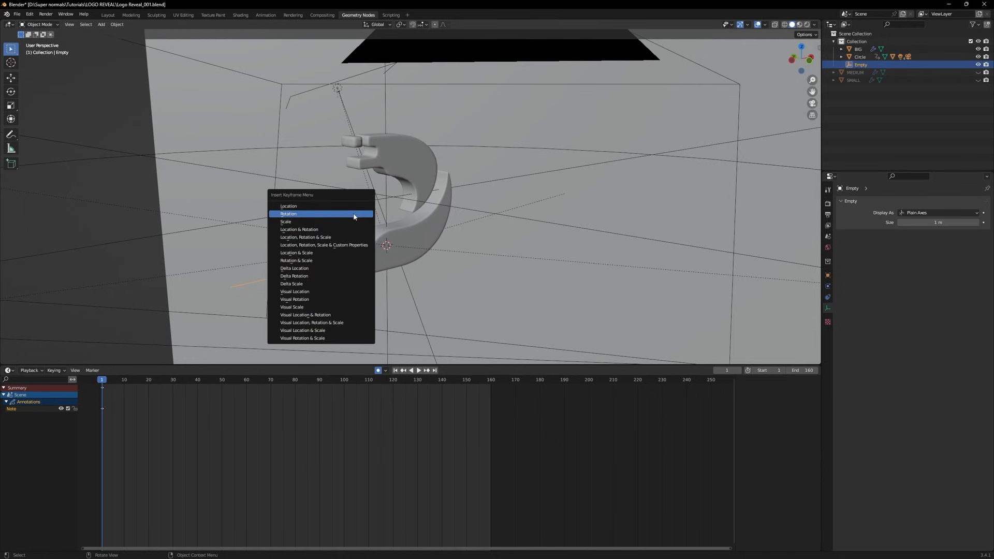
Insert a keyframe on the Empty at frame 1.
{"action": "left_click", "coordinate": [288, 214]}
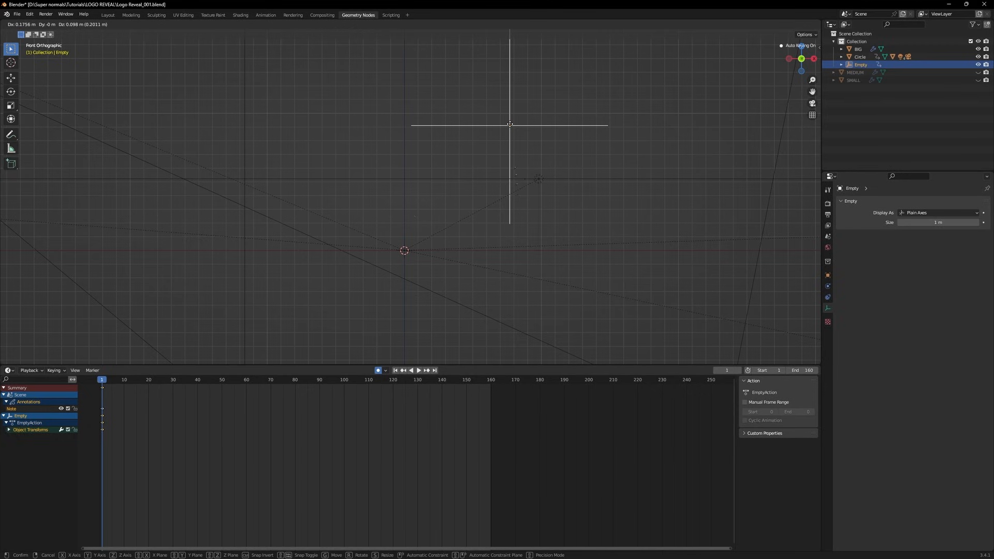
{"action": "mouse_move", "coordinate": [581, 99]}
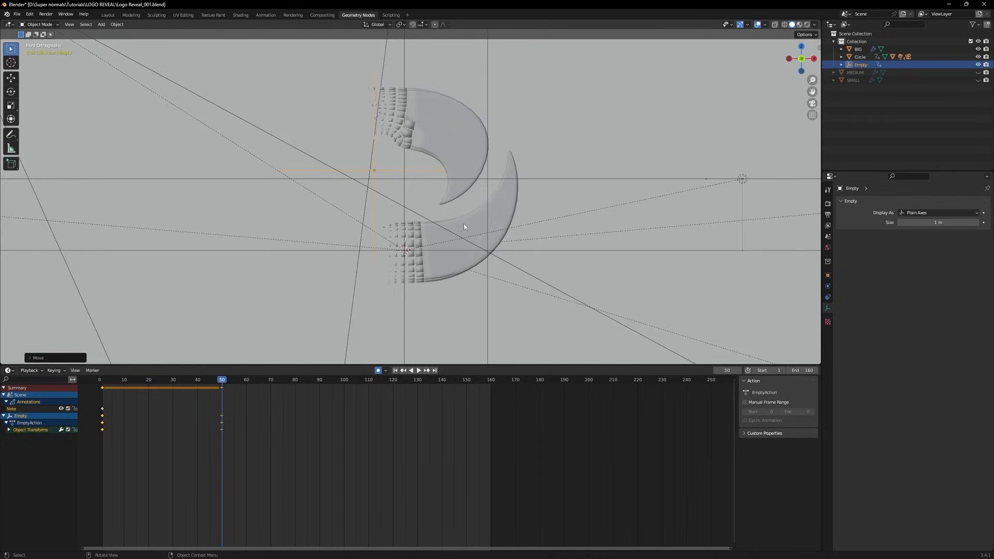
{"action": "mouse_move", "coordinate": [566, 305]}
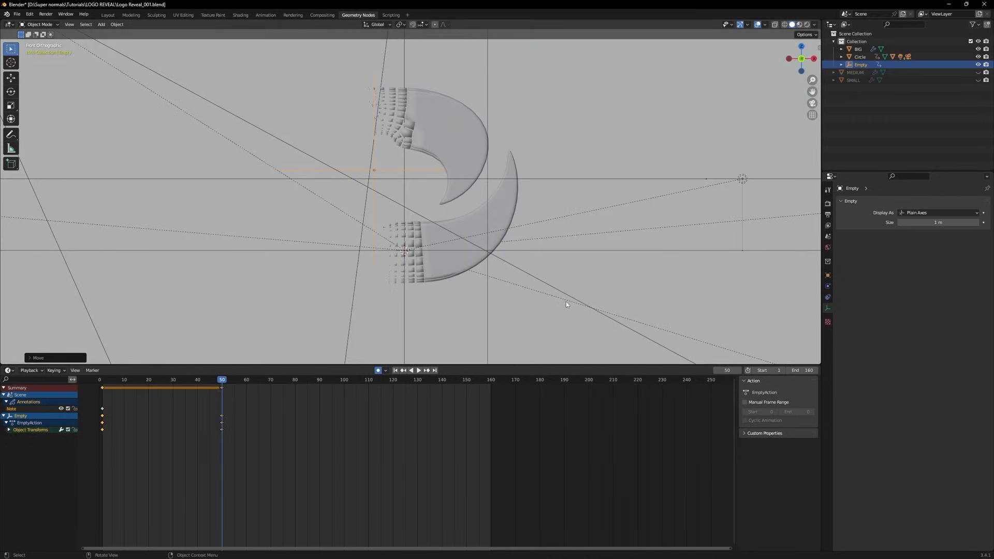
{"action": "mouse_move", "coordinate": [390, 139]}
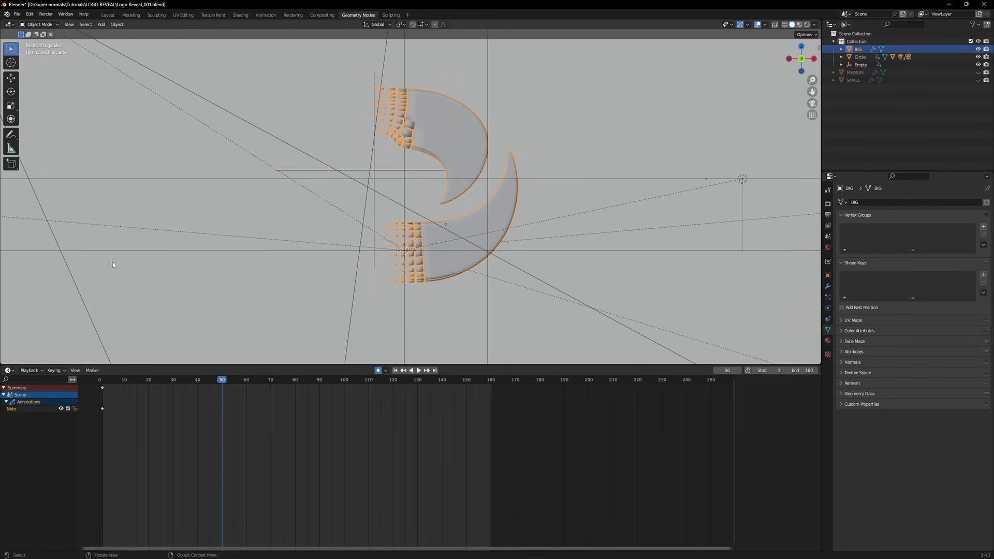
Move the Empty at frames 50, about 76 and about 130 to keyframe the brick reveal.
{"action": "left_click", "coordinate": [7, 370]}
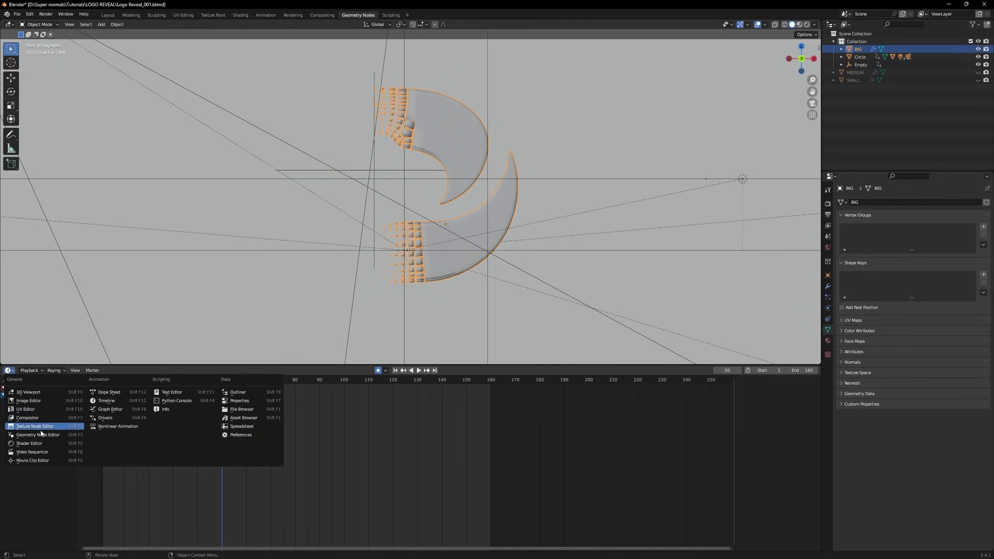
{"action": "left_click", "coordinate": [38, 435]}
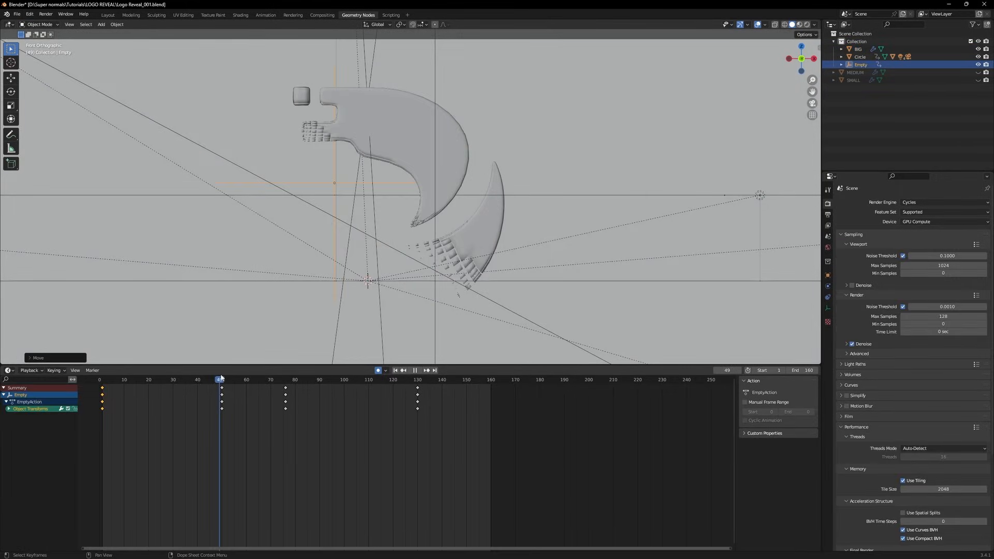
{"action": "left_click", "coordinate": [222, 379]}
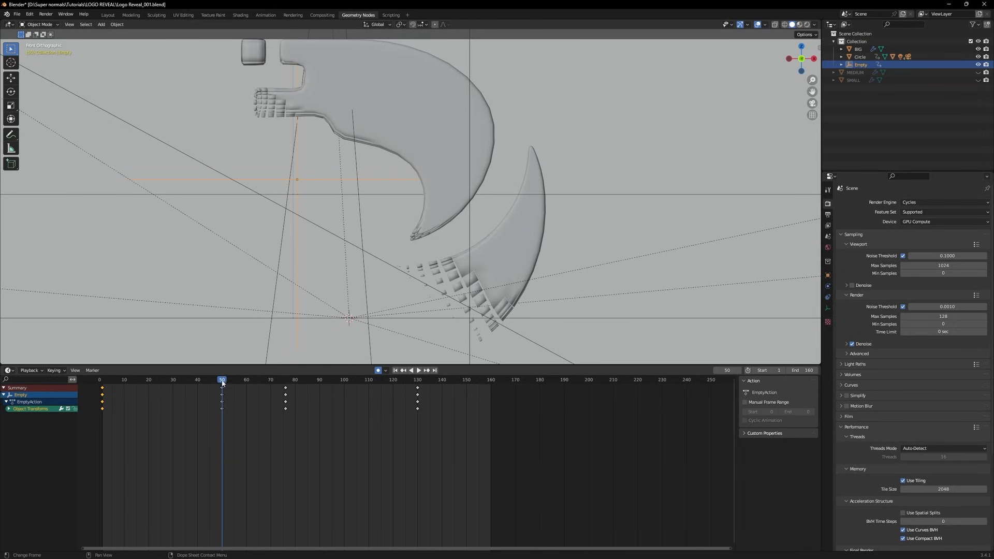
{"action": "key", "text": "g"}
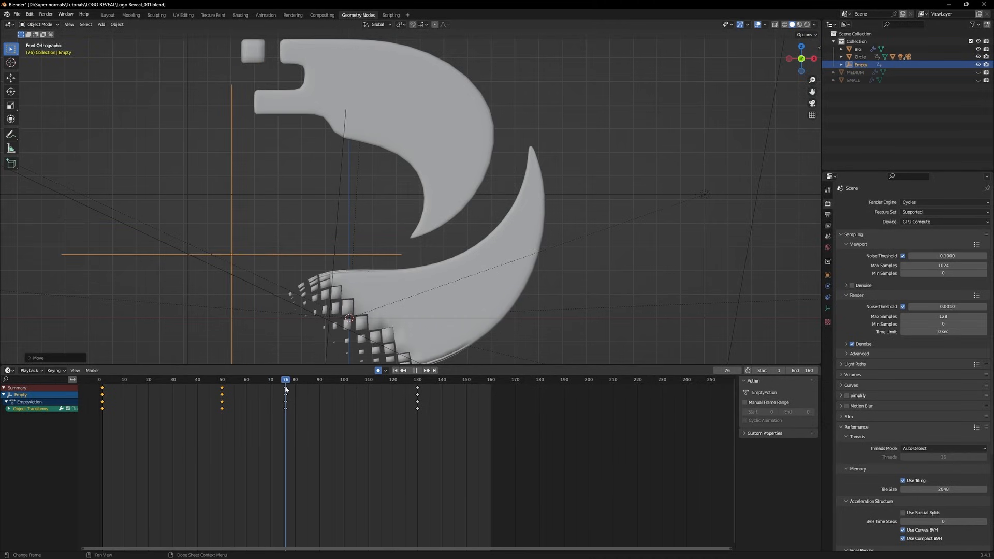
{"action": "key", "text": "g"}
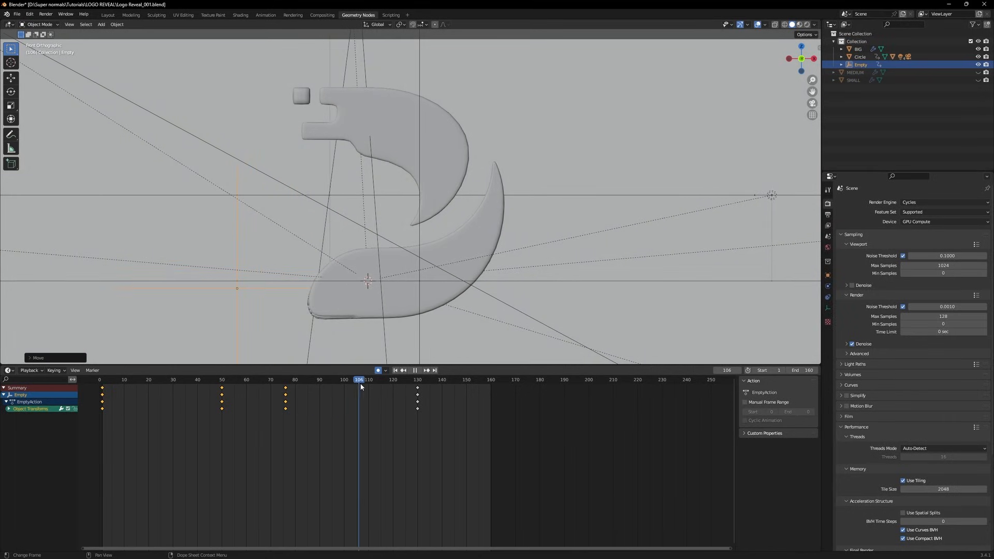
{"action": "left_click", "coordinate": [170, 379]}
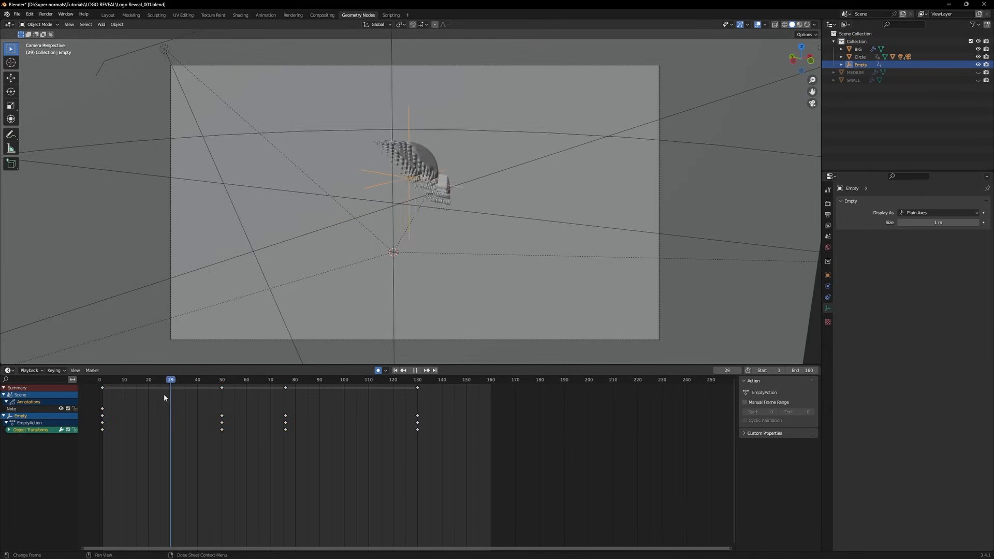
Deselect everything and play back the animation through the camera view.
{"action": "left_click", "coordinate": [414, 370]}
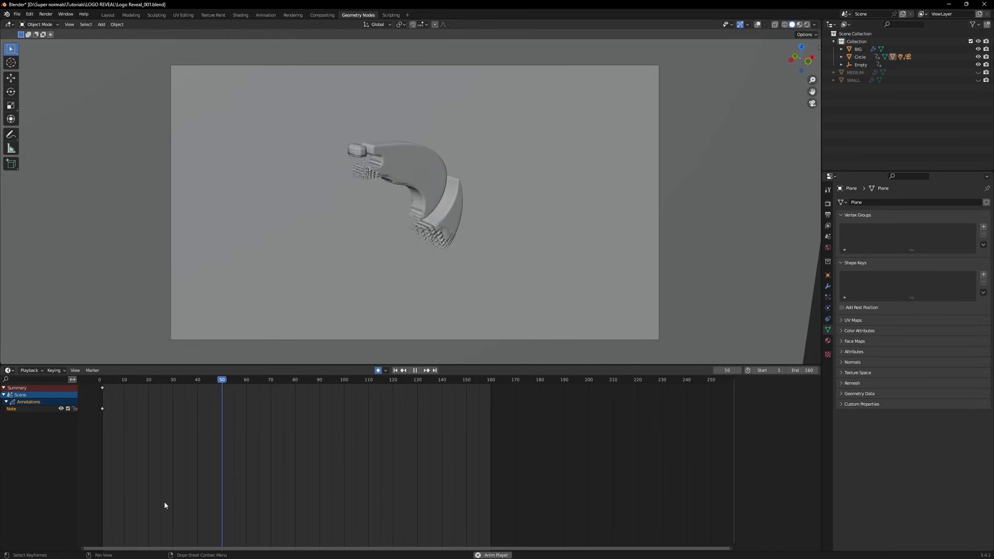
{"action": "left_click", "coordinate": [340, 379]}
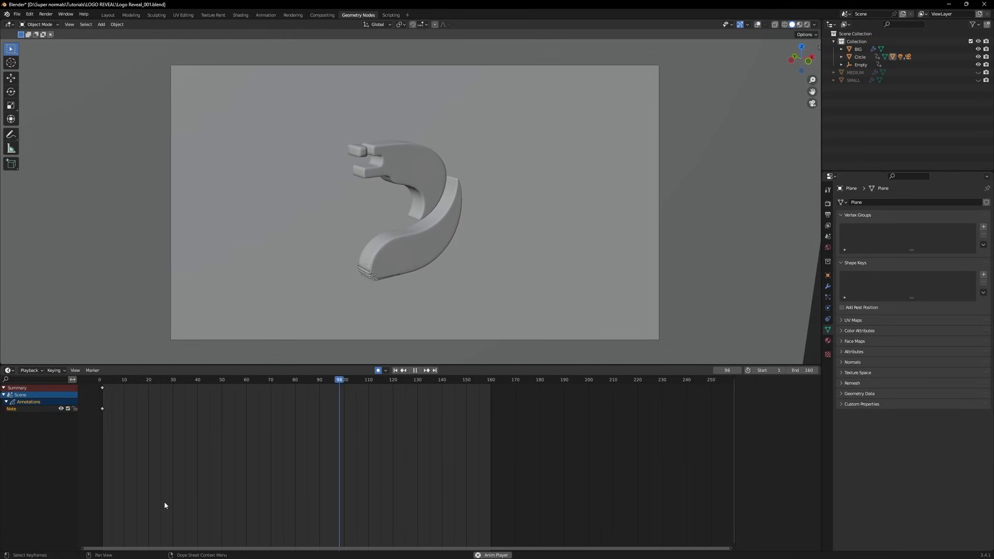